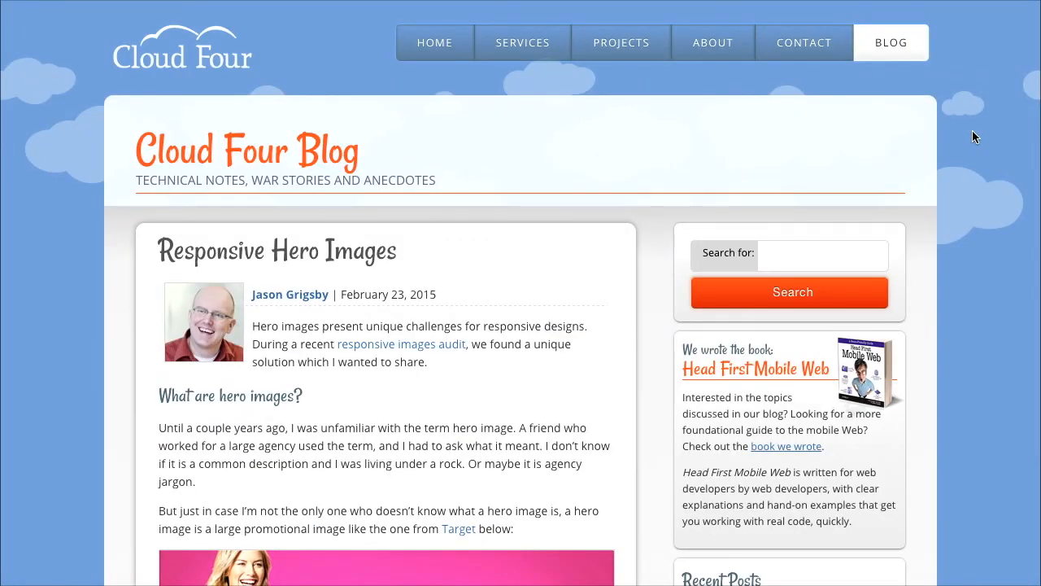
{"action": "mouse_move", "coordinate": [407, 272]}
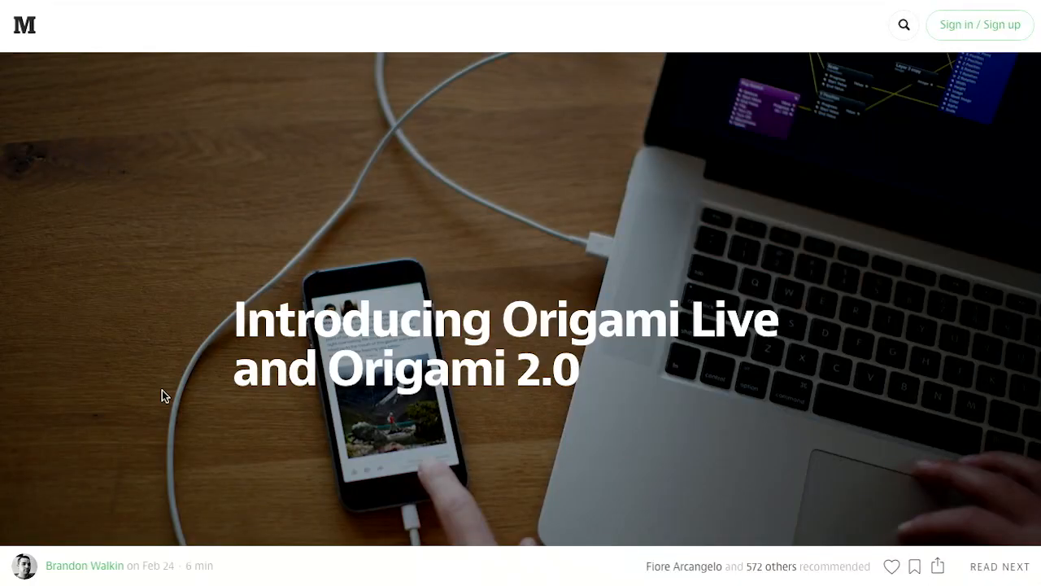
{"action": "mouse_move", "coordinate": [787, 257]}
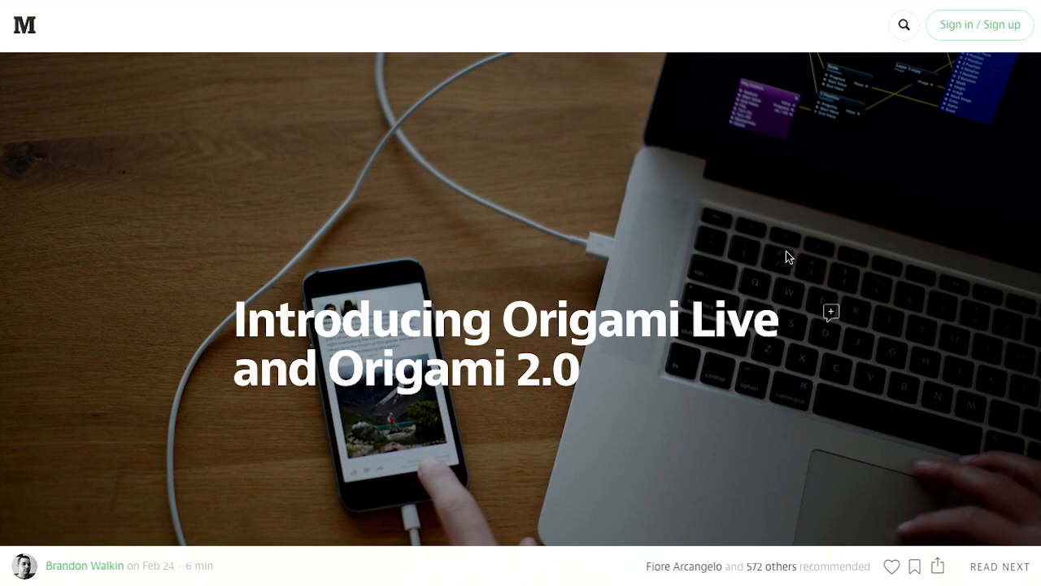
{"action": "mouse_move", "coordinate": [917, 249]}
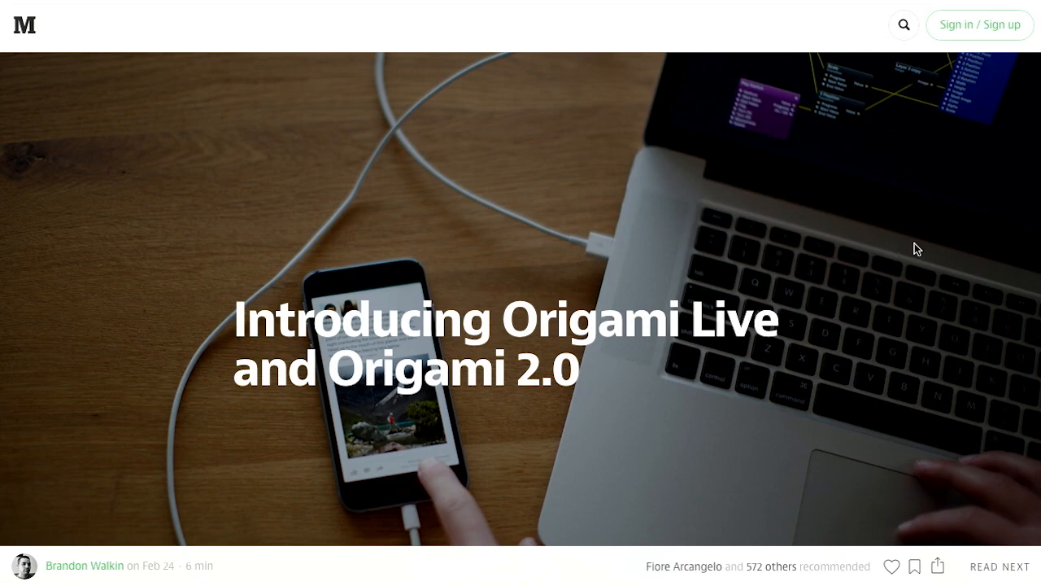
Step: Read the Origami article past Origami Live down to the Origami 2.0 Code Export heading
{"action": "scroll", "scroll_direction": "down", "scroll_amount": 3}
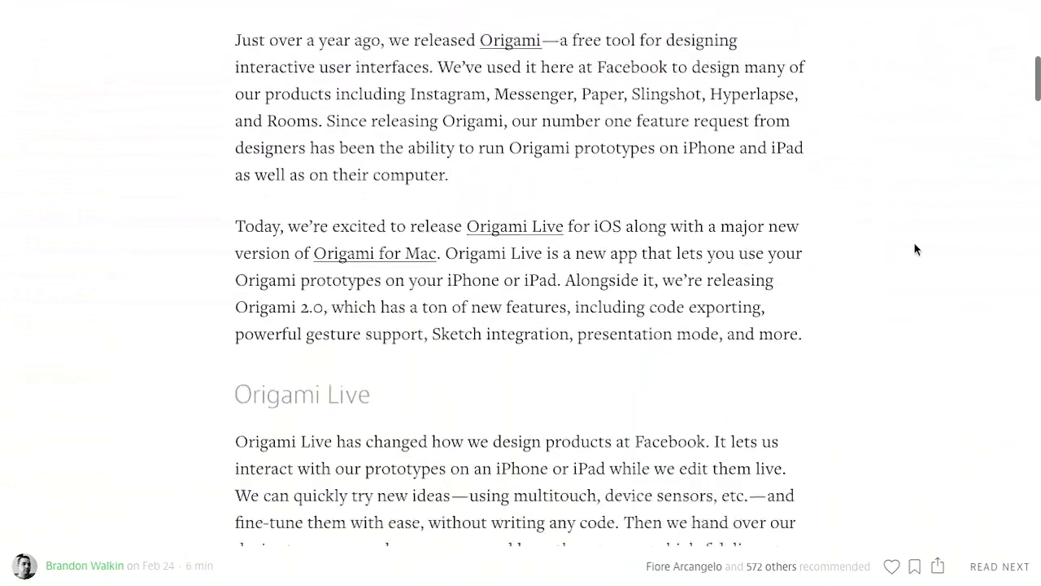
{"action": "scroll", "scroll_direction": "down", "scroll_amount": 3}
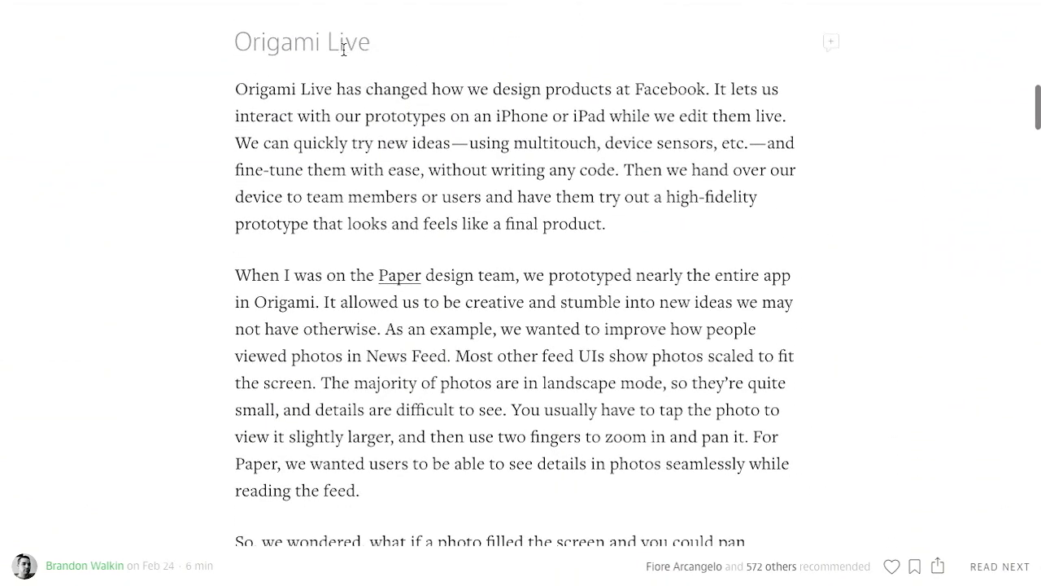
{"action": "mouse_move", "coordinate": [833, 190]}
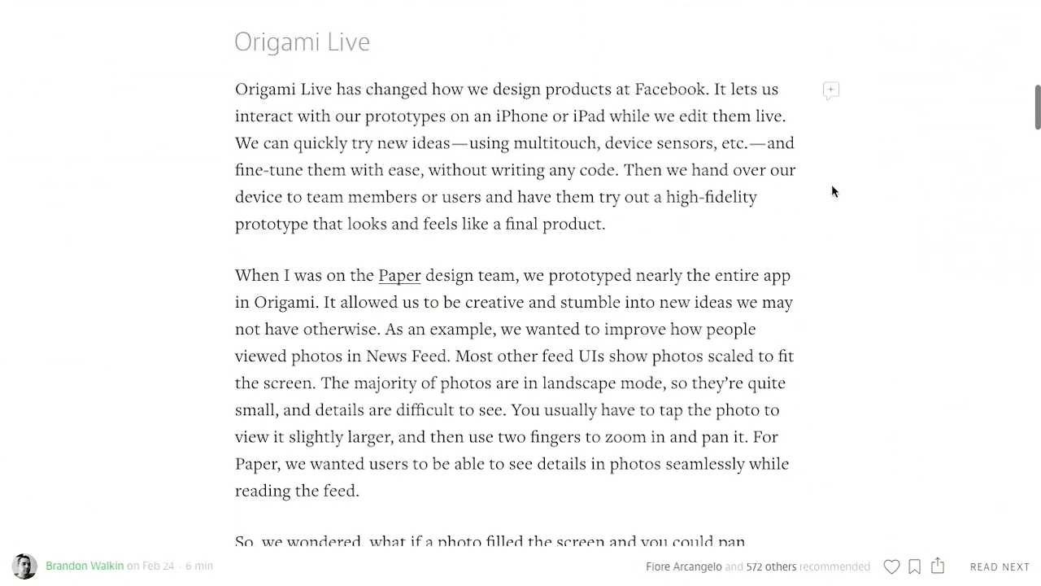
{"action": "mouse_move", "coordinate": [872, 223]}
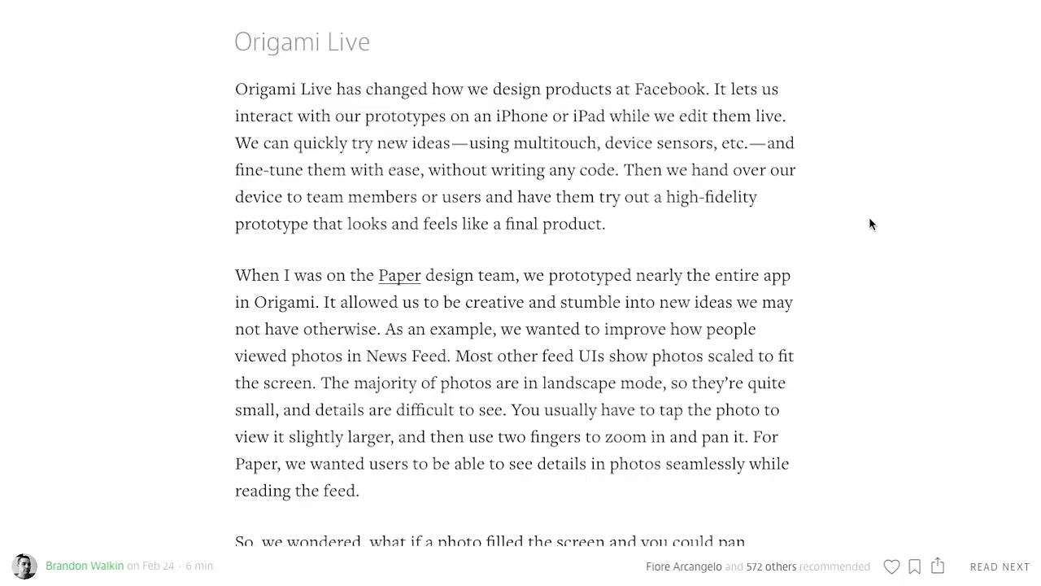
{"action": "mouse_move", "coordinate": [682, 230]}
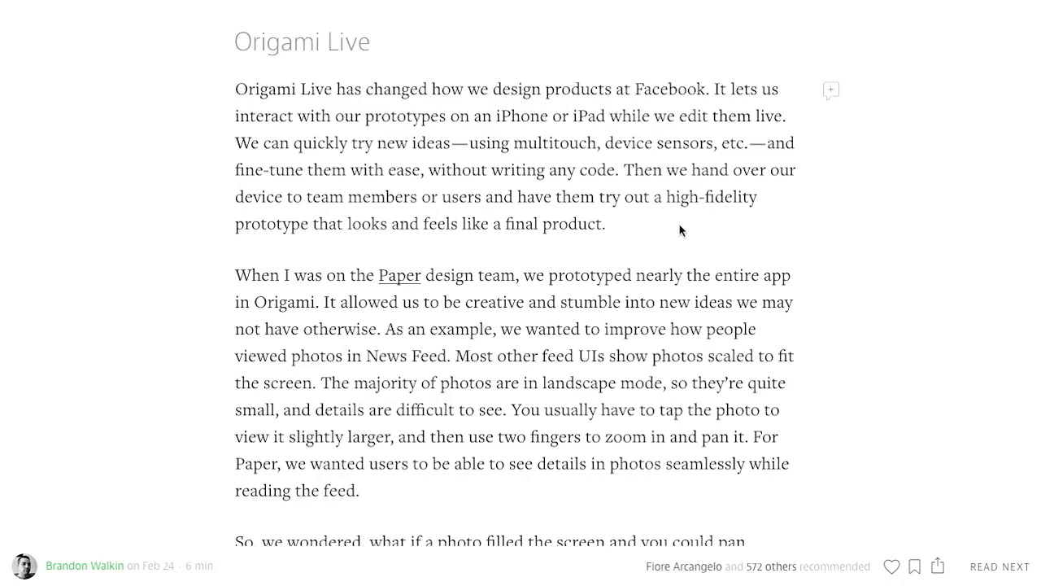
{"action": "mouse_move", "coordinate": [771, 231]}
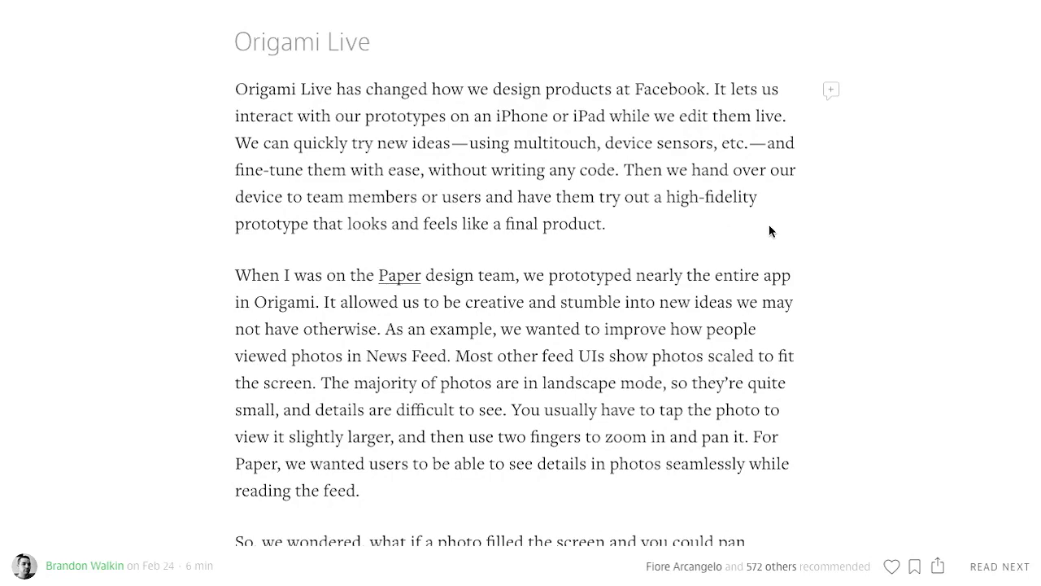
{"action": "mouse_move", "coordinate": [862, 231]}
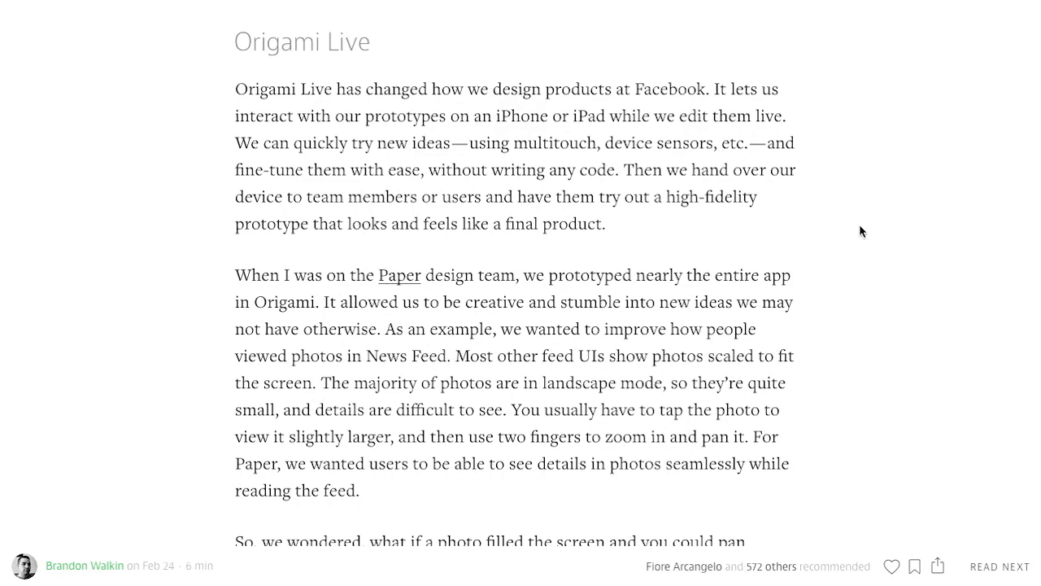
{"action": "scroll", "scroll_direction": "down", "scroll_amount": 3}
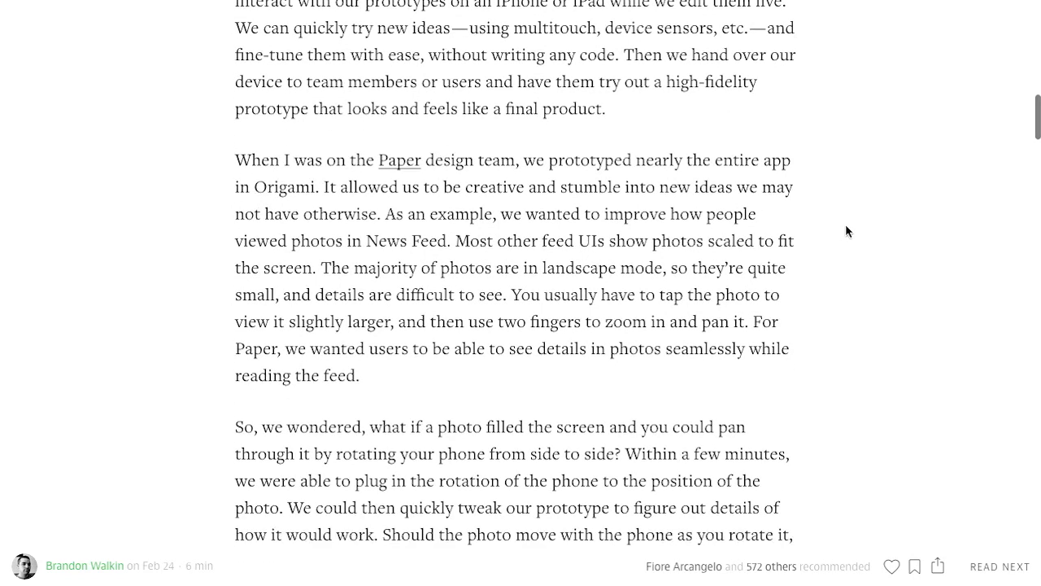
{"action": "scroll", "scroll_direction": "down", "scroll_amount": 3}
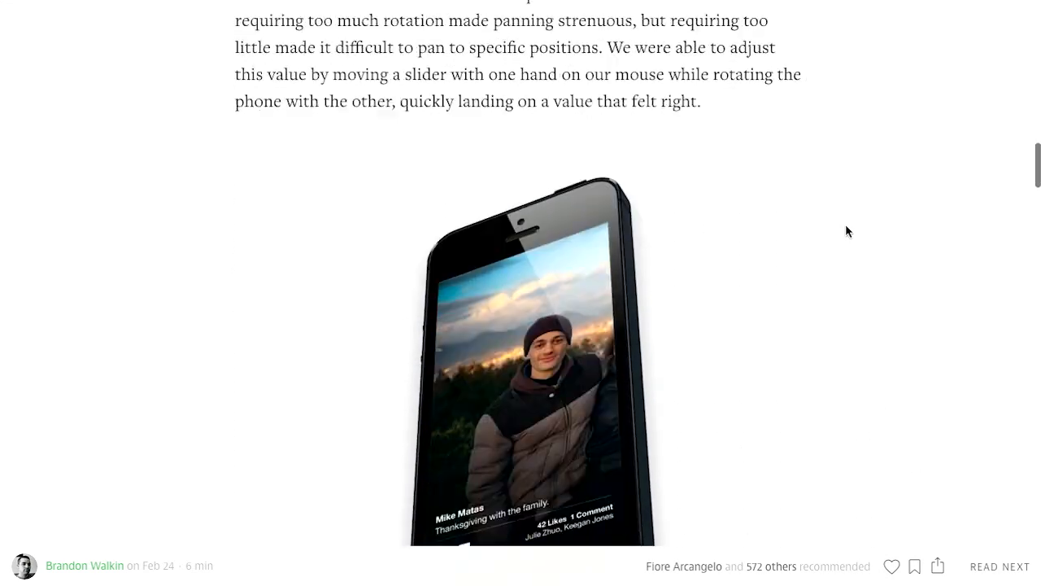
{"action": "scroll", "scroll_direction": "down", "scroll_amount": 3}
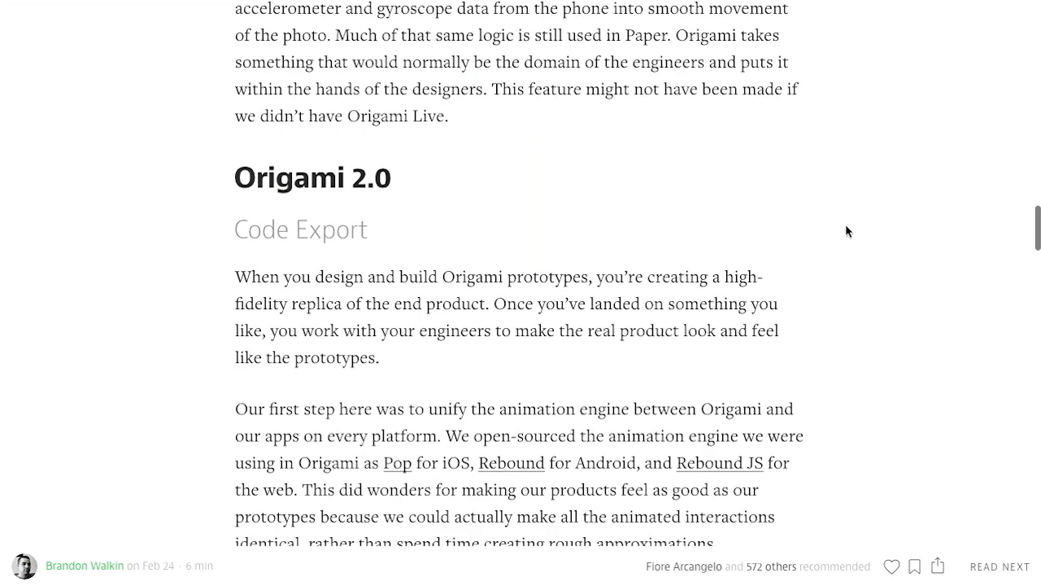
{"action": "scroll", "scroll_direction": "down", "scroll_amount": 3}
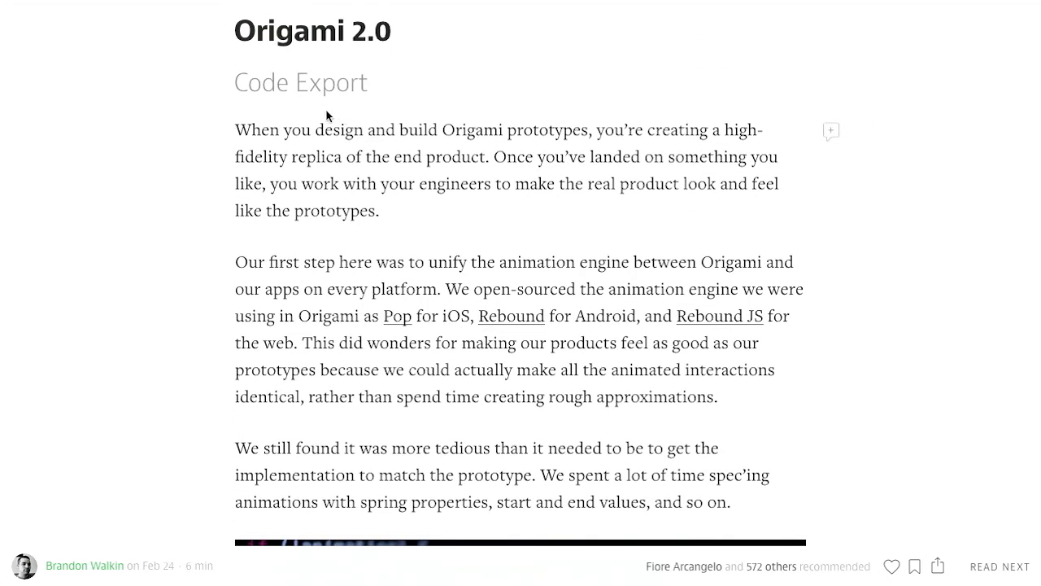
{"action": "mouse_move", "coordinate": [861, 341]}
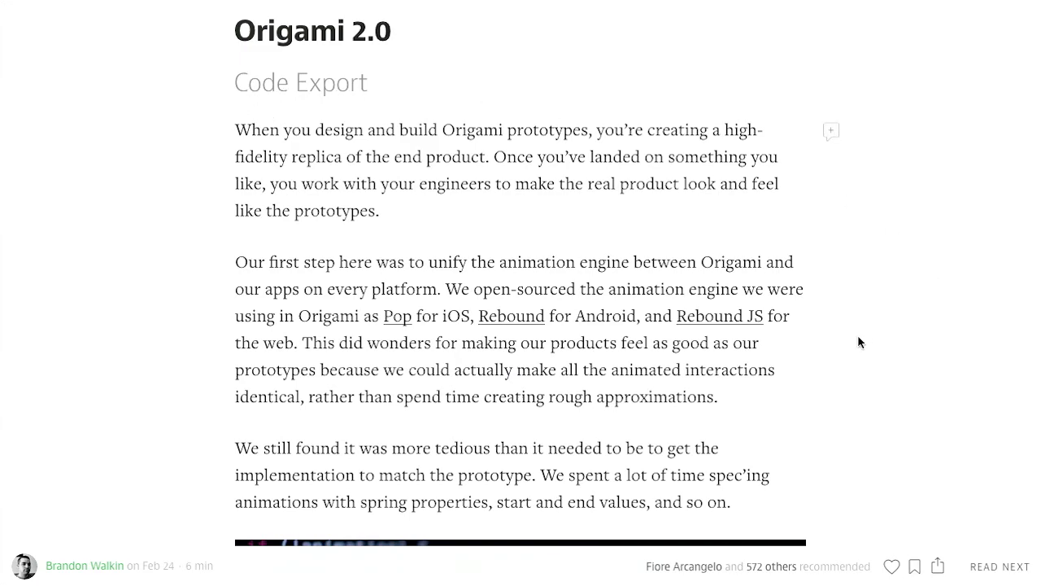
Step: Read down to the passage on panning photos by rotating the phone, then scroll back up
{"action": "scroll", "scroll_direction": "down", "scroll_amount": 3}
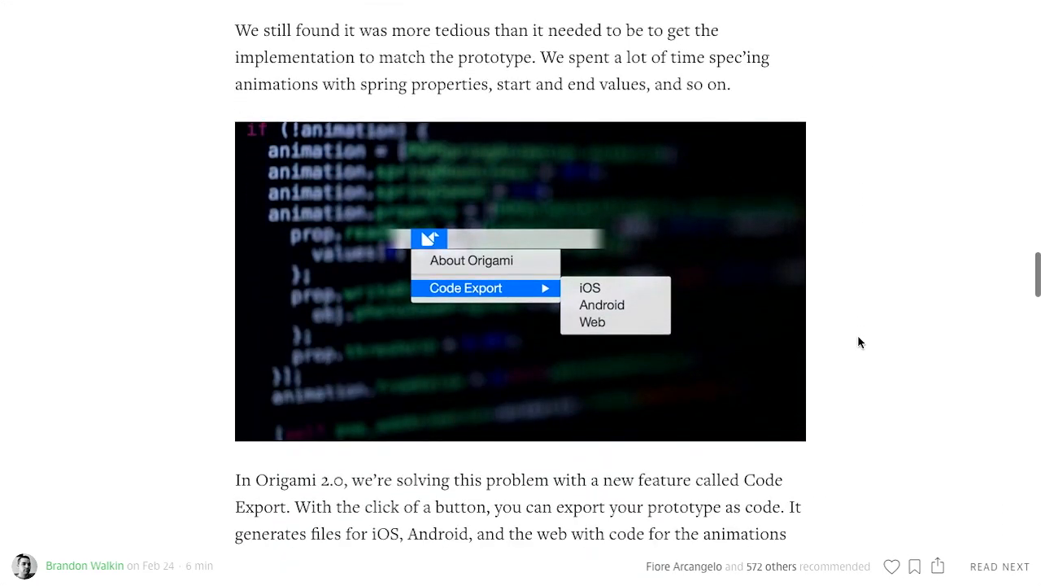
{"action": "scroll", "scroll_direction": "down", "scroll_amount": 3}
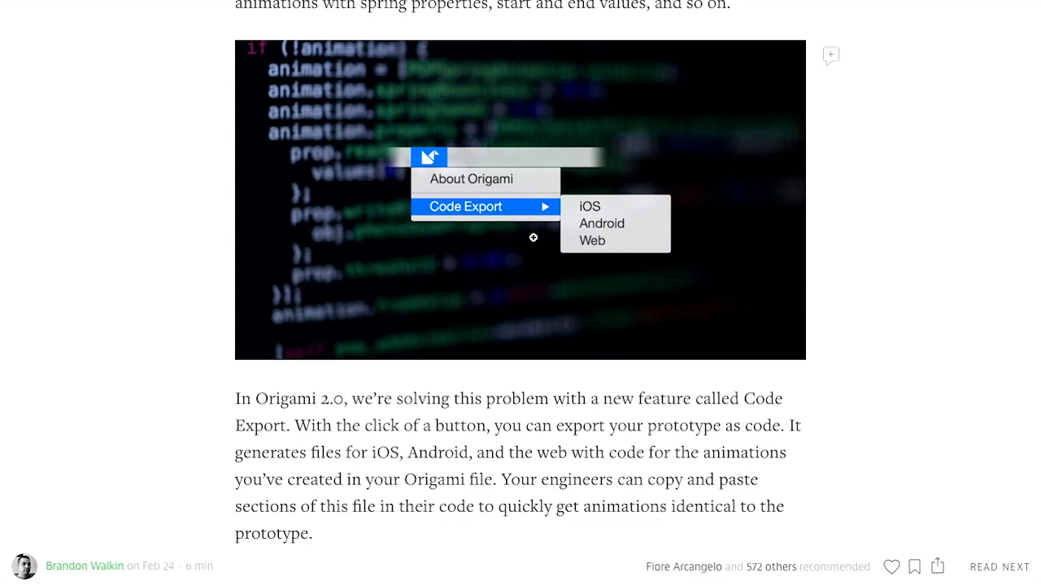
{"action": "mouse_move", "coordinate": [774, 278]}
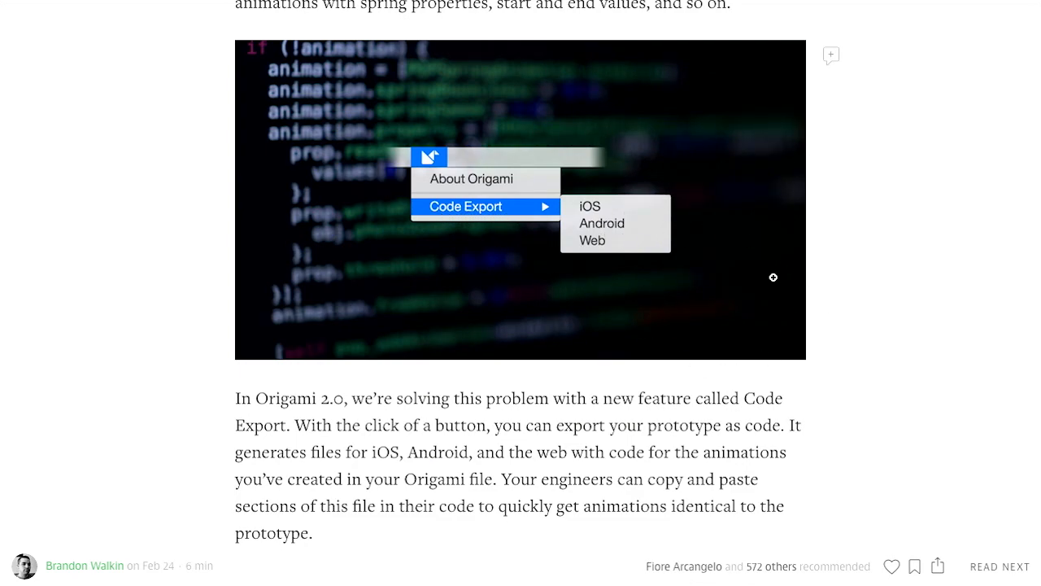
{"action": "mouse_move", "coordinate": [715, 269]}
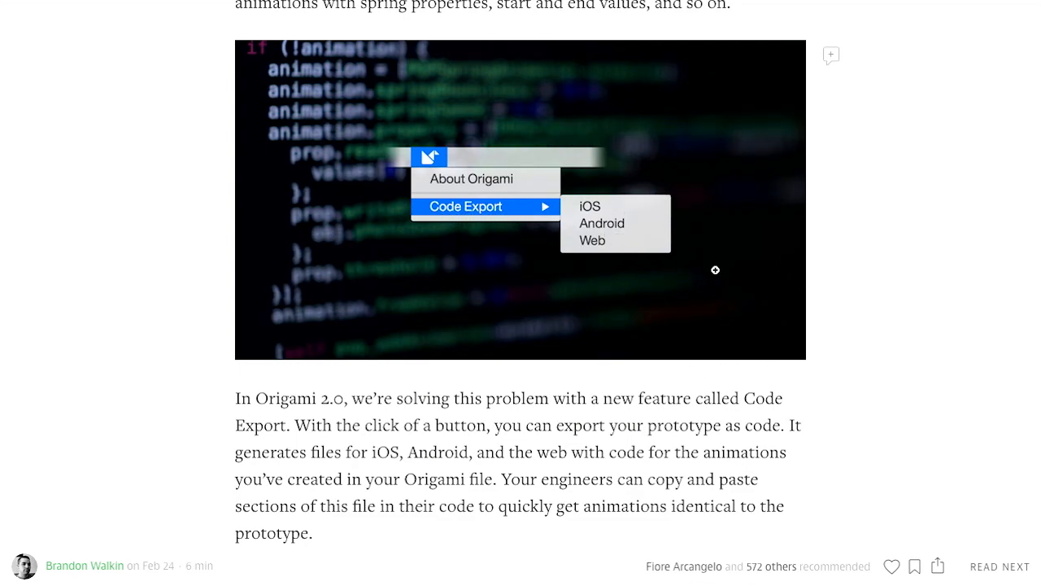
{"action": "mouse_move", "coordinate": [903, 208]}
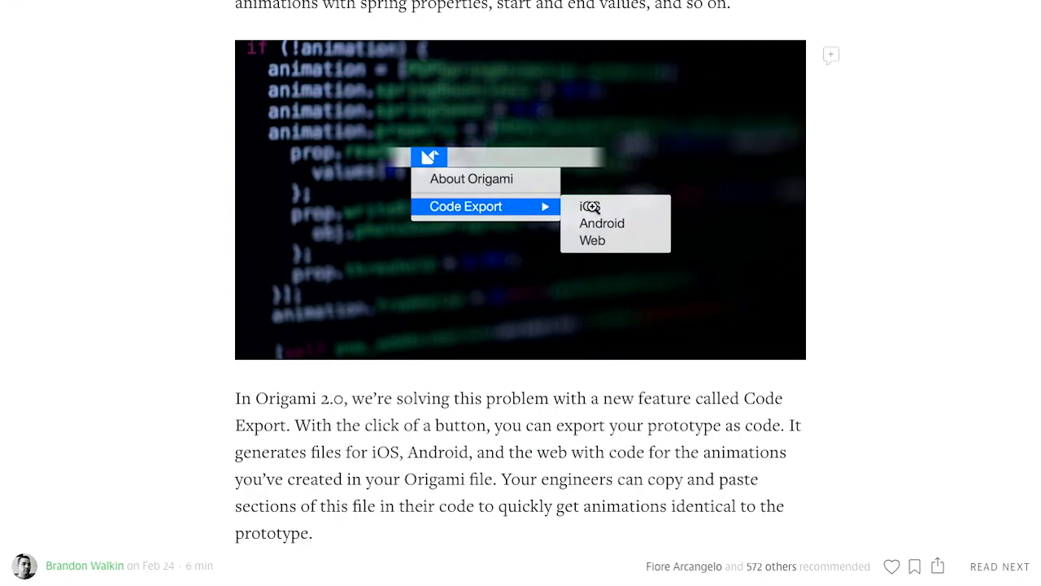
{"action": "mouse_move", "coordinate": [895, 239]}
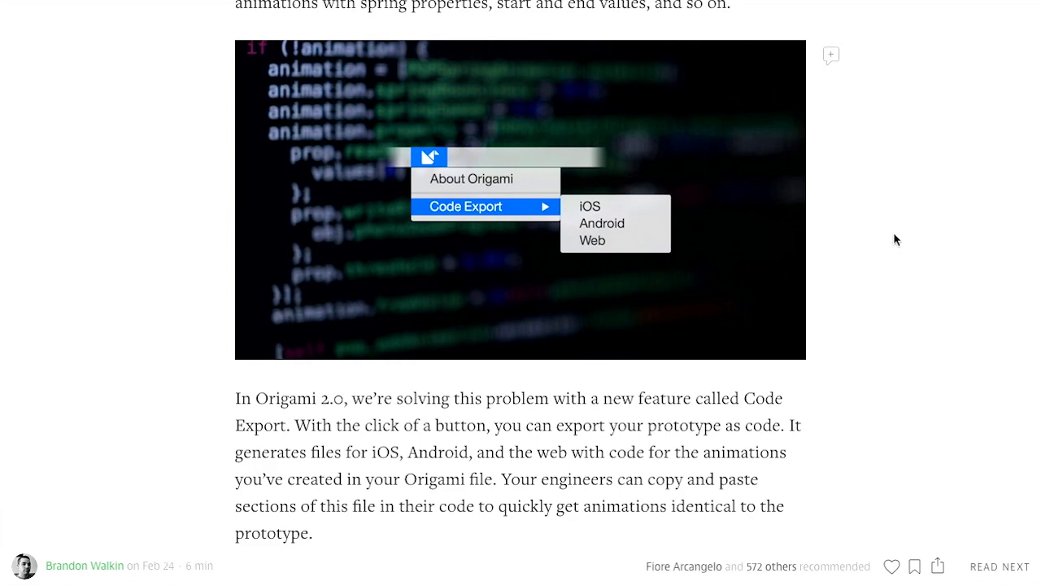
{"action": "scroll", "scroll_direction": "up", "scroll_amount": 3}
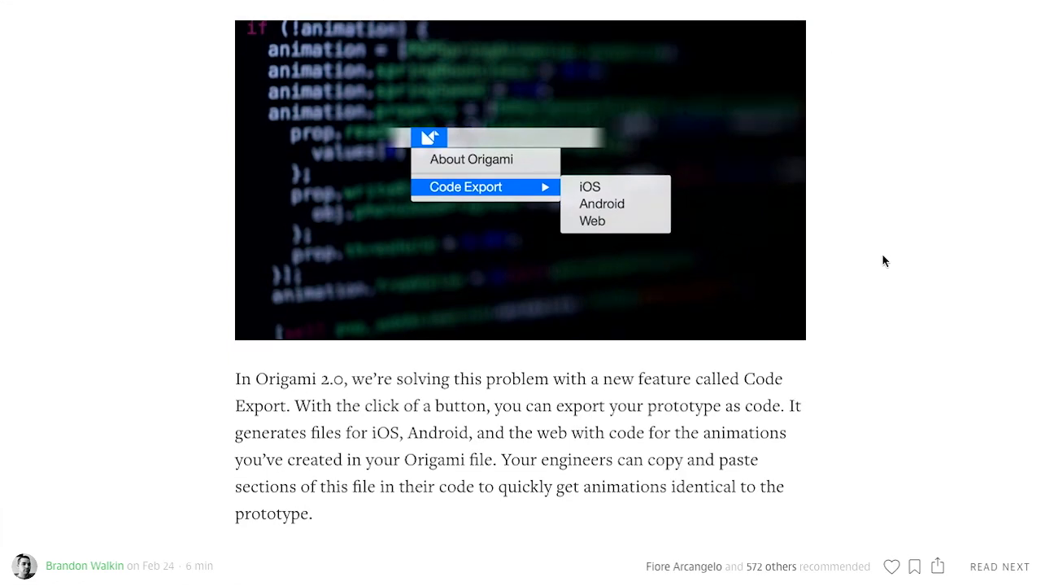
{"action": "mouse_move", "coordinate": [908, 239]}
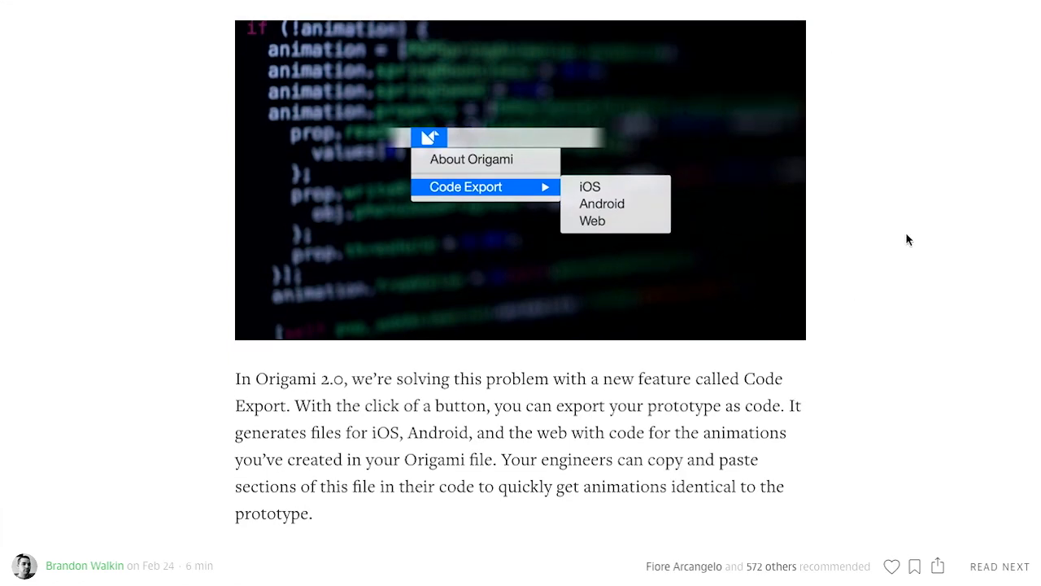
{"action": "mouse_move", "coordinate": [639, 212]}
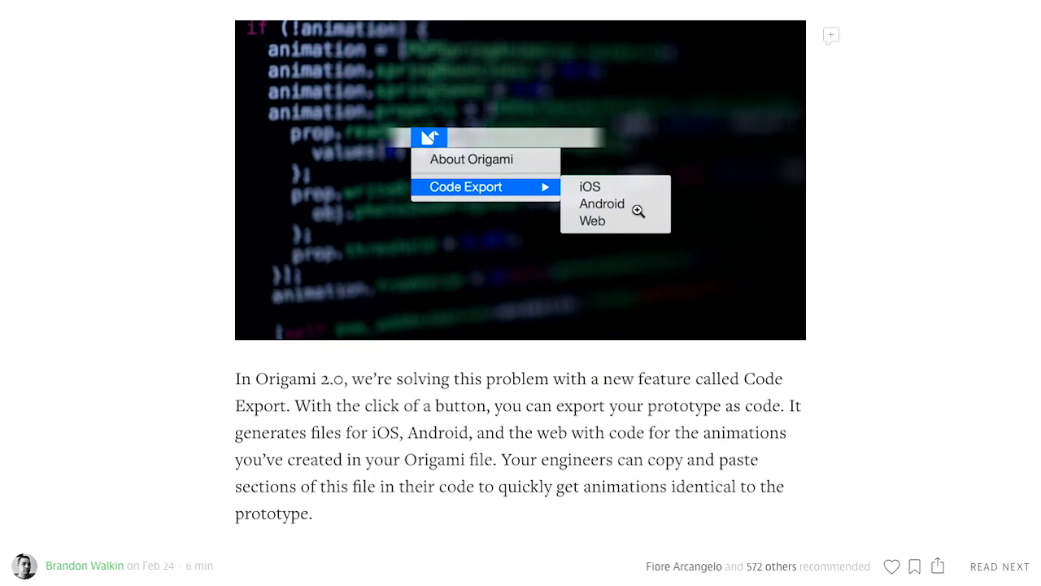
{"action": "mouse_move", "coordinate": [638, 200]}
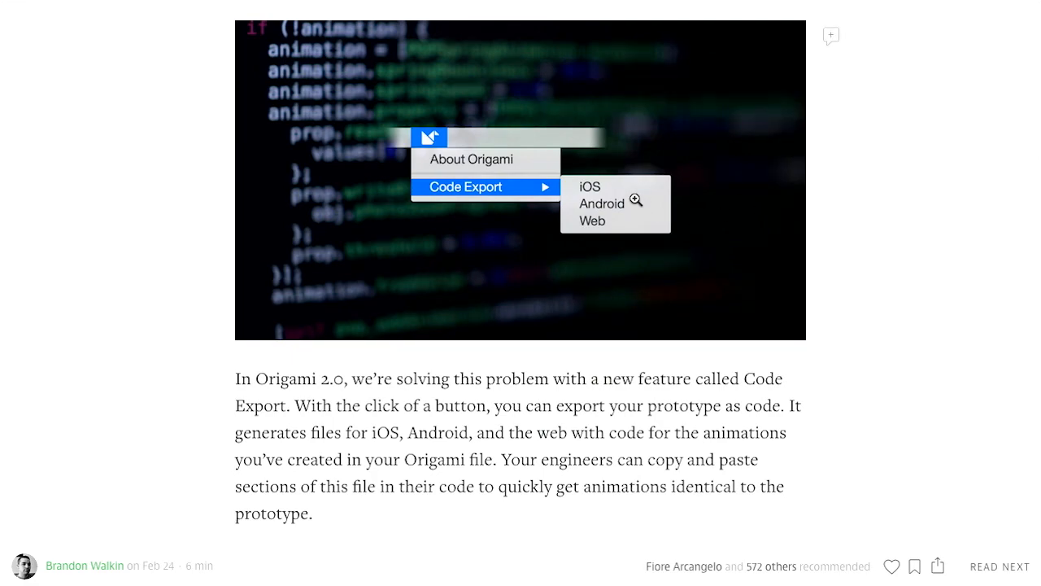
{"action": "mouse_move", "coordinate": [893, 220]}
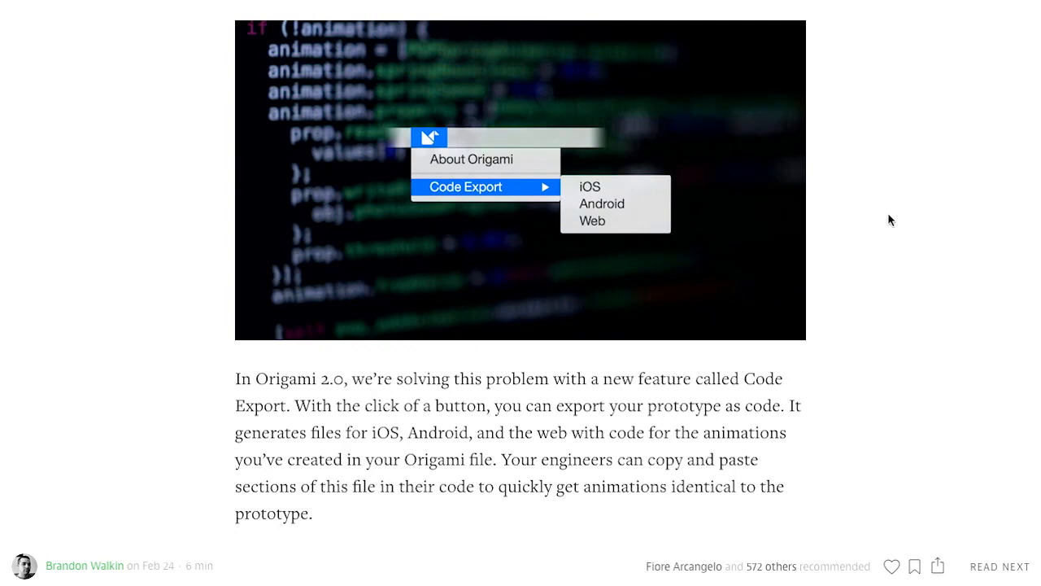
{"action": "mouse_move", "coordinate": [429, 458]}
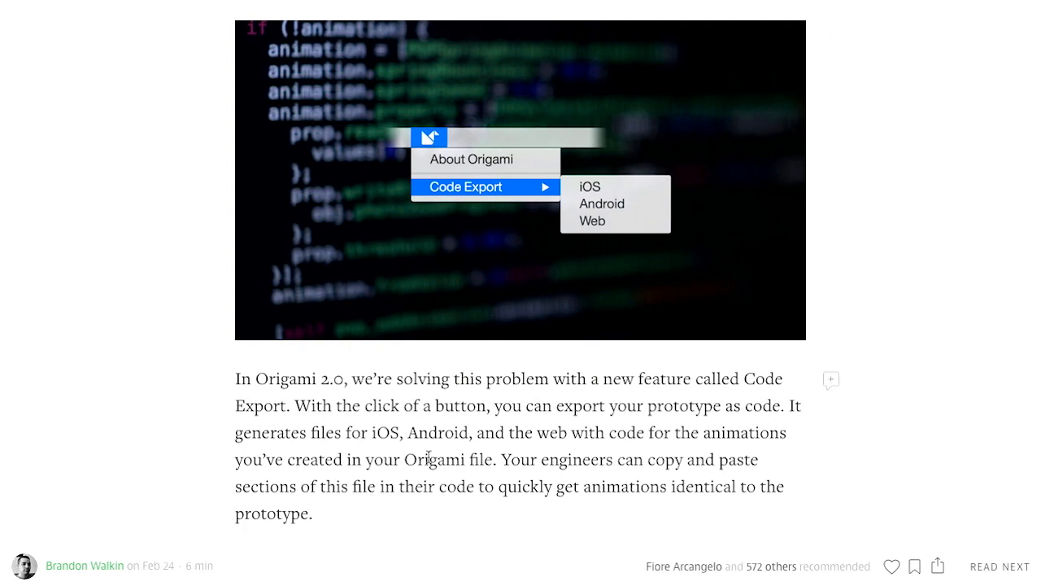
{"action": "scroll", "scroll_direction": "up", "scroll_amount": 3}
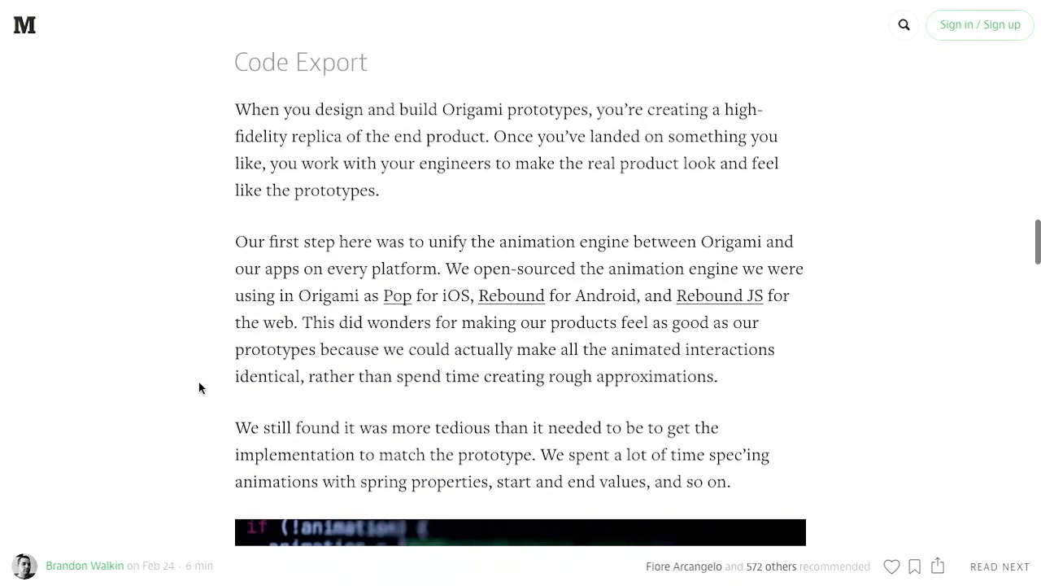
{"action": "scroll", "scroll_direction": "up", "scroll_amount": 3}
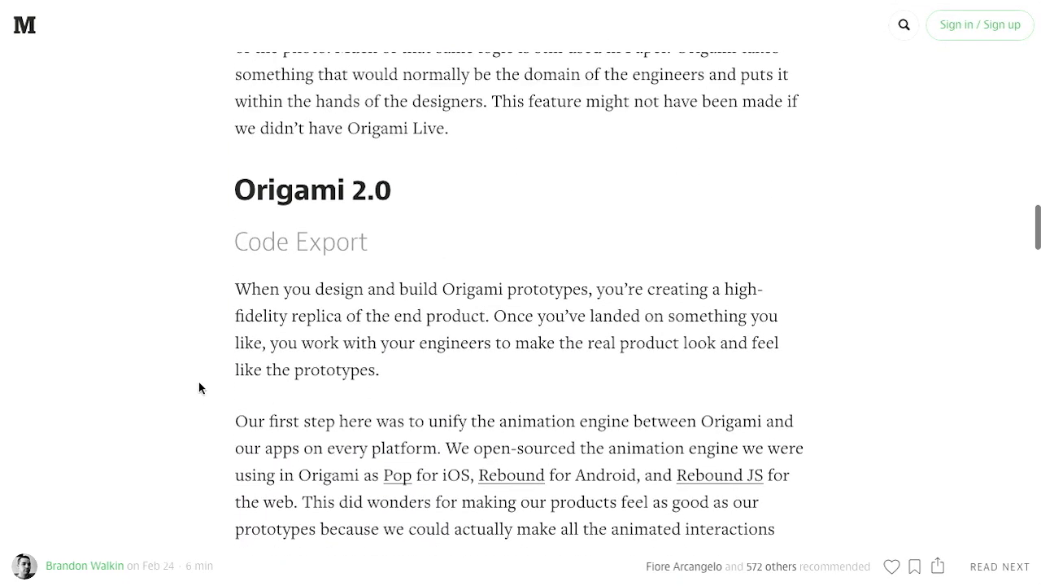
{"action": "scroll", "scroll_direction": "up", "scroll_amount": 3}
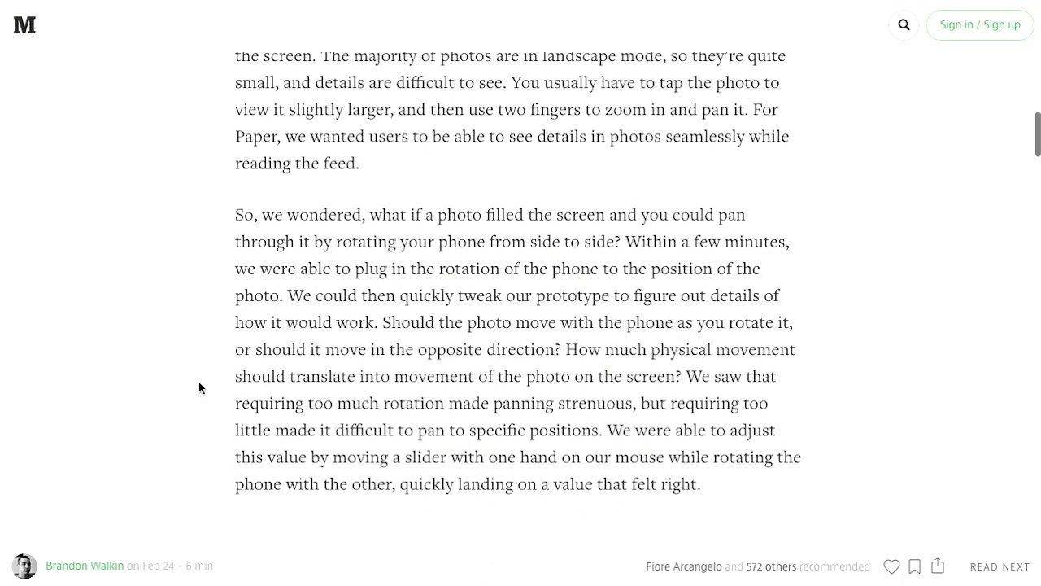
{"action": "scroll", "scroll_direction": "up", "scroll_amount": 3}
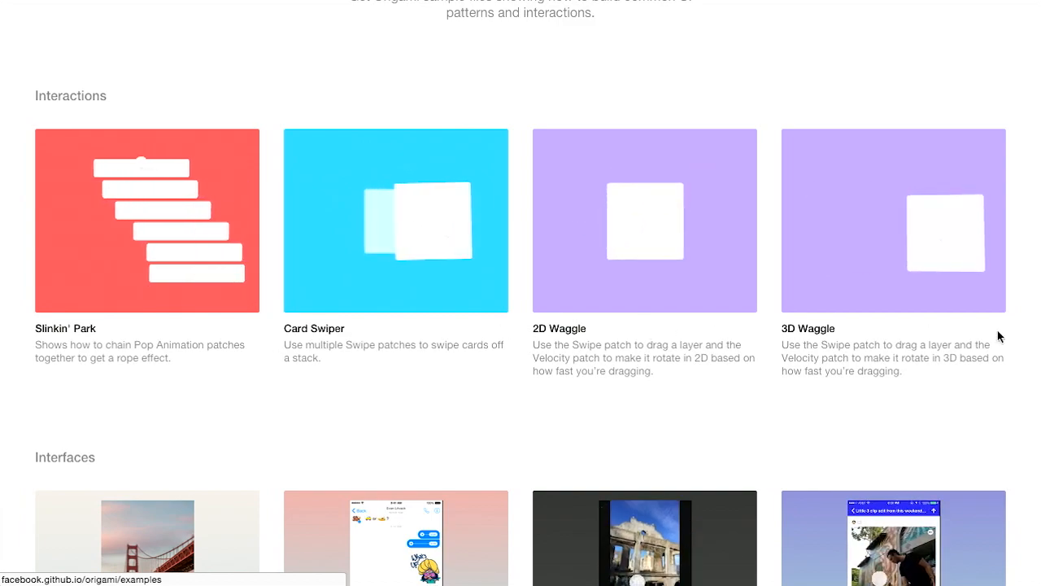
Step: Browse the Origami examples gallery's Interactions and Interfaces sample animations
{"action": "scroll", "scroll_direction": "down", "scroll_amount": 3}
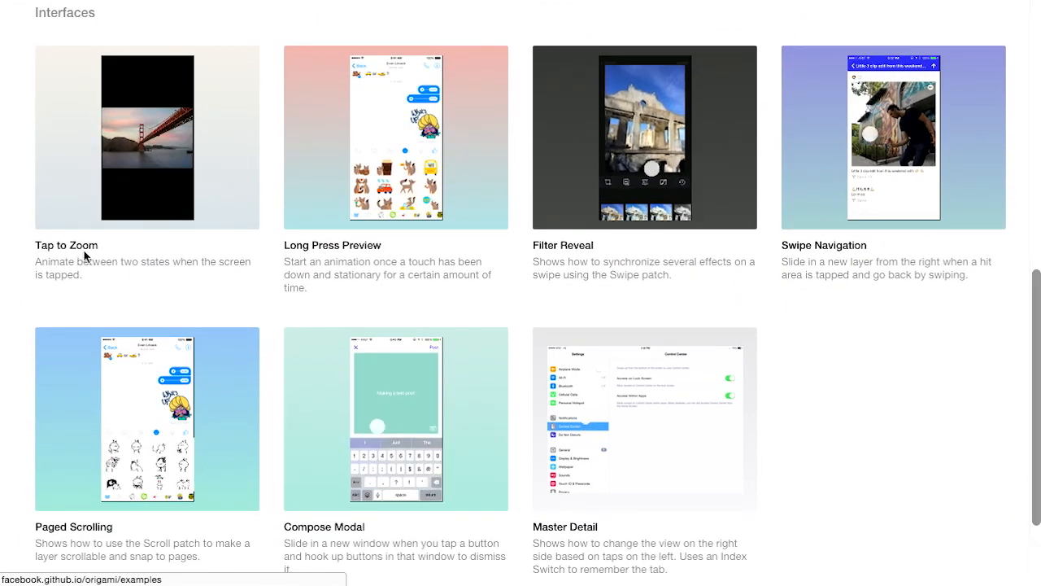
{"action": "mouse_move", "coordinate": [401, 258]}
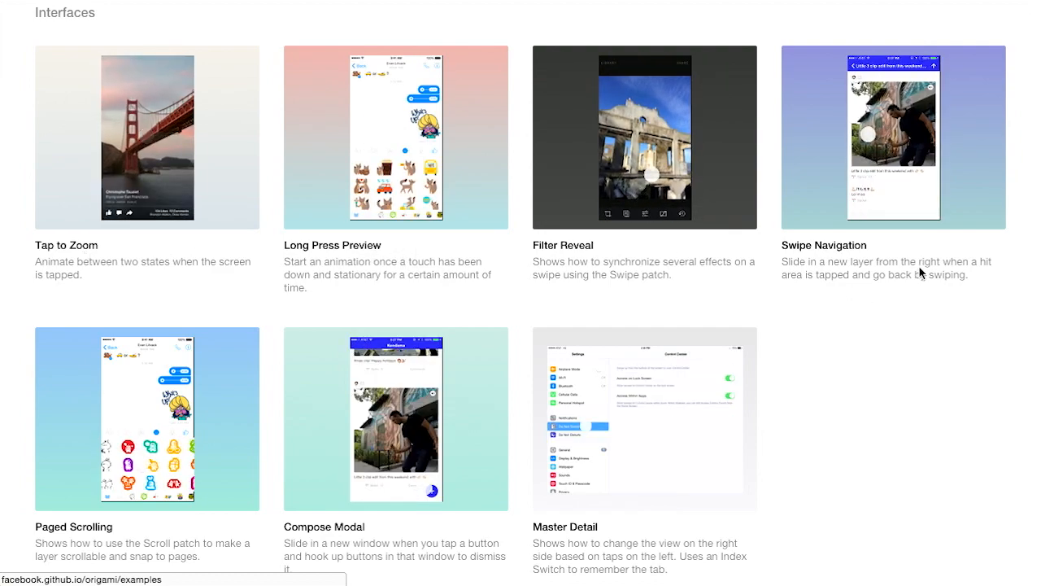
{"action": "scroll", "scroll_direction": "up", "scroll_amount": 3}
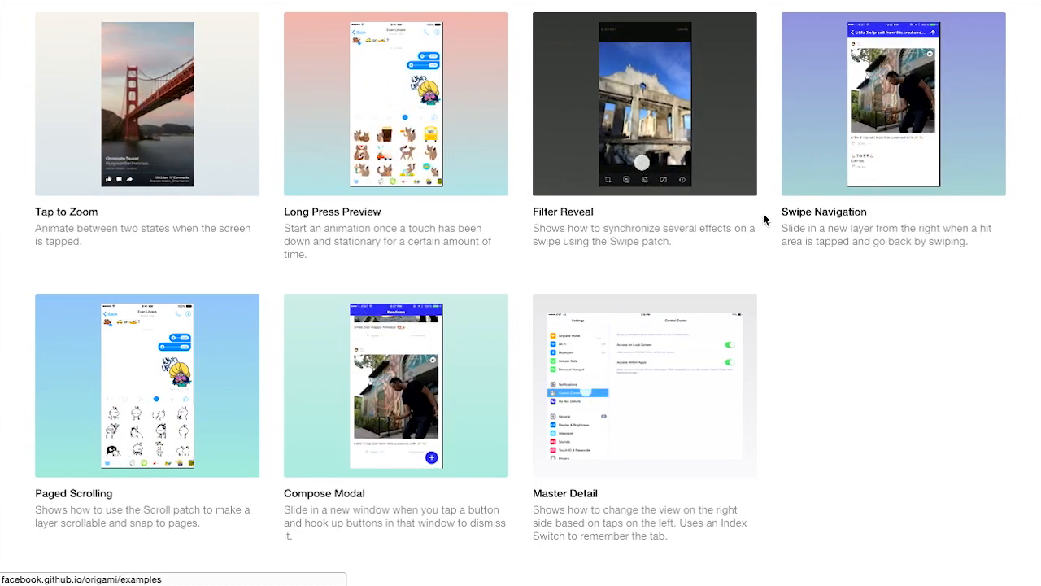
{"action": "scroll", "scroll_direction": "down", "scroll_amount": 3}
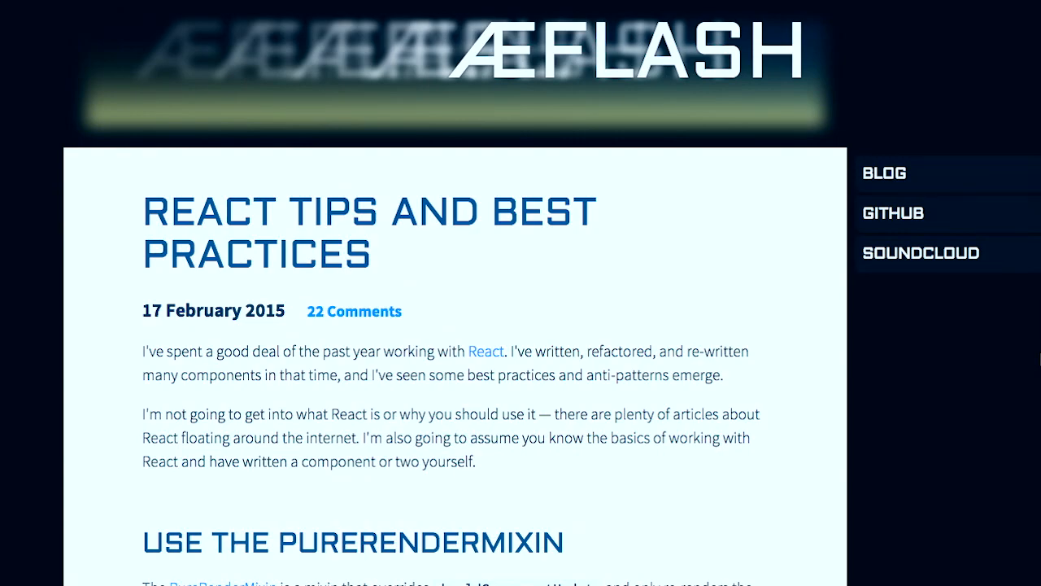
{"action": "mouse_move", "coordinate": [961, 336]}
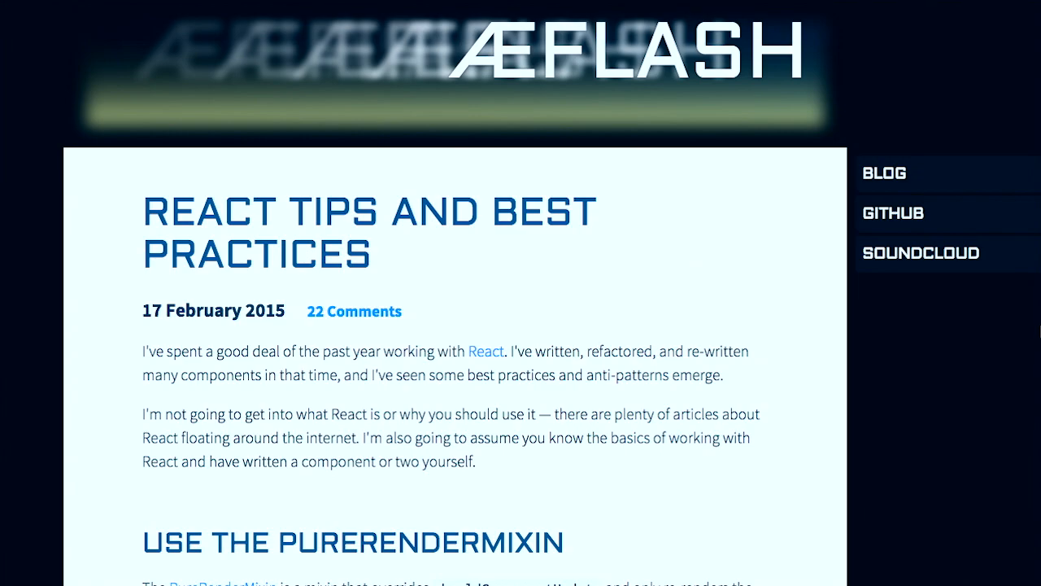
Step: Read the AEFlash React Tips post past PureRenderMixin down to Use Prop Types
{"action": "scroll", "scroll_direction": "down", "scroll_amount": 3}
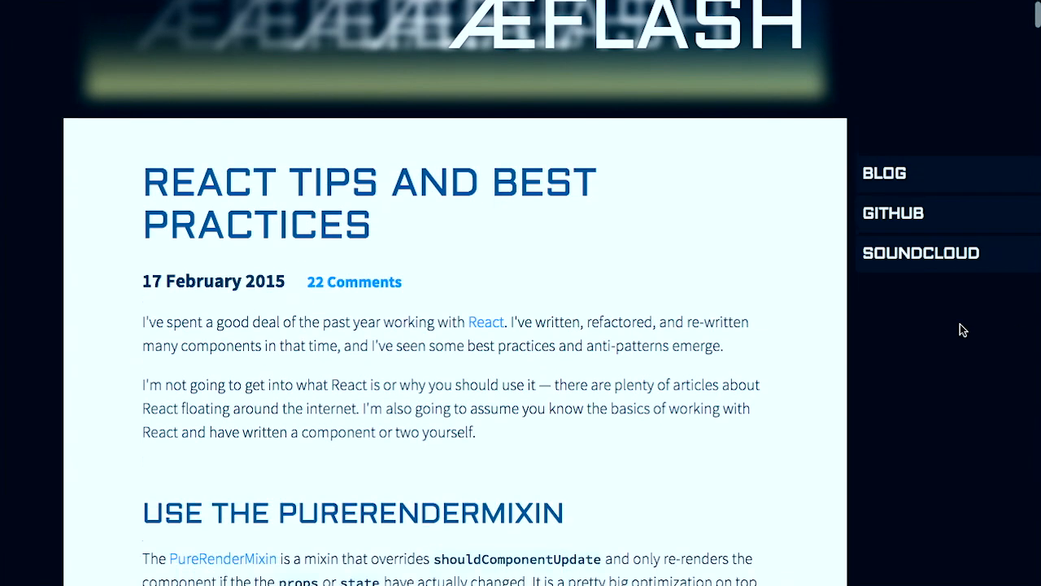
{"action": "scroll", "scroll_direction": "down", "scroll_amount": 3}
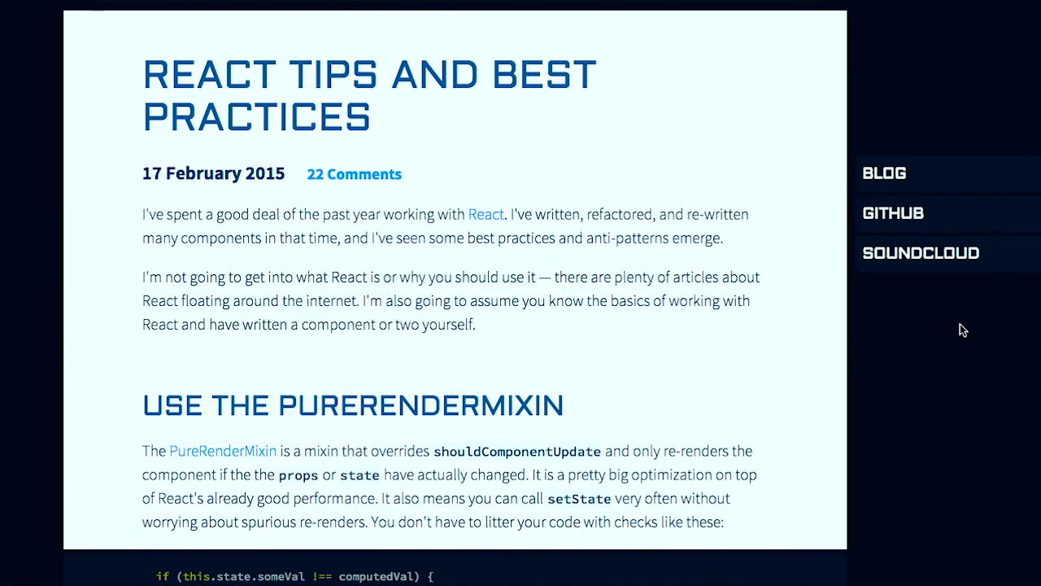
{"action": "mouse_move", "coordinate": [630, 213]}
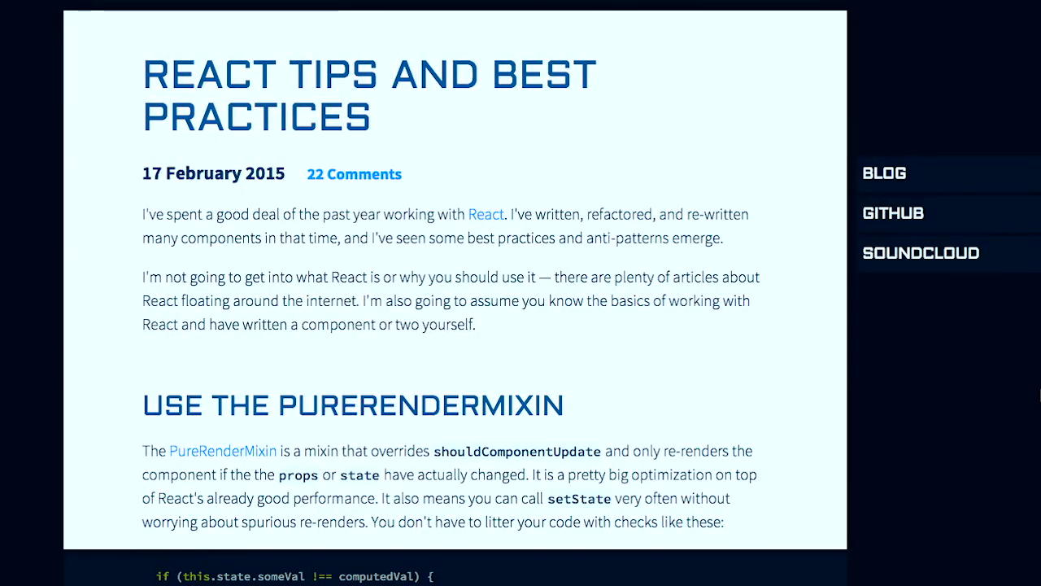
{"action": "scroll", "scroll_direction": "down", "scroll_amount": 3}
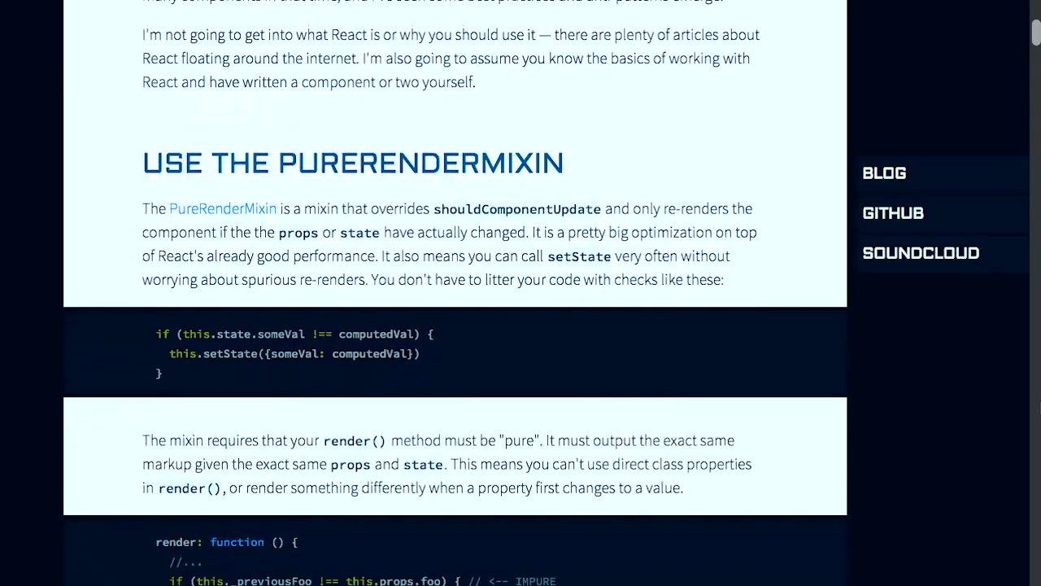
{"action": "scroll", "scroll_direction": "down", "scroll_amount": 3}
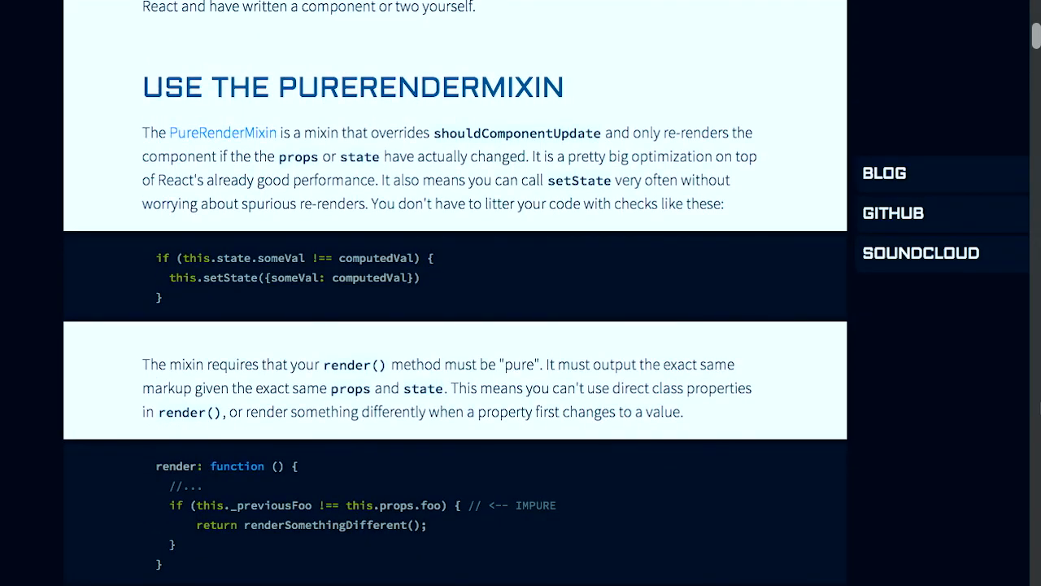
{"action": "scroll", "scroll_direction": "up", "scroll_amount": 3}
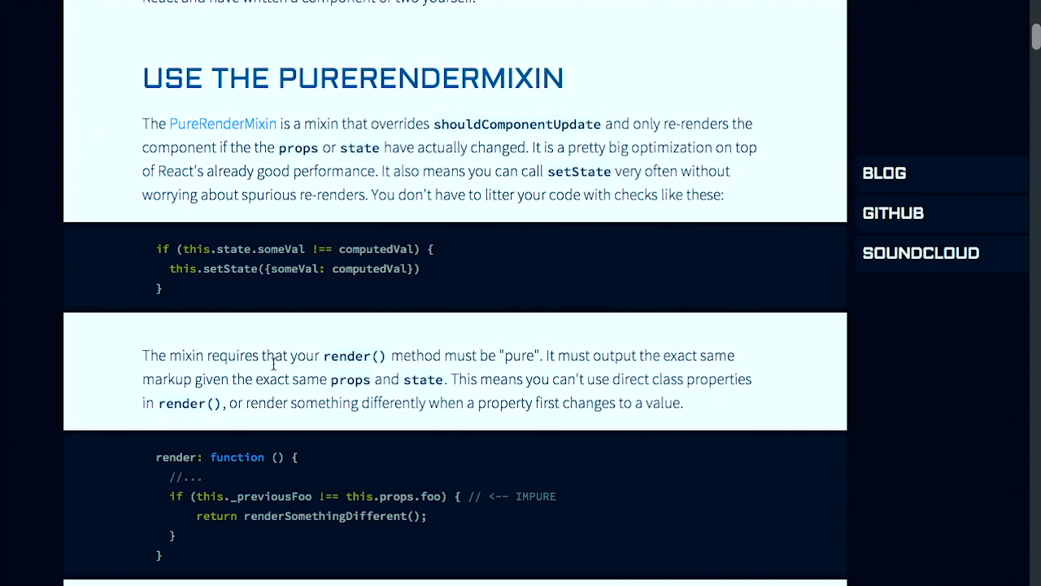
{"action": "mouse_move", "coordinate": [212, 139]}
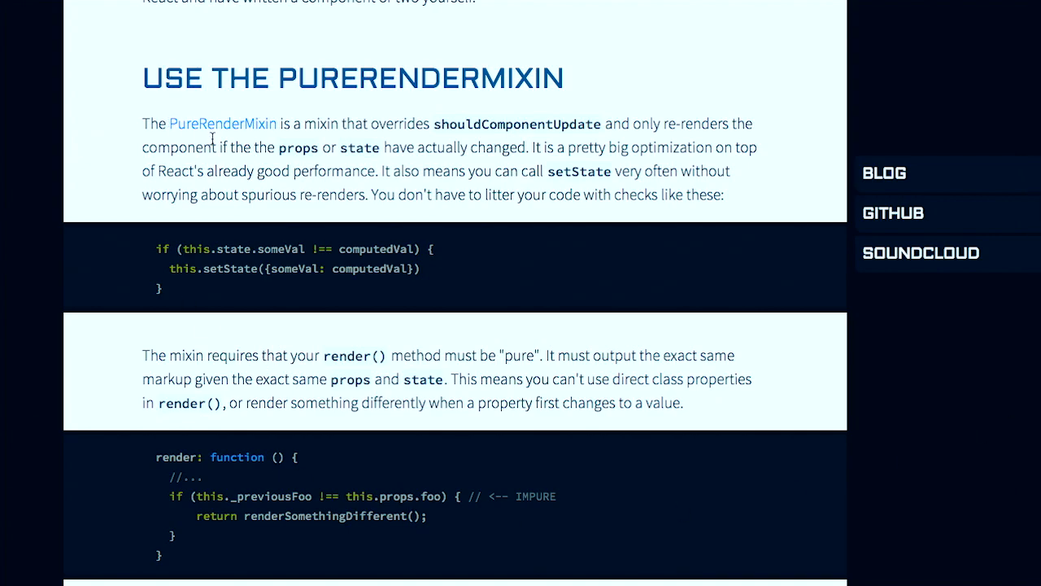
{"action": "mouse_move", "coordinate": [681, 195]}
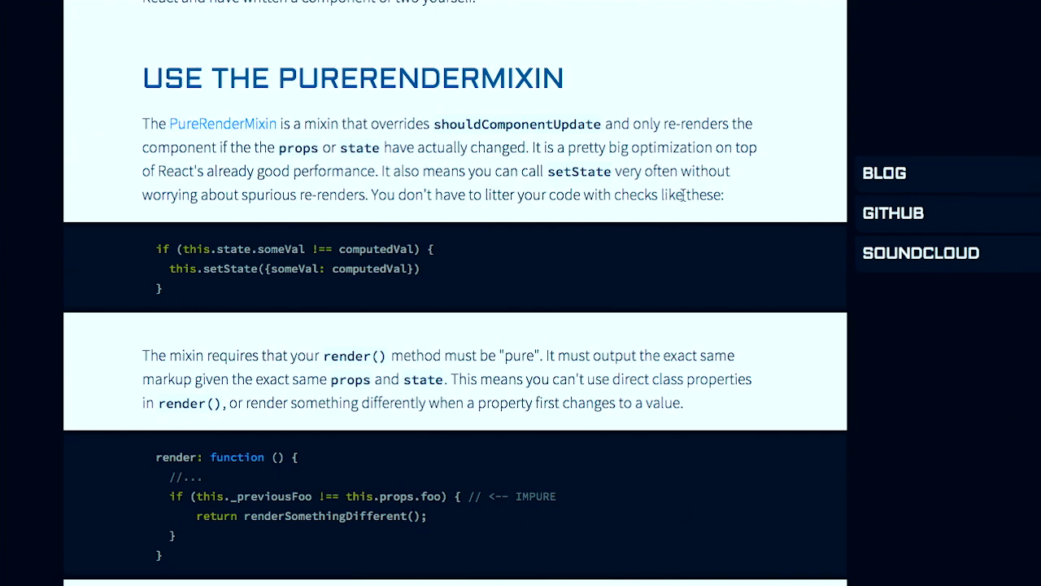
{"action": "mouse_move", "coordinate": [409, 185]}
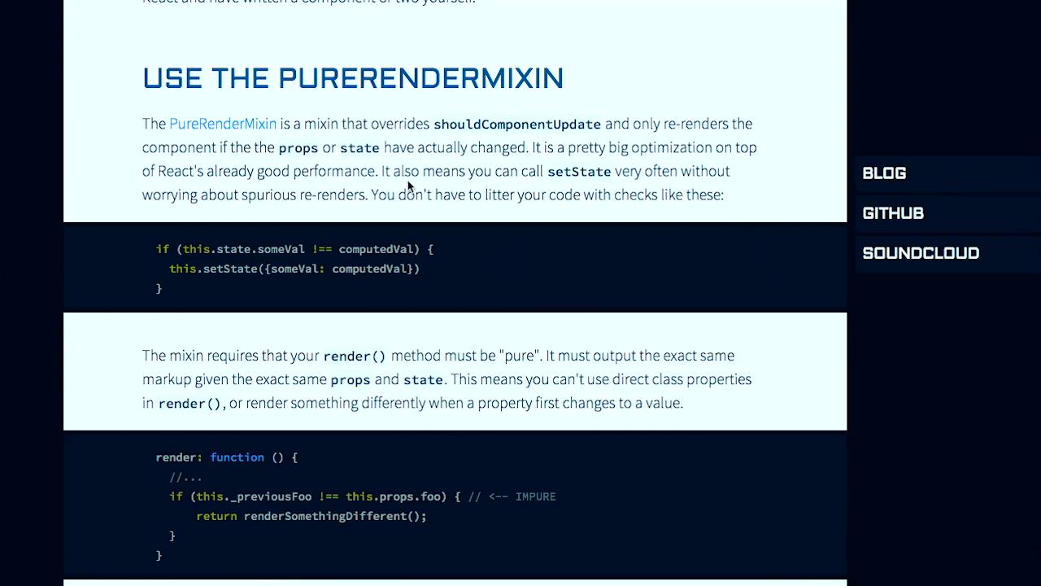
{"action": "mouse_move", "coordinate": [740, 331]}
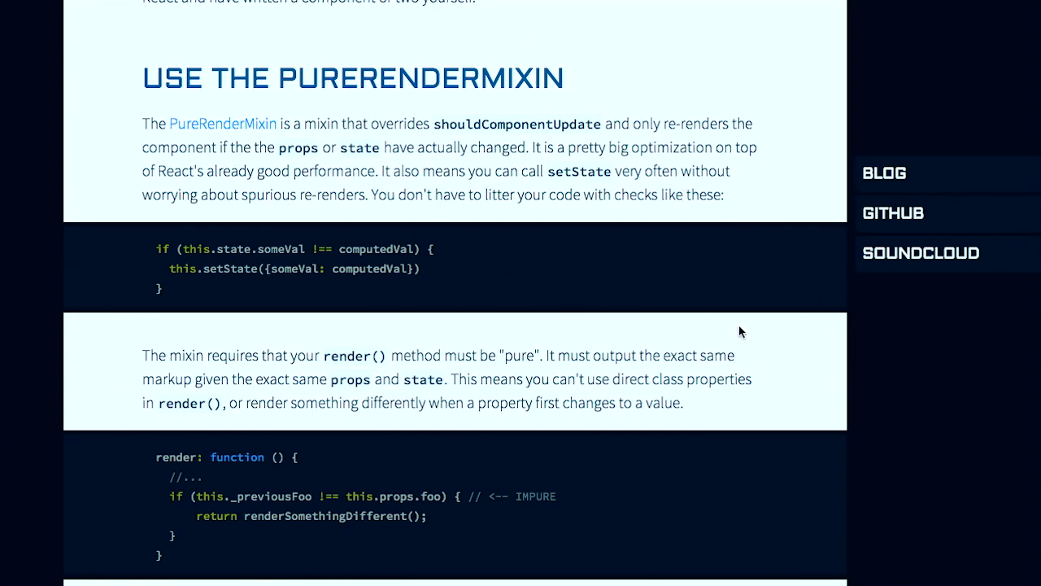
{"action": "mouse_move", "coordinate": [148, 253]}
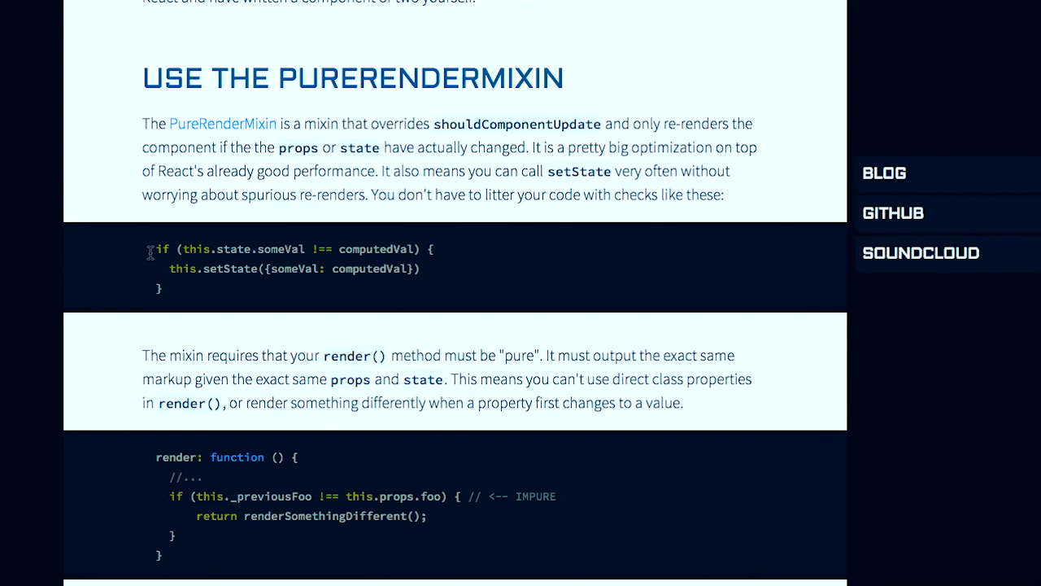
{"action": "mouse_move", "coordinate": [181, 297]}
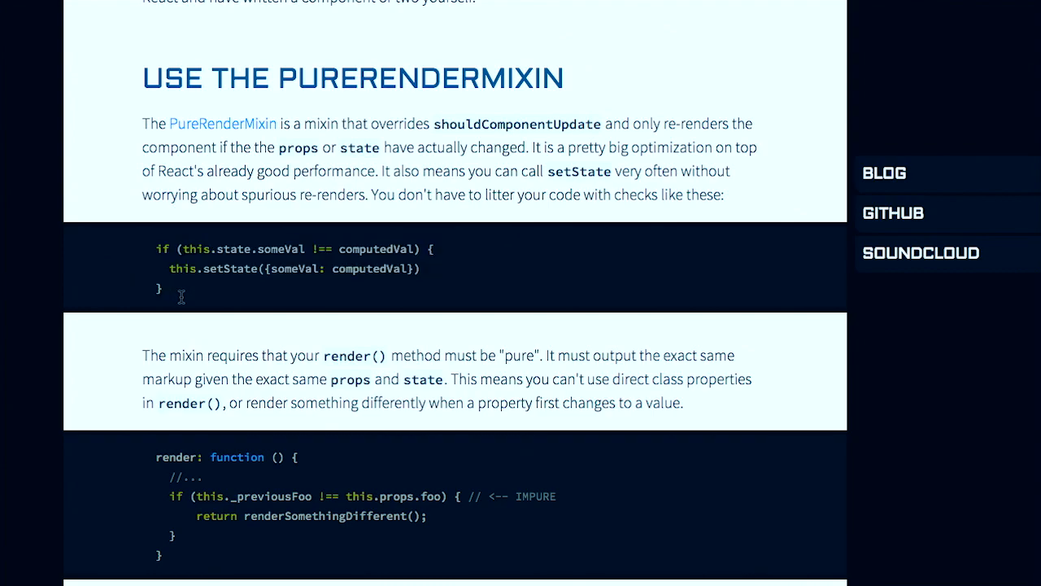
{"action": "mouse_move", "coordinate": [298, 307]}
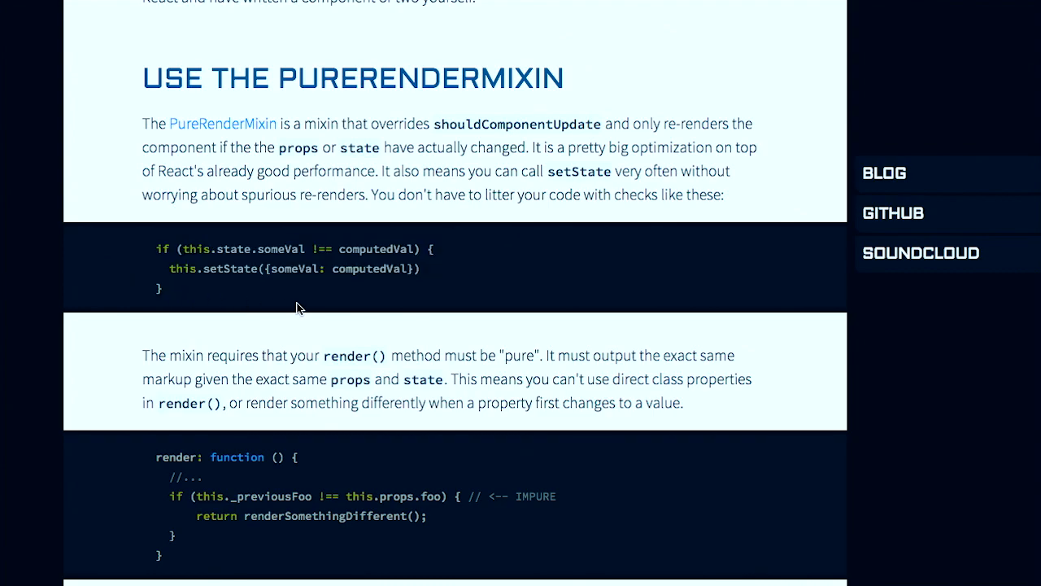
{"action": "scroll", "scroll_direction": "down", "scroll_amount": 3}
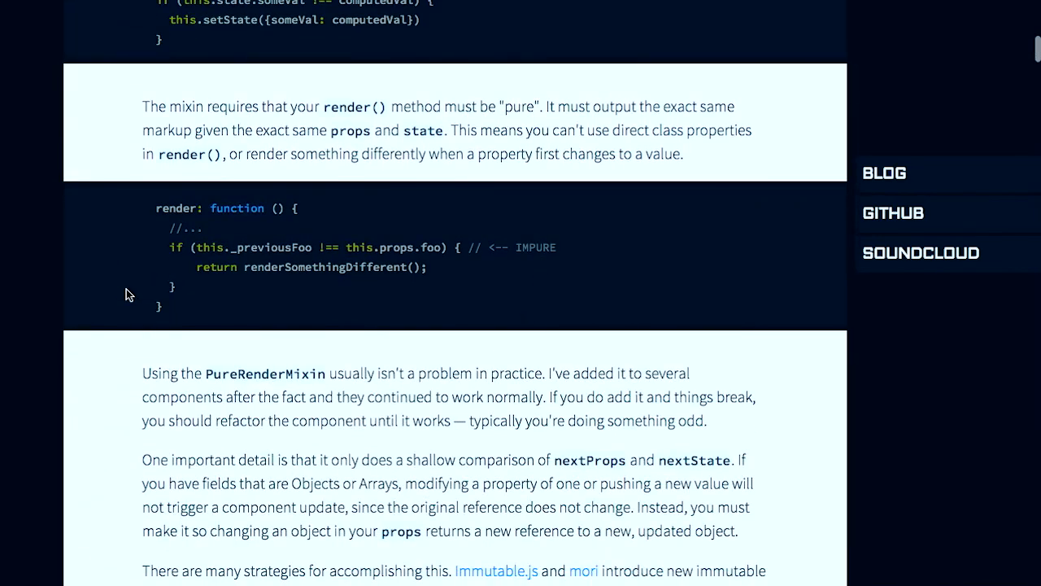
{"action": "scroll", "scroll_direction": "down", "scroll_amount": 3}
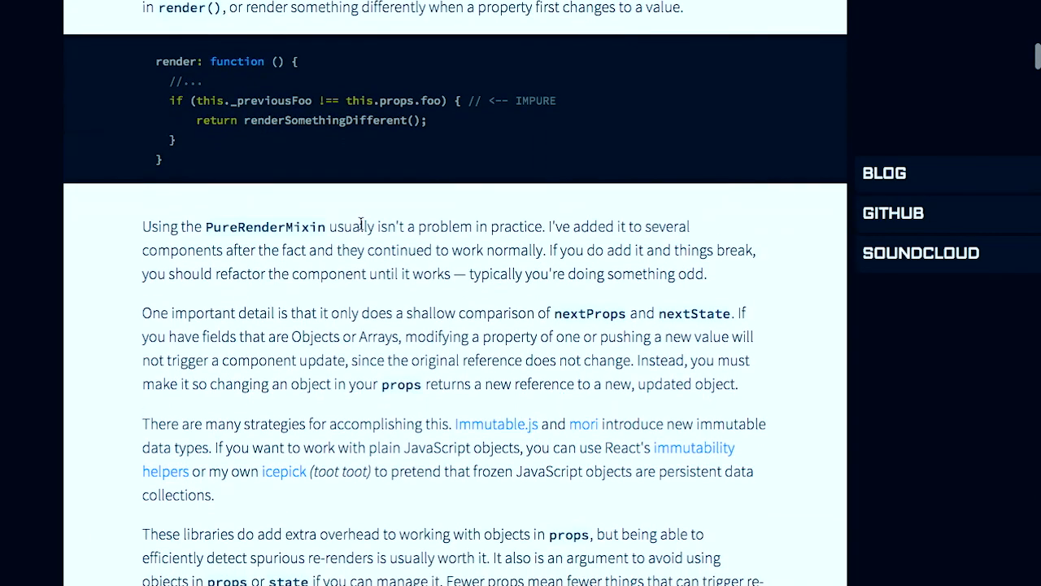
{"action": "scroll", "scroll_direction": "down", "scroll_amount": 3}
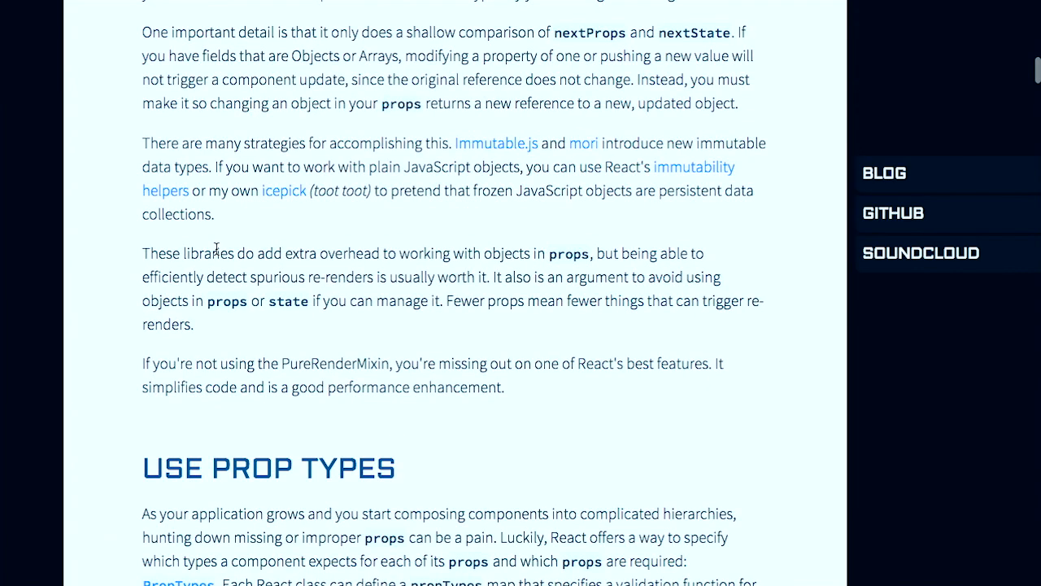
{"action": "scroll", "scroll_direction": "down", "scroll_amount": 3}
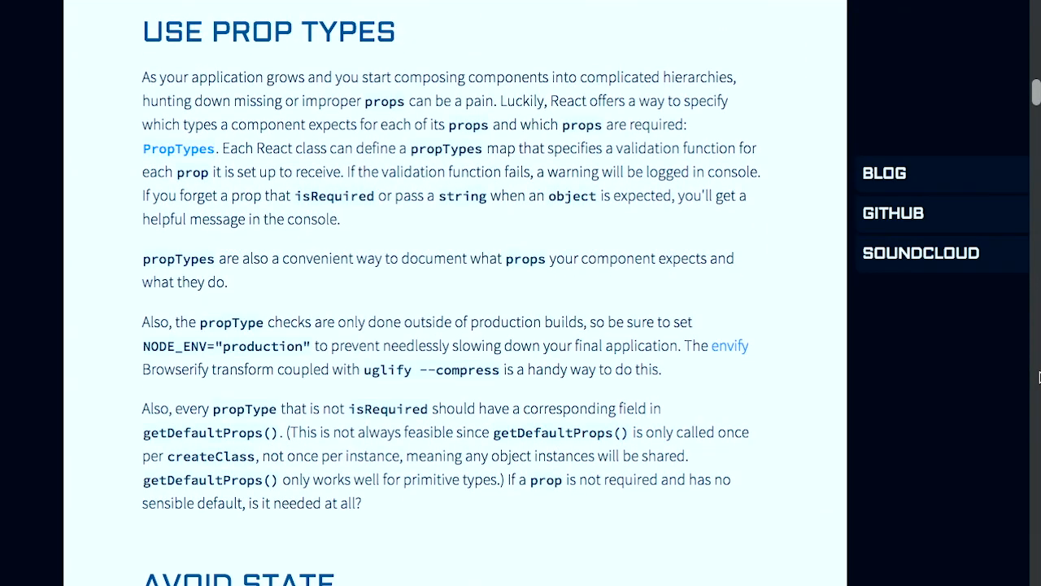
Step: Continue reading the React tips post past Use Prop Types into Avoid State
{"action": "scroll", "scroll_direction": "down", "scroll_amount": 3}
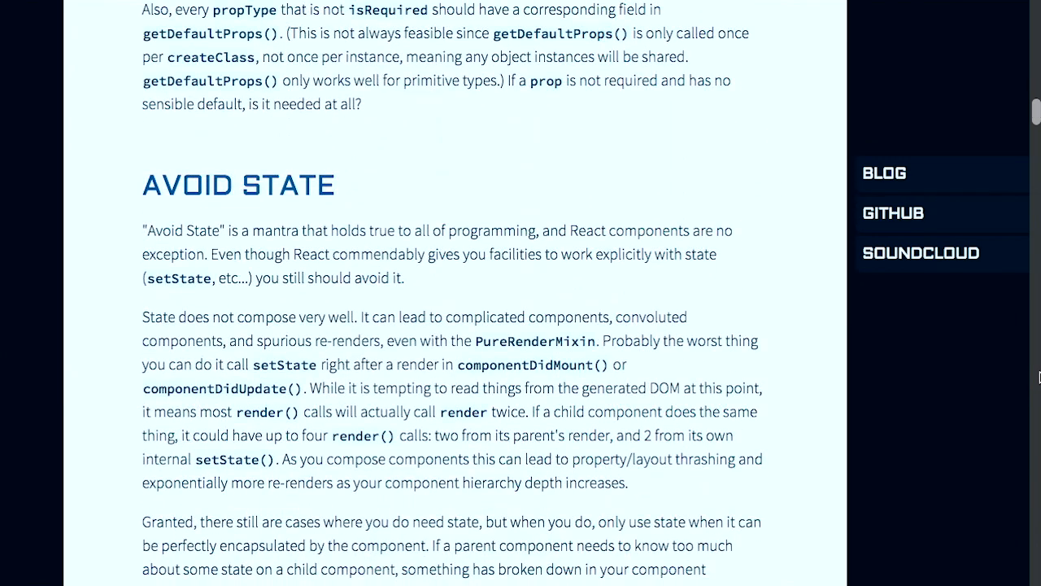
{"action": "scroll", "scroll_direction": "down", "scroll_amount": 3}
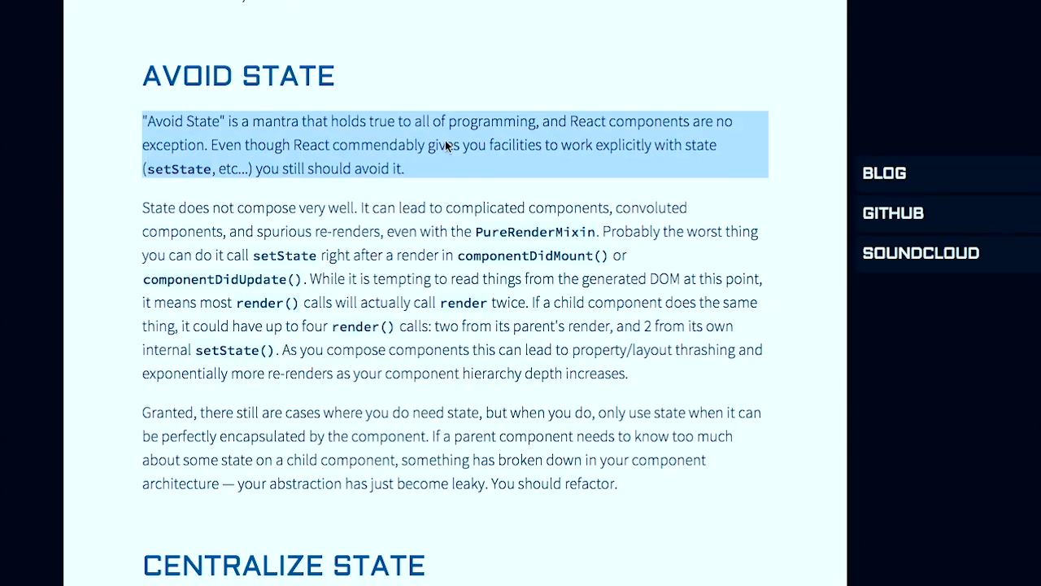
{"action": "mouse_move", "coordinate": [537, 187]}
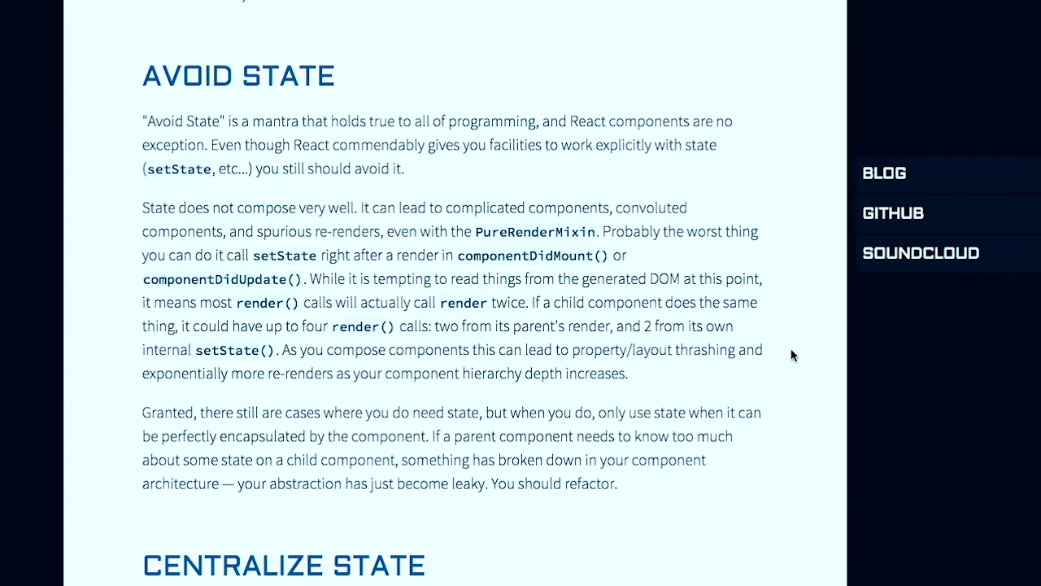
{"action": "mouse_move", "coordinate": [920, 424]}
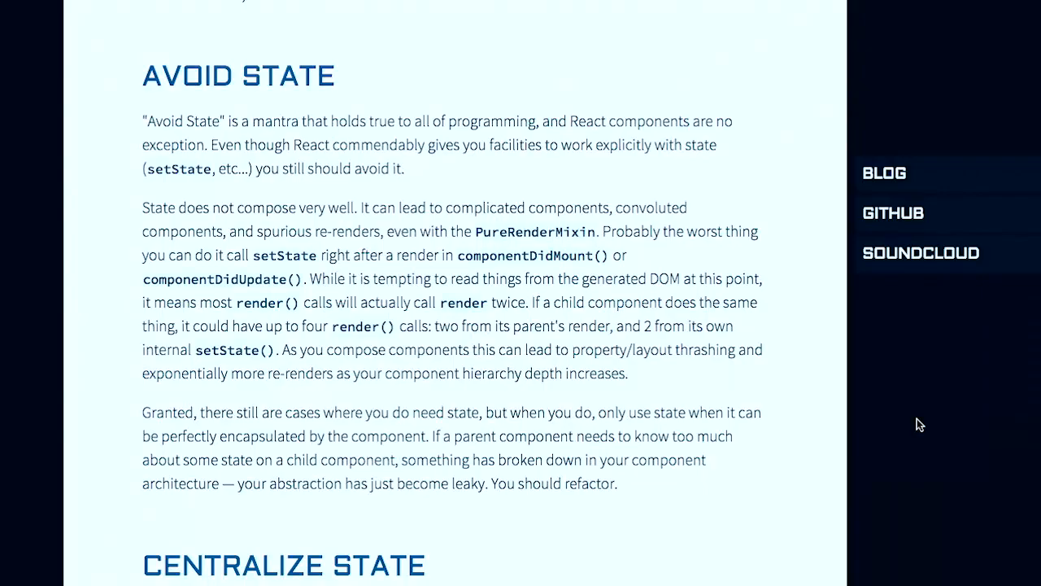
Step: Read on to the looping data flow and tightly coupled components explanation, then click in the page
{"action": "scroll", "scroll_direction": "down", "scroll_amount": 3}
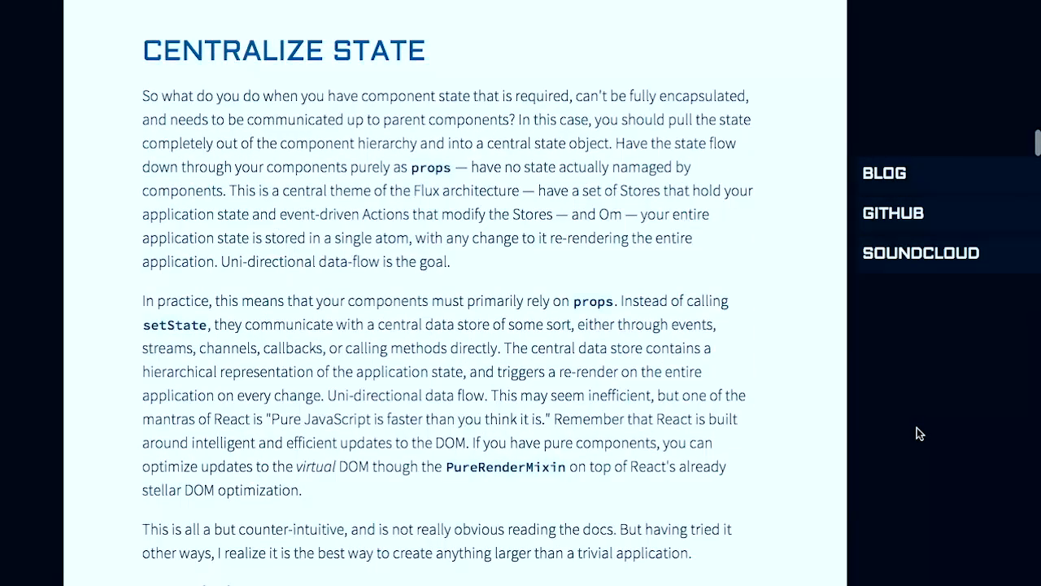
{"action": "scroll", "scroll_direction": "down", "scroll_amount": 3}
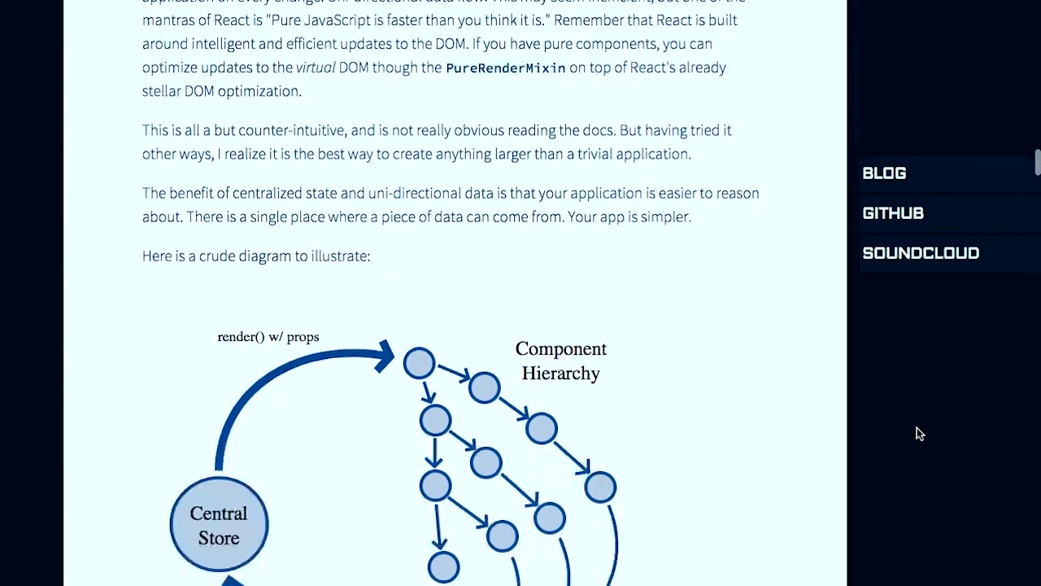
{"action": "scroll", "scroll_direction": "down", "scroll_amount": 3}
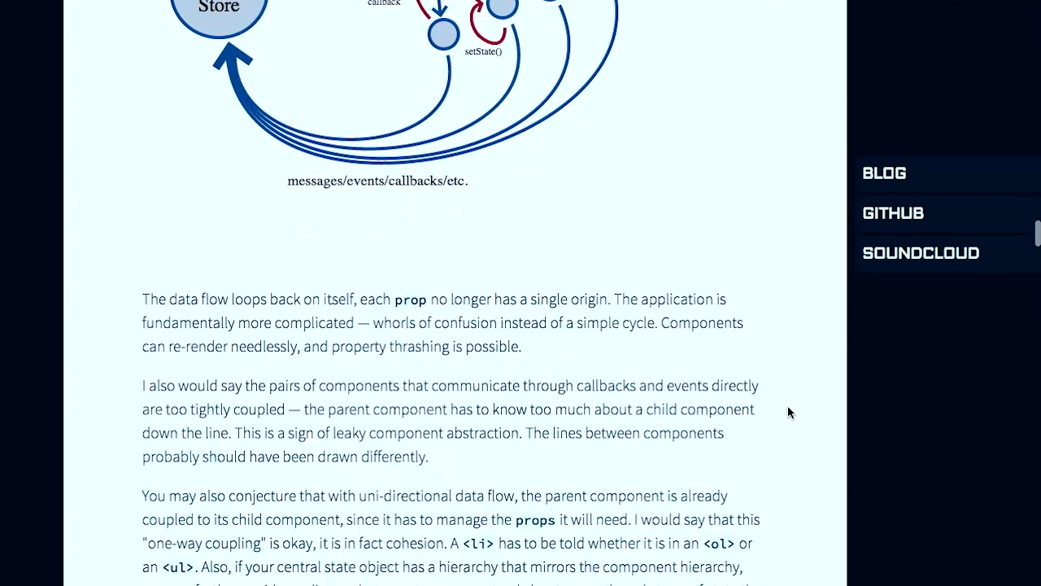
{"action": "left_click", "coordinate": [883, 173]}
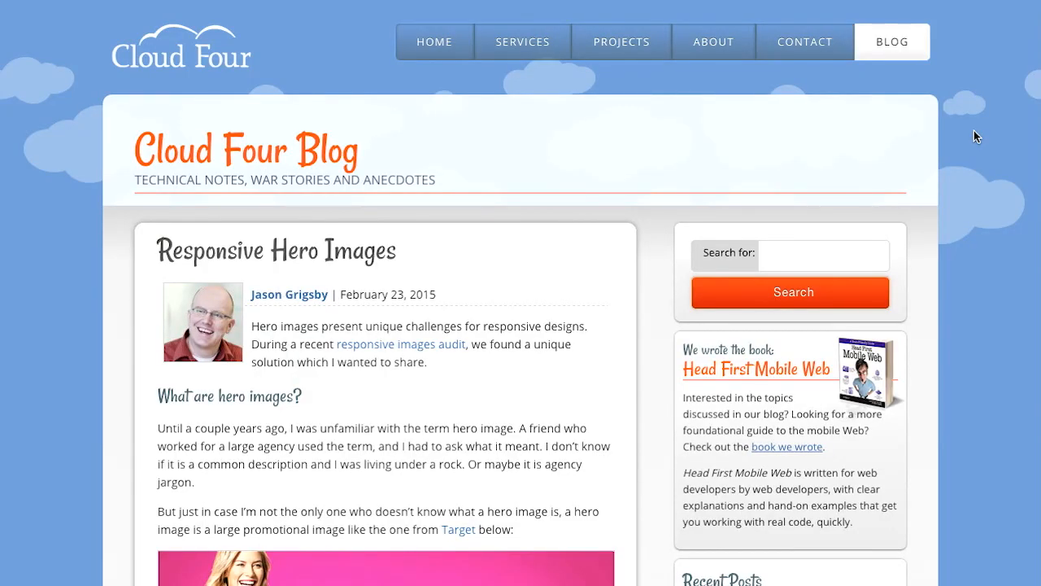
{"action": "mouse_move", "coordinate": [407, 270]}
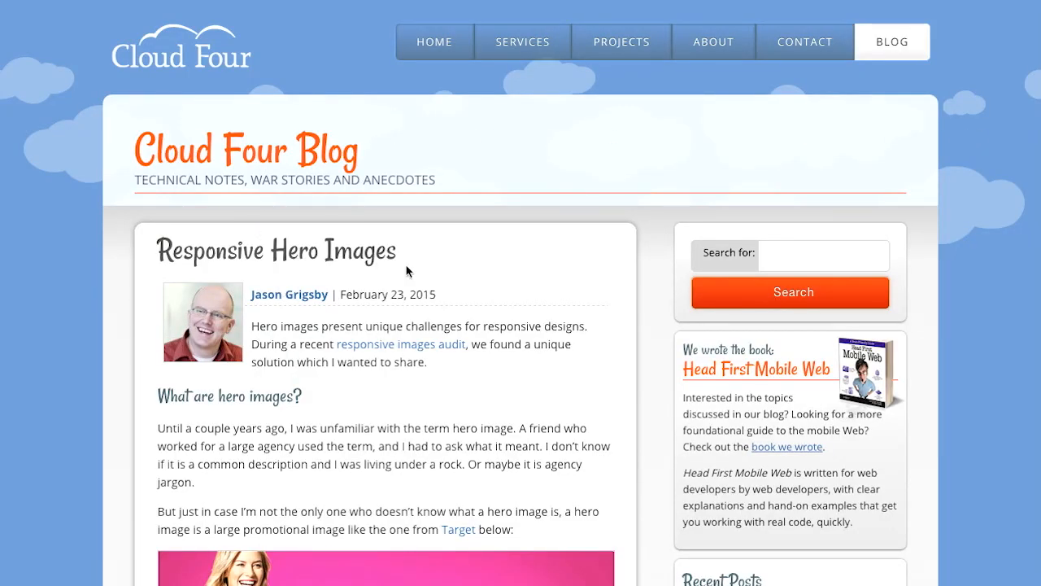
Step: Read past the Target Valentine image to the CB2 hero image and its shrunken version
{"action": "scroll", "scroll_direction": "down", "scroll_amount": 3}
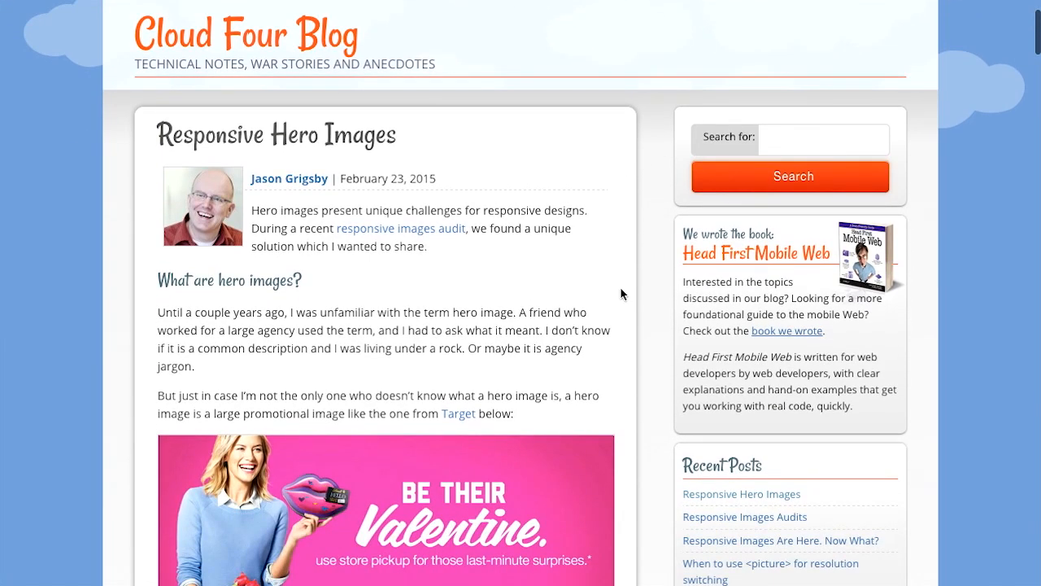
{"action": "scroll", "scroll_direction": "down", "scroll_amount": 3}
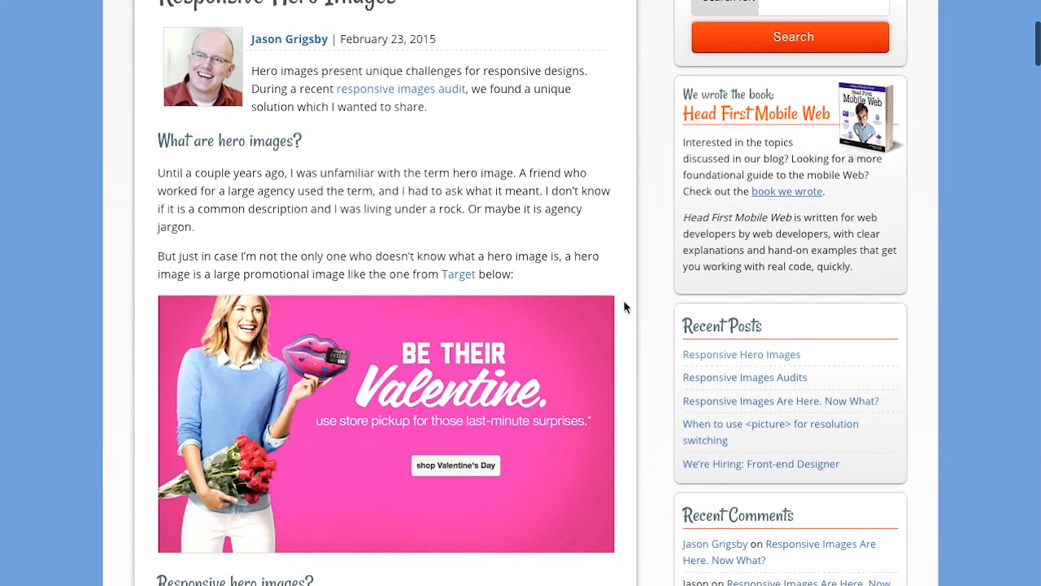
{"action": "scroll", "scroll_direction": "down", "scroll_amount": 3}
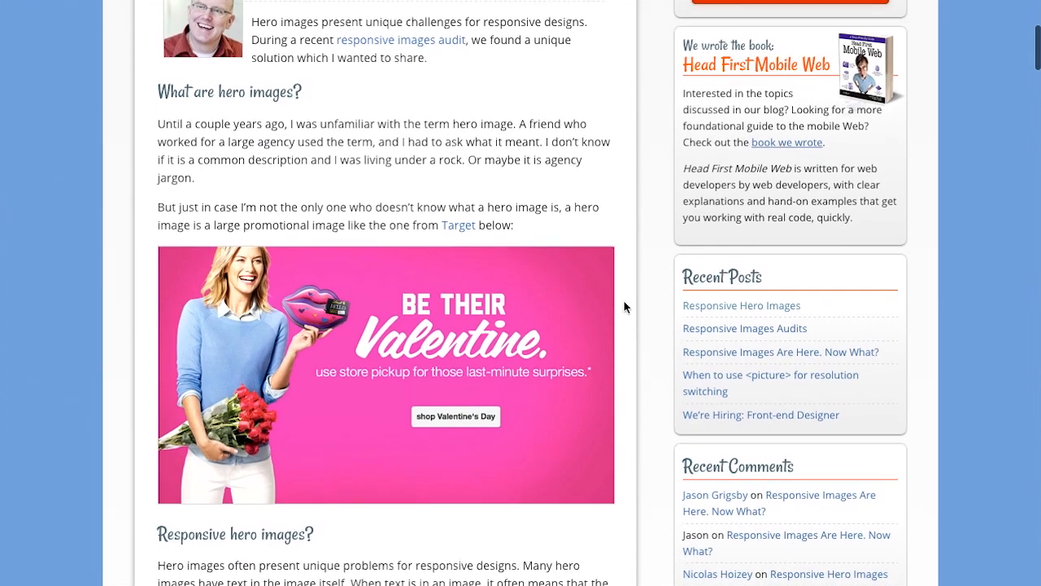
{"action": "scroll", "scroll_direction": "down", "scroll_amount": 3}
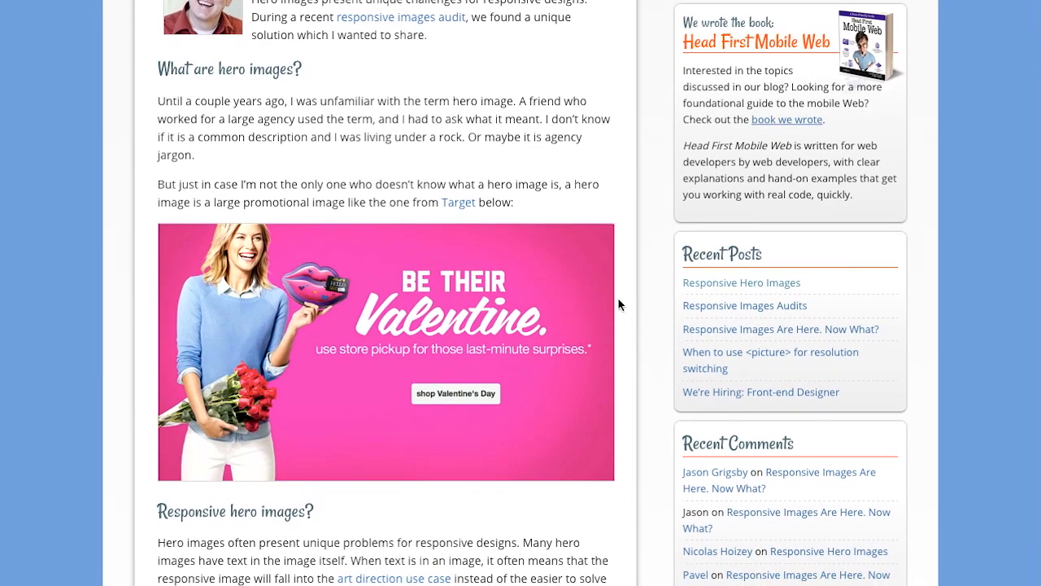
{"action": "mouse_move", "coordinate": [558, 240]}
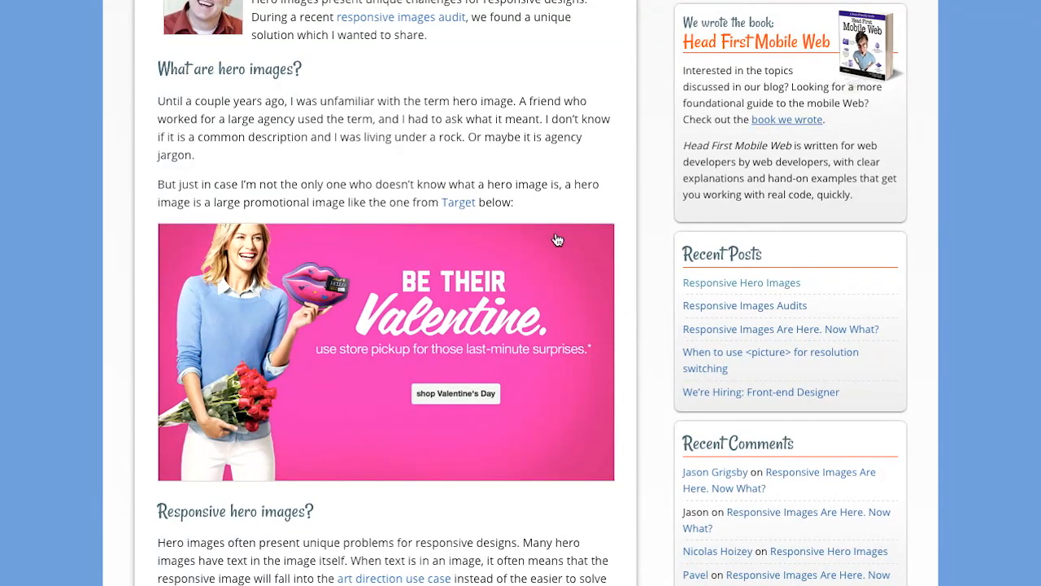
{"action": "mouse_move", "coordinate": [230, 358]}
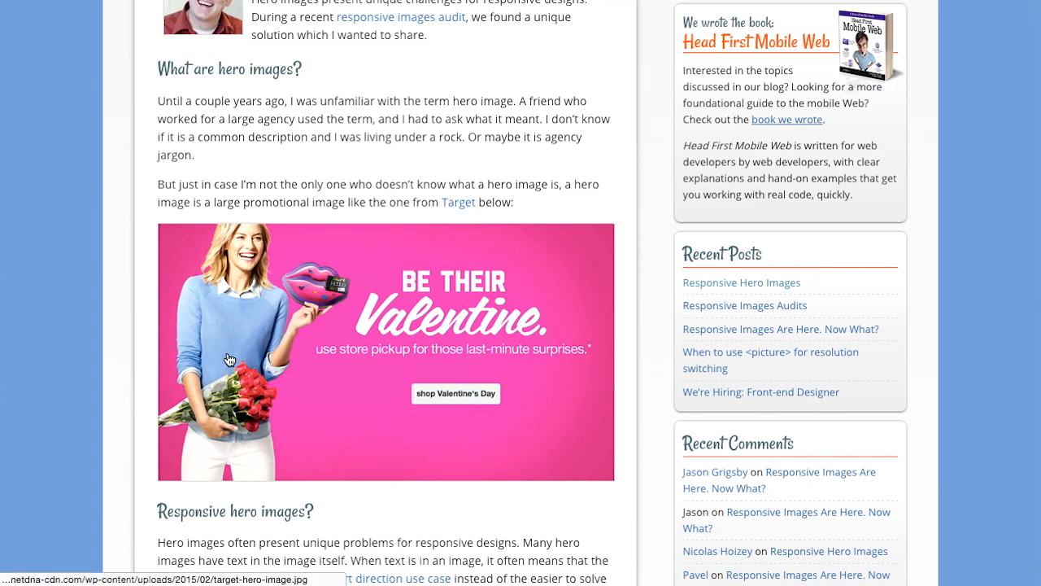
{"action": "mouse_move", "coordinate": [645, 297]}
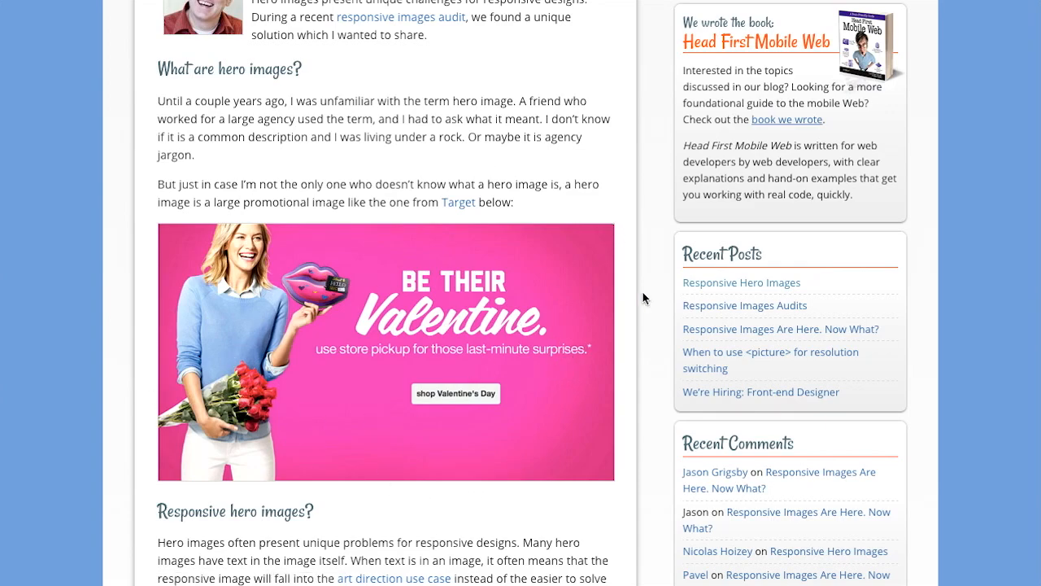
{"action": "scroll", "scroll_direction": "down", "scroll_amount": 3}
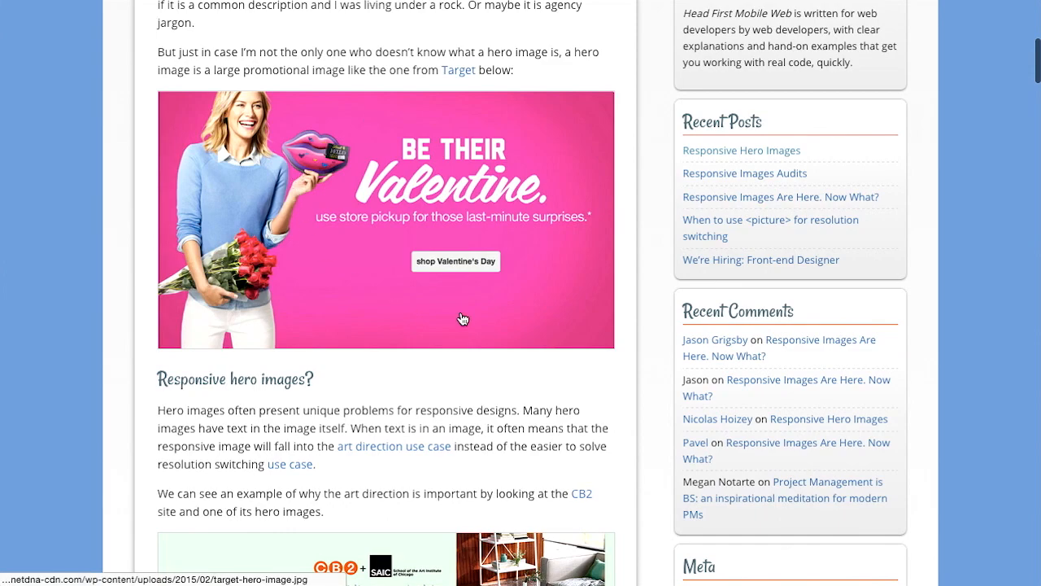
{"action": "scroll", "scroll_direction": "down", "scroll_amount": 3}
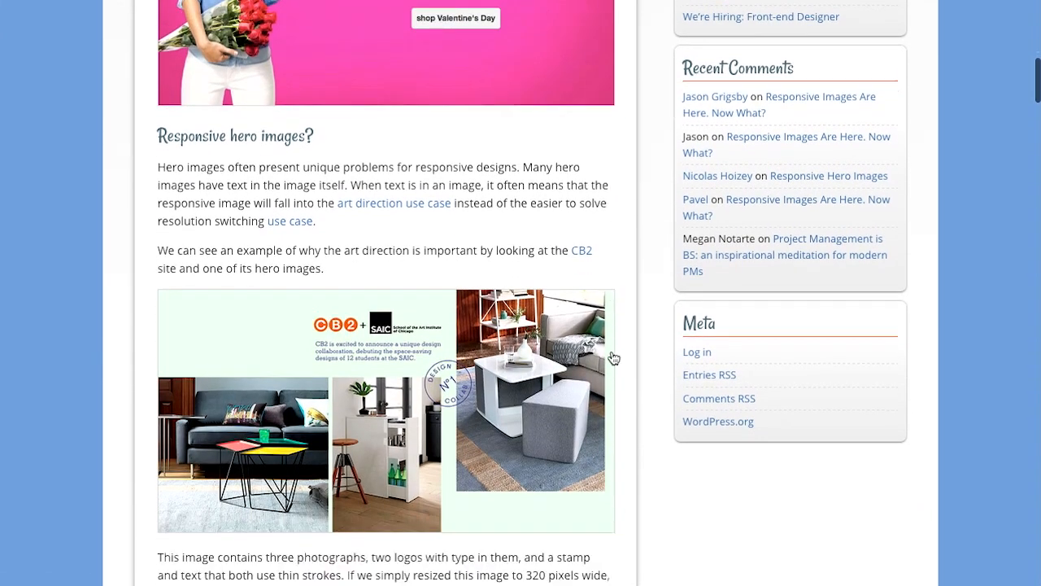
{"action": "scroll", "scroll_direction": "down", "scroll_amount": 3}
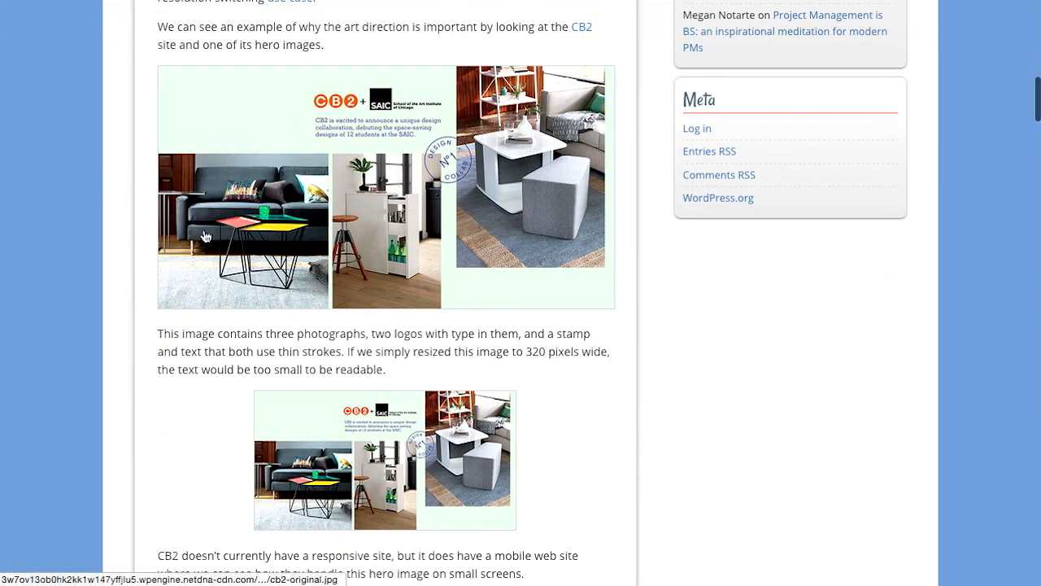
{"action": "mouse_move", "coordinate": [633, 152]}
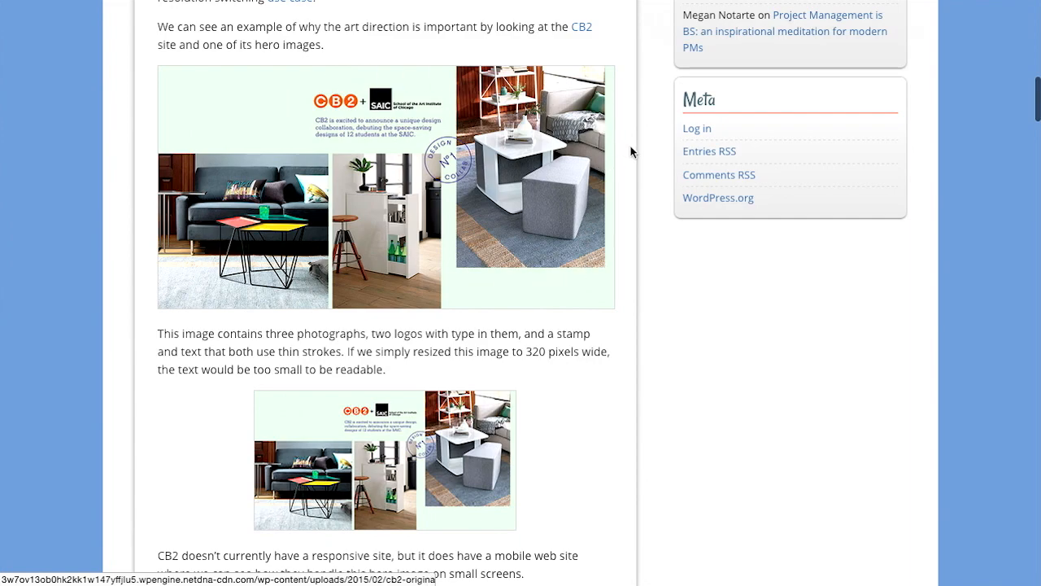
{"action": "mouse_move", "coordinate": [626, 168]}
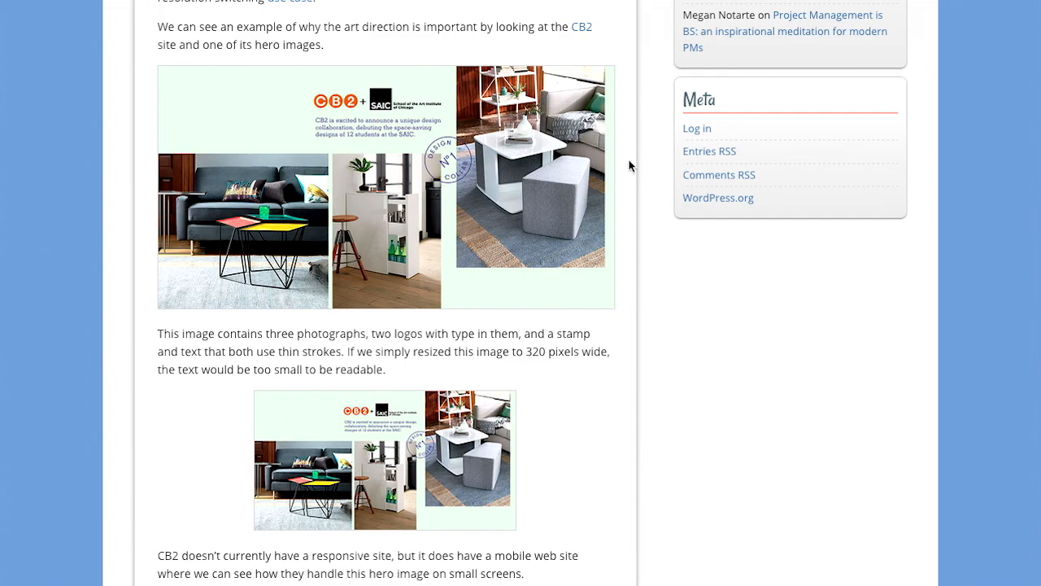
{"action": "mouse_move", "coordinate": [642, 128]}
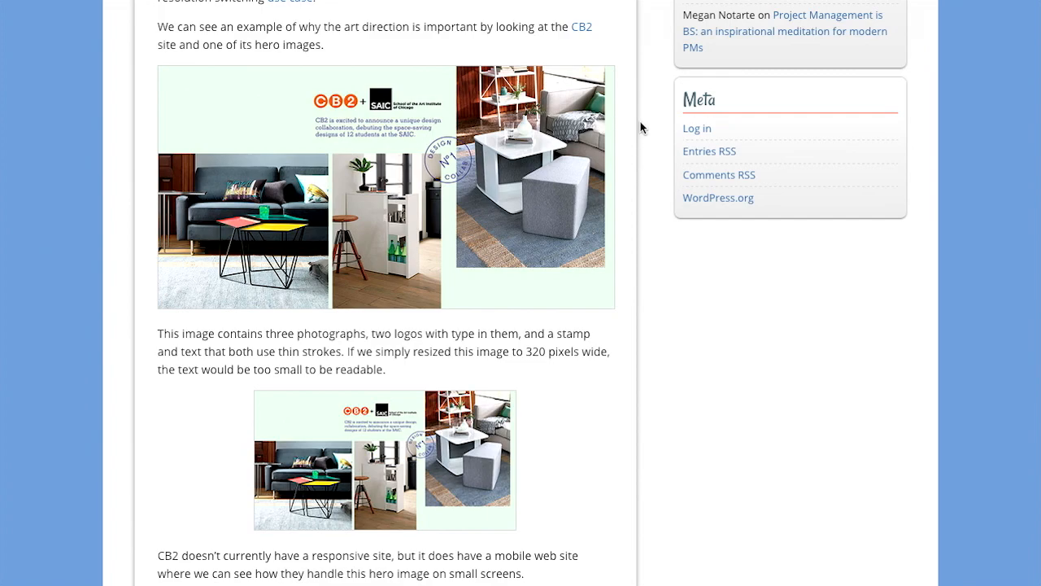
{"action": "mouse_move", "coordinate": [642, 304]}
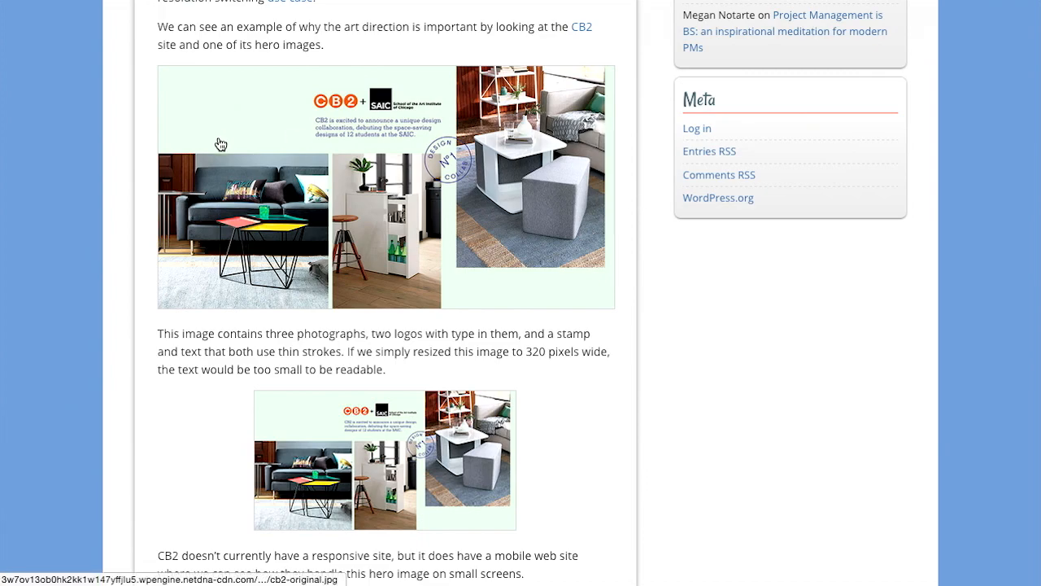
{"action": "mouse_move", "coordinate": [244, 219]}
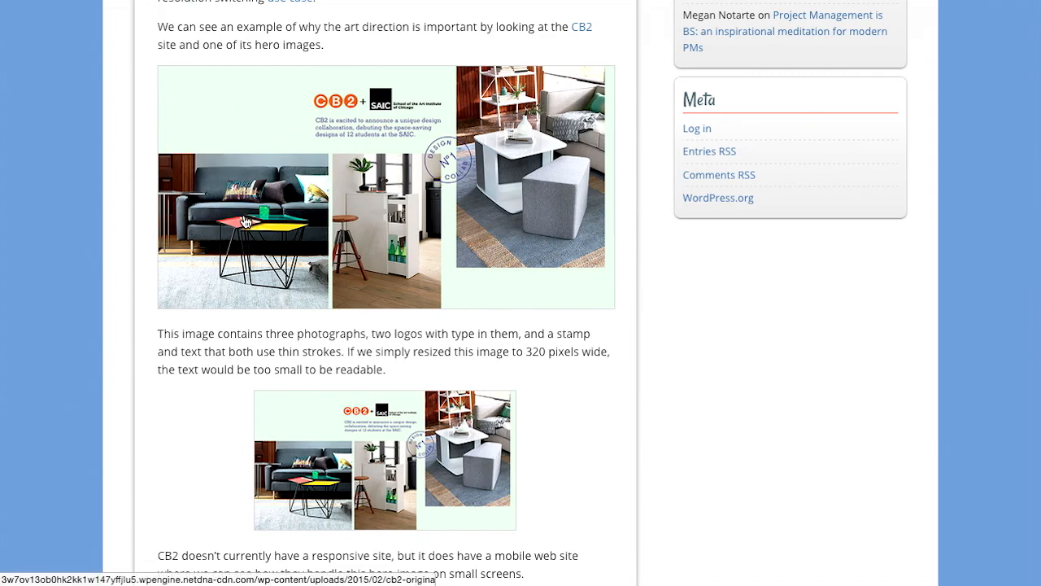
{"action": "mouse_move", "coordinate": [582, 250]}
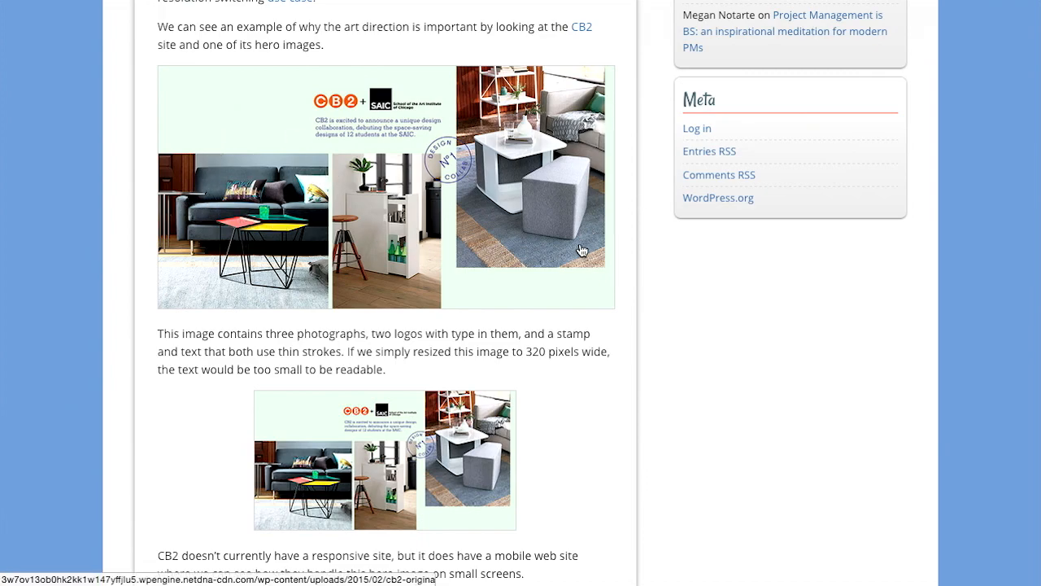
{"action": "mouse_move", "coordinate": [626, 254]}
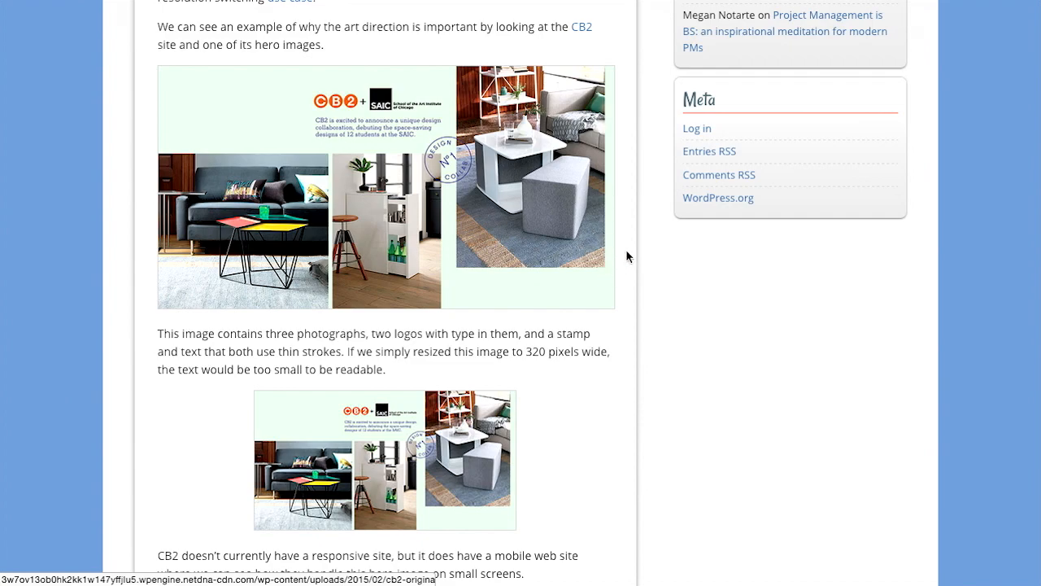
{"action": "mouse_move", "coordinate": [642, 255]}
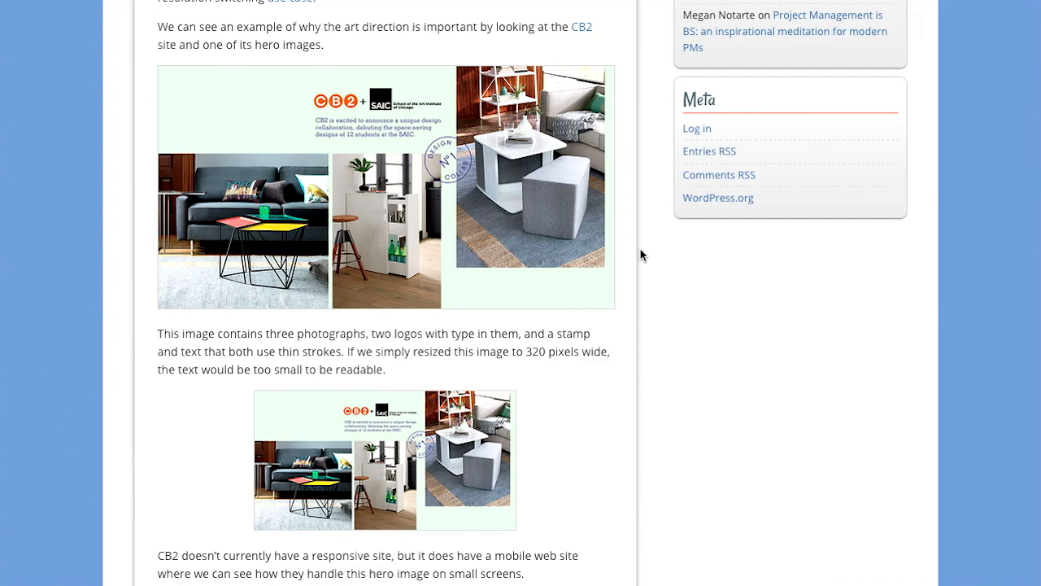
{"action": "mouse_move", "coordinate": [337, 184]}
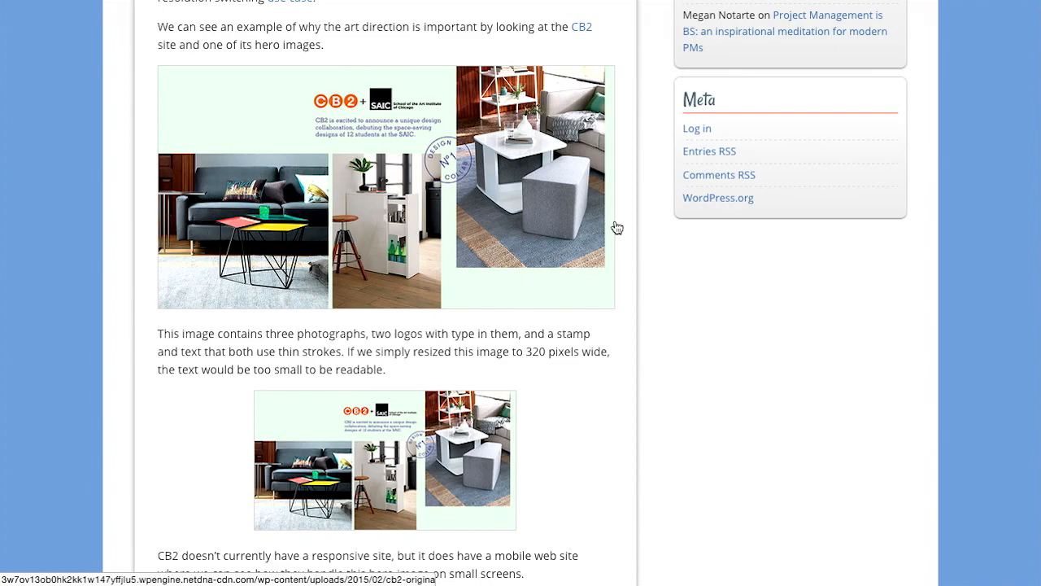
{"action": "mouse_move", "coordinate": [421, 314]}
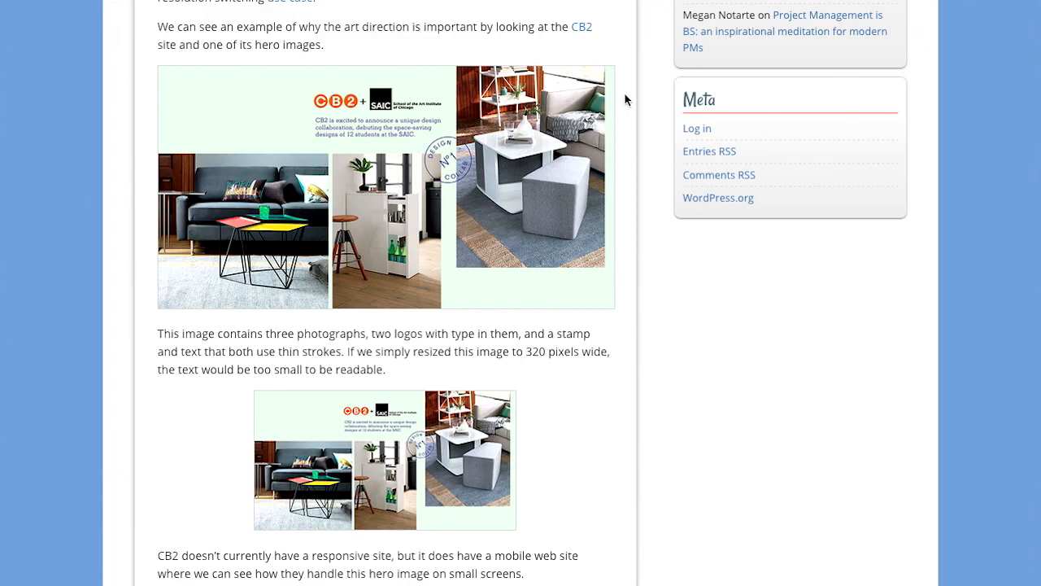
{"action": "mouse_move", "coordinate": [636, 337]}
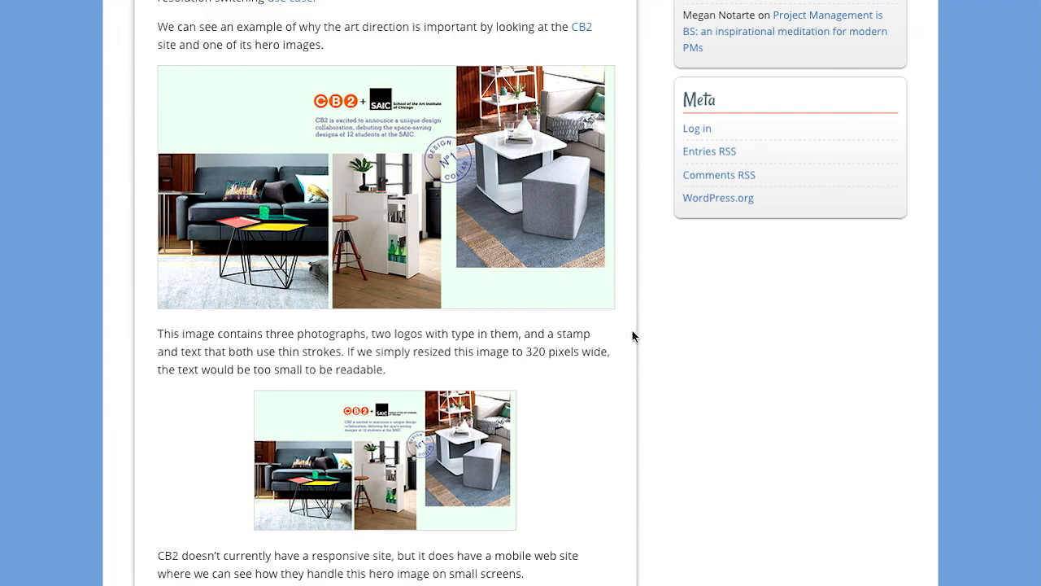
Step: Read the 'Using hero image text to determine breakpoints' section and its Myriad type specimen
{"action": "scroll", "scroll_direction": "down", "scroll_amount": 3}
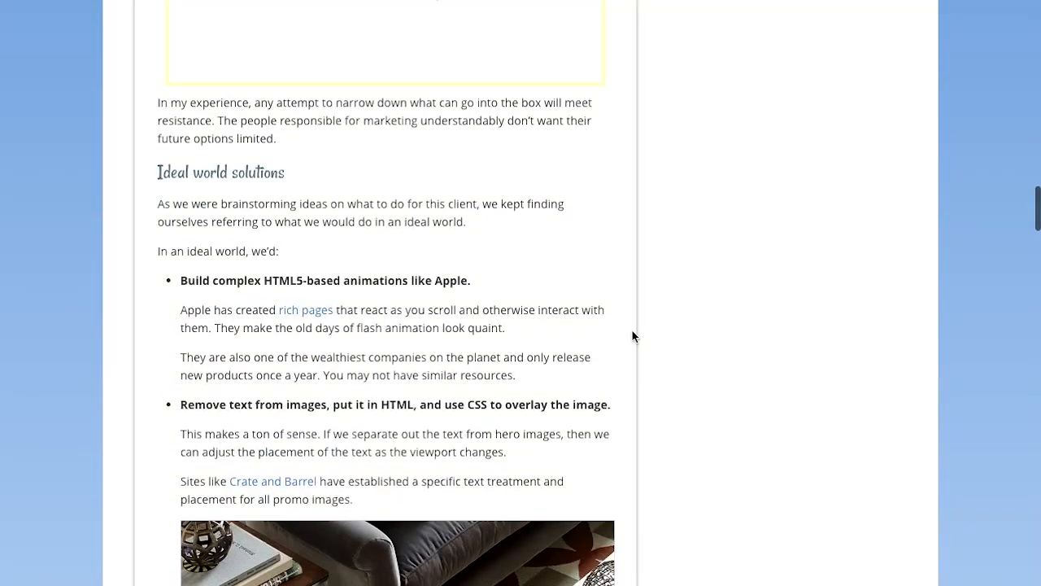
{"action": "scroll", "scroll_direction": "down", "scroll_amount": 3}
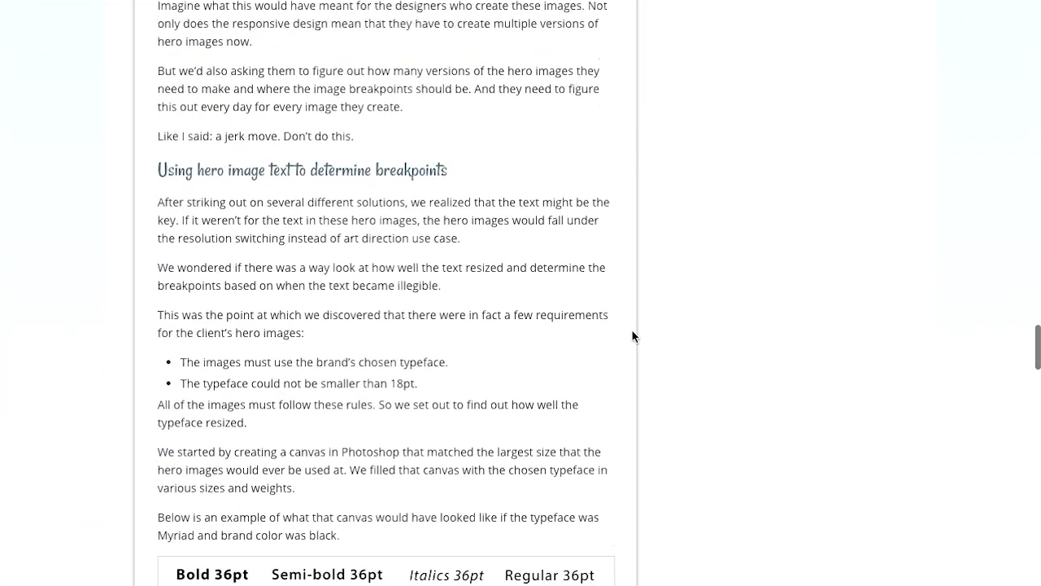
{"action": "scroll", "scroll_direction": "down", "scroll_amount": 3}
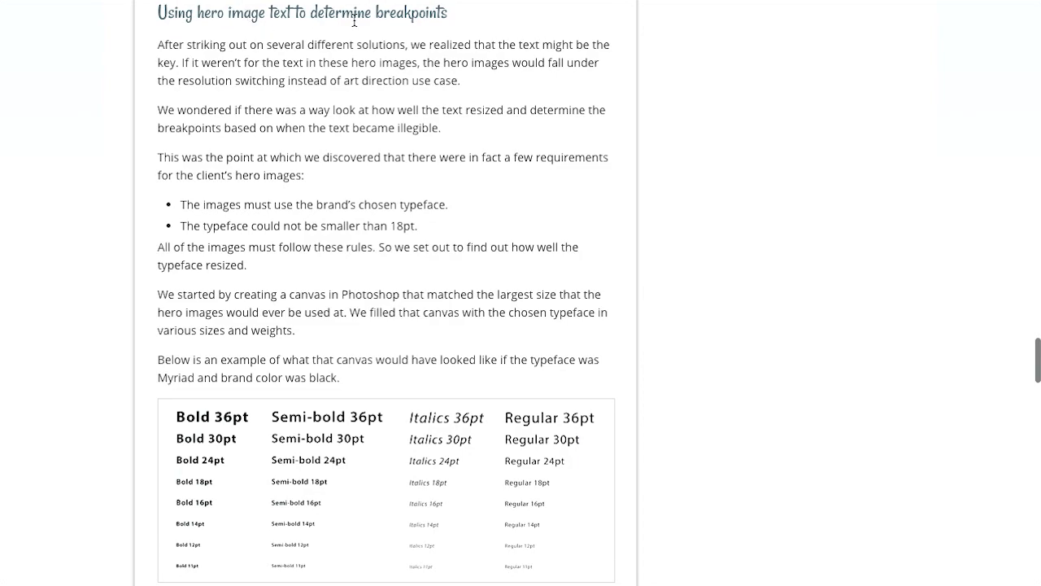
{"action": "mouse_move", "coordinate": [445, 46]}
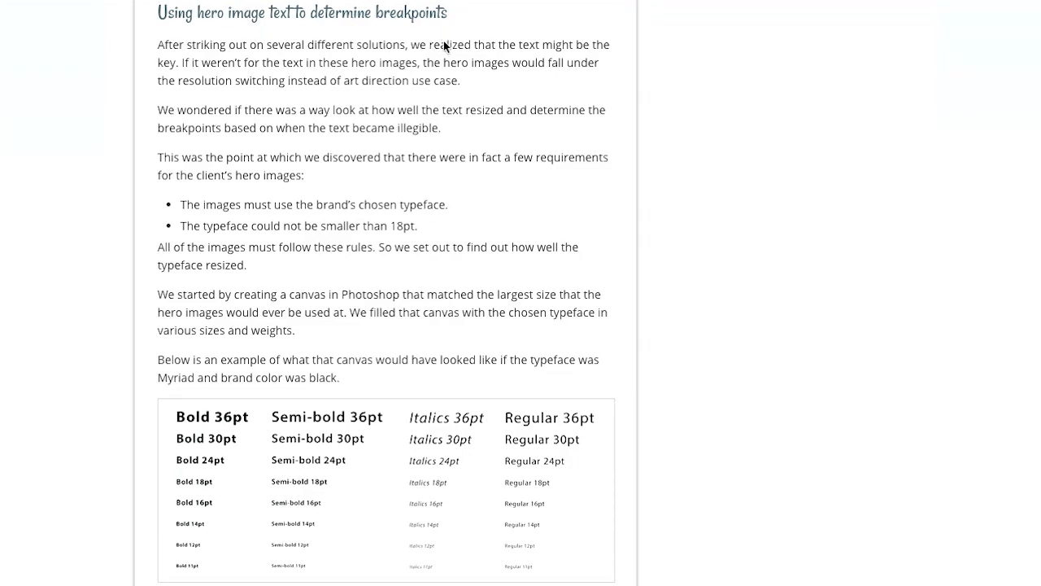
{"action": "scroll", "scroll_direction": "down", "scroll_amount": 3}
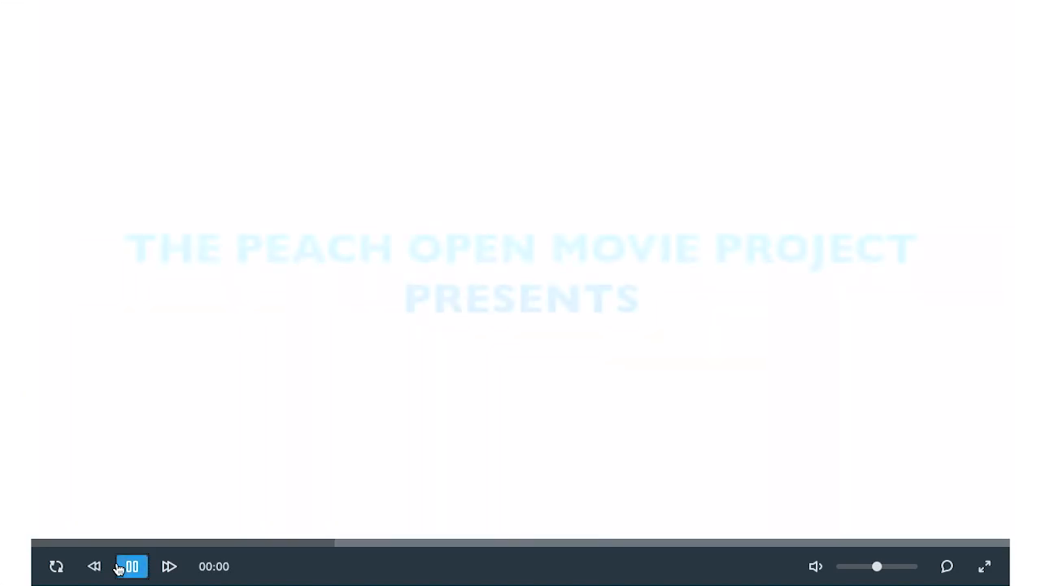
Step: Leave the Plyr demo page for the Selz/plyr repository on GitHub
{"action": "left_click", "coordinate": [131, 566]}
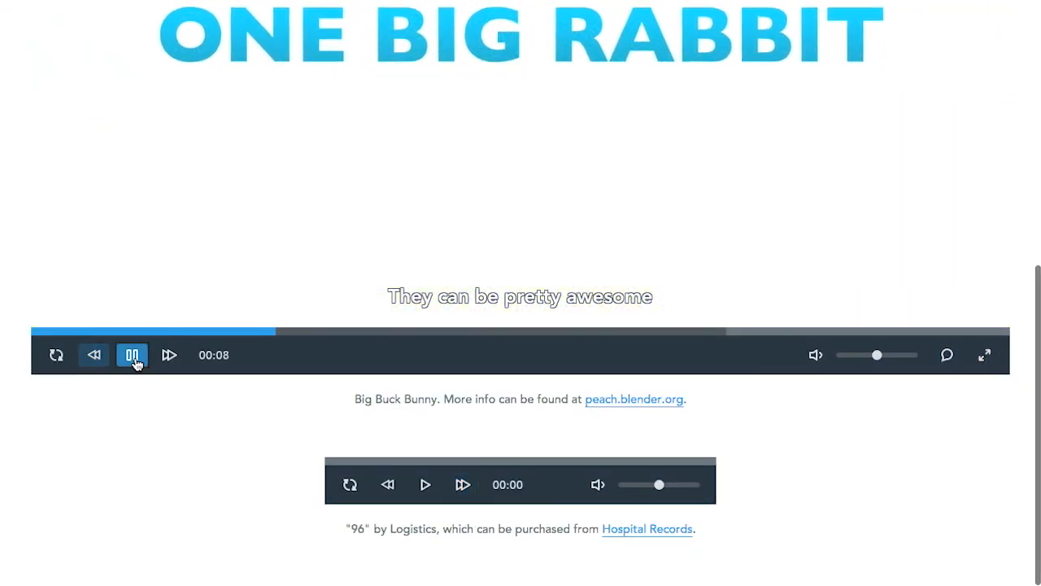
{"action": "left_click", "coordinate": [132, 355]}
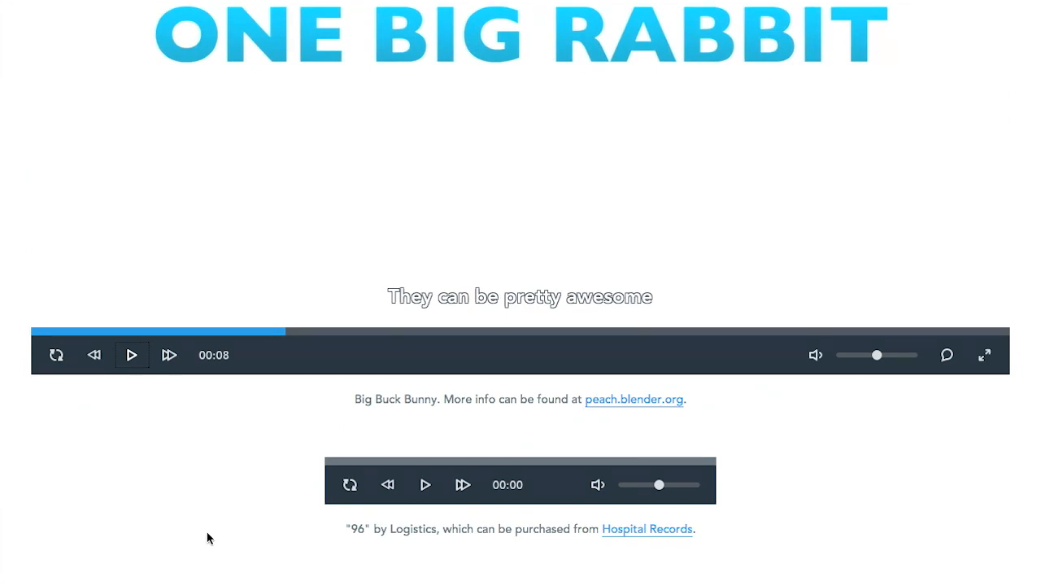
{"action": "mouse_move", "coordinate": [525, 463]}
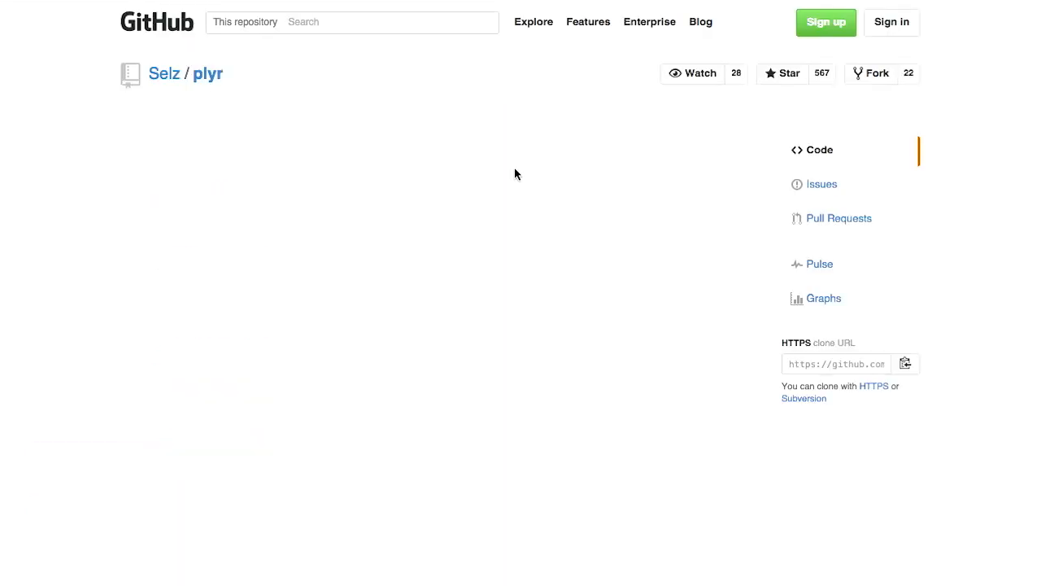
Step: Read the Plyr readme through Why?, Features, Changelog and Implementation to the SVG sprite setup
{"action": "scroll", "scroll_direction": "down", "scroll_amount": 3}
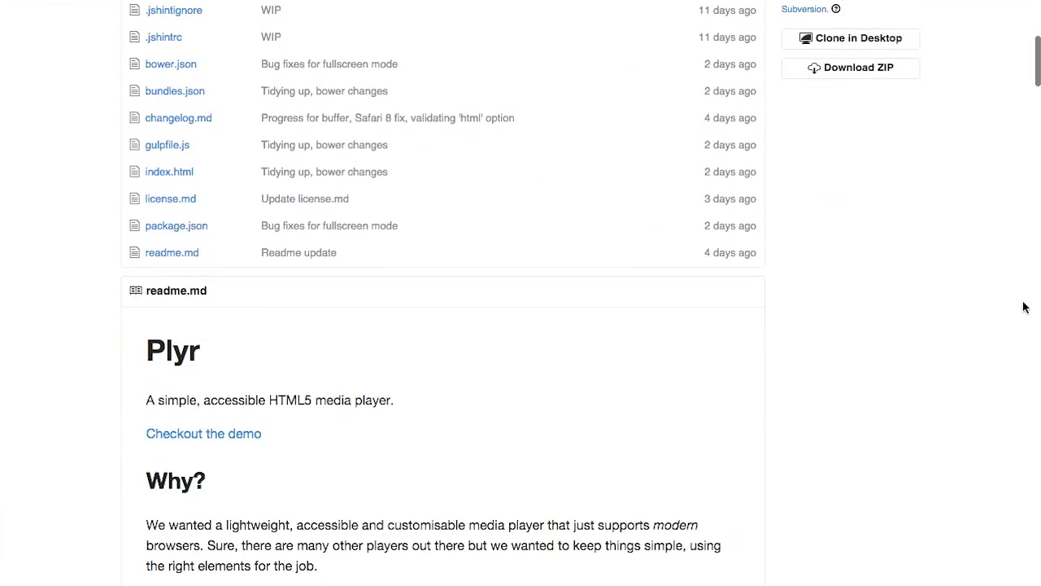
{"action": "scroll", "scroll_direction": "down", "scroll_amount": 3}
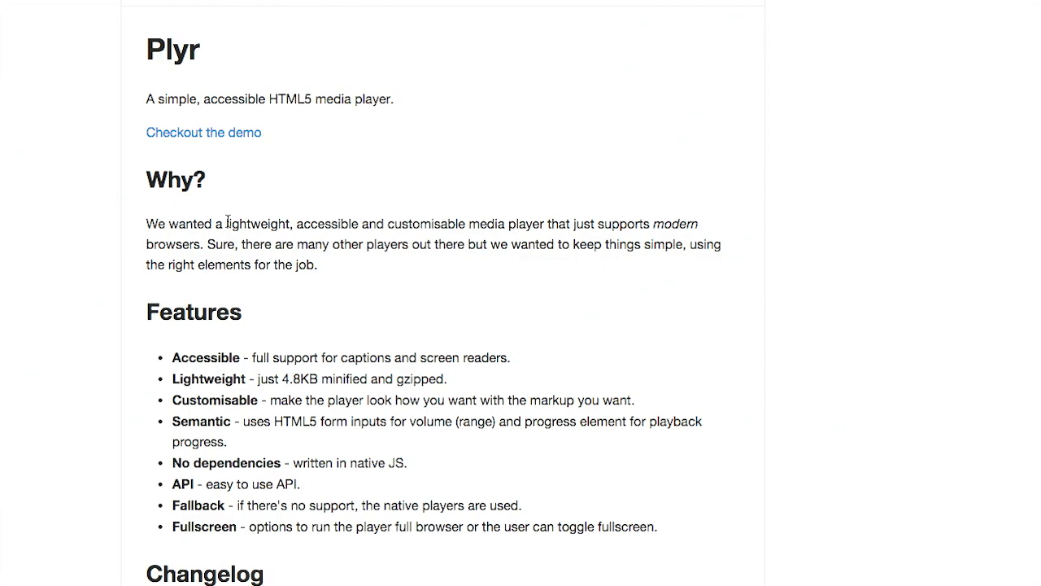
{"action": "mouse_move", "coordinate": [469, 232]}
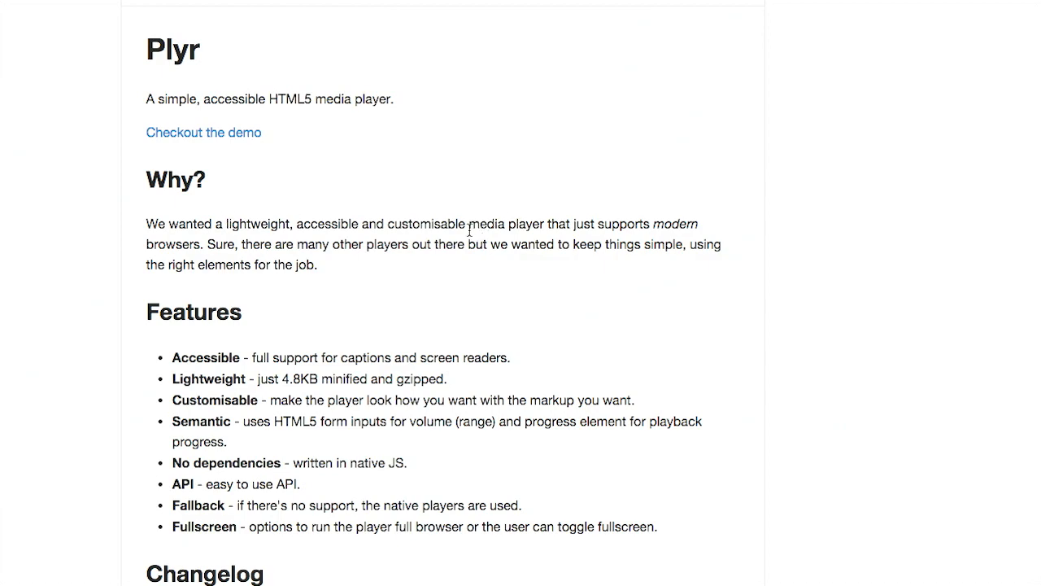
{"action": "mouse_move", "coordinate": [686, 220]}
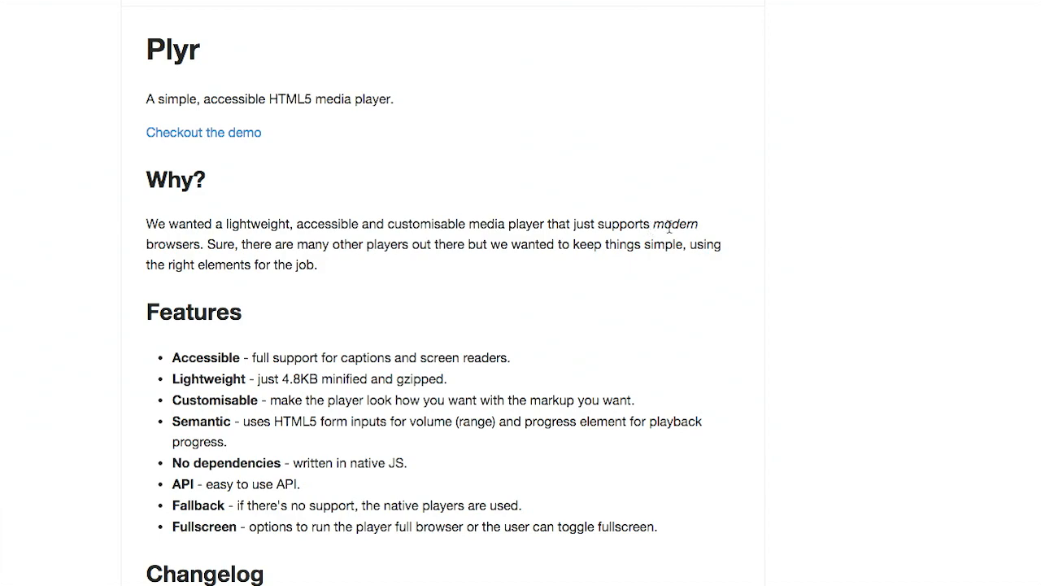
{"action": "mouse_move", "coordinate": [810, 252]}
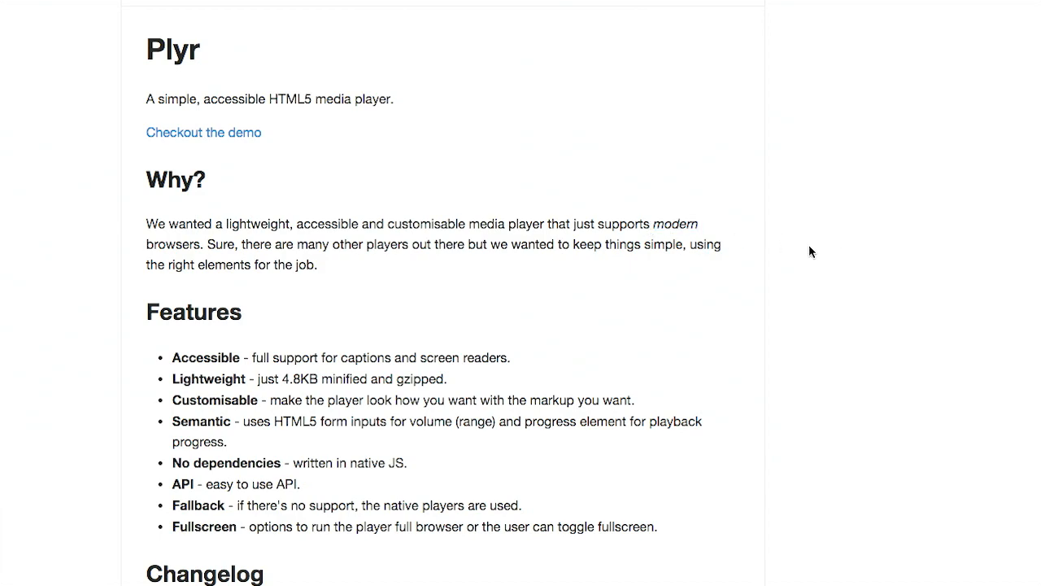
{"action": "scroll", "scroll_direction": "down", "scroll_amount": 3}
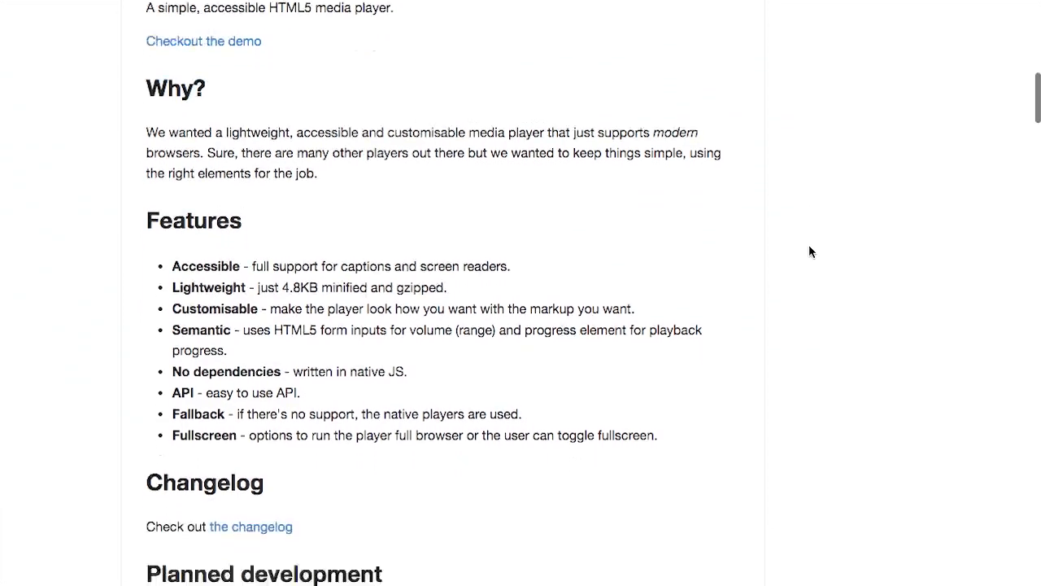
{"action": "scroll", "scroll_direction": "down", "scroll_amount": 3}
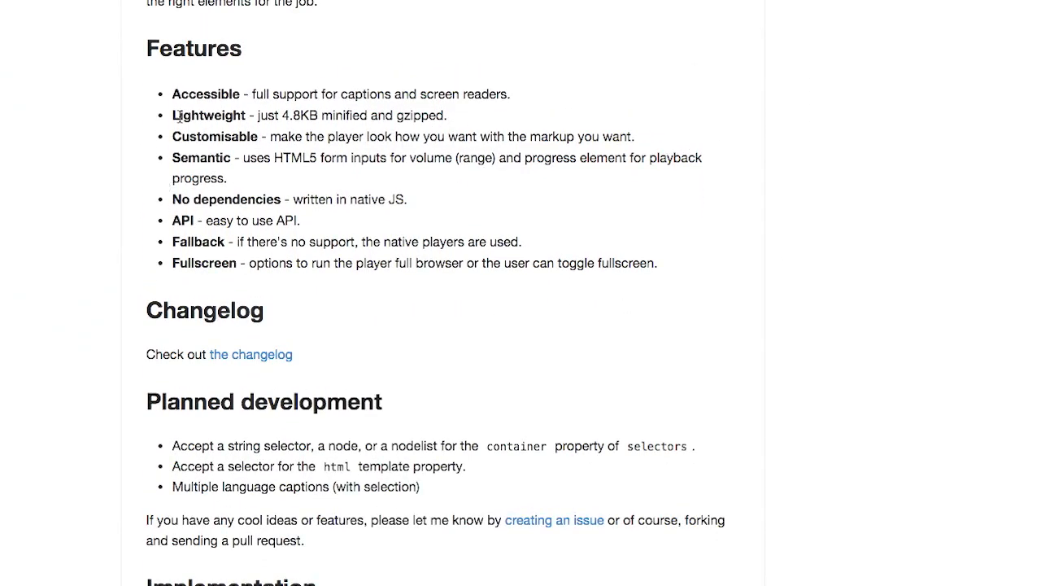
{"action": "mouse_move", "coordinate": [248, 115]}
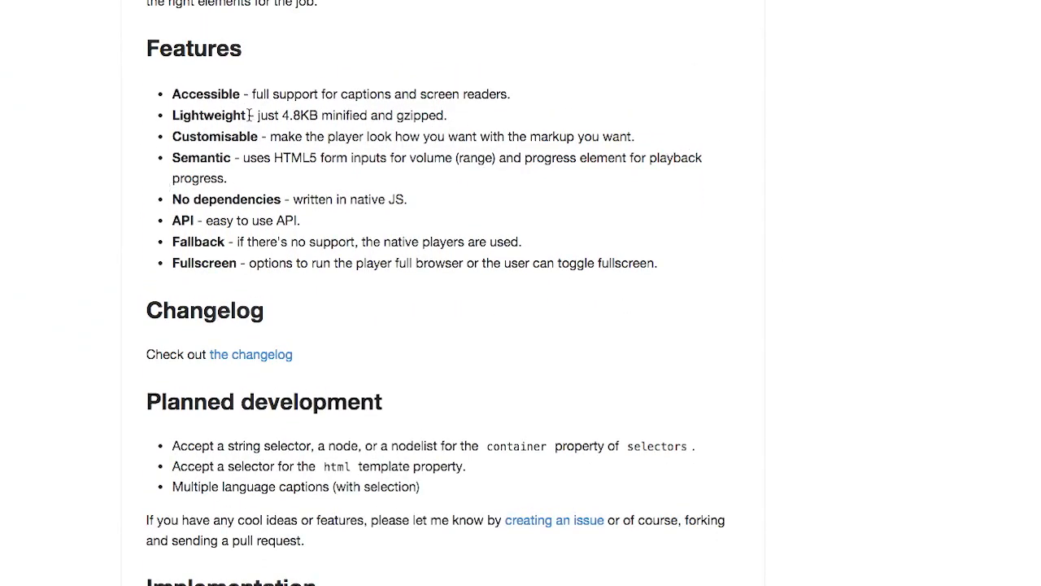
{"action": "mouse_move", "coordinate": [634, 133]}
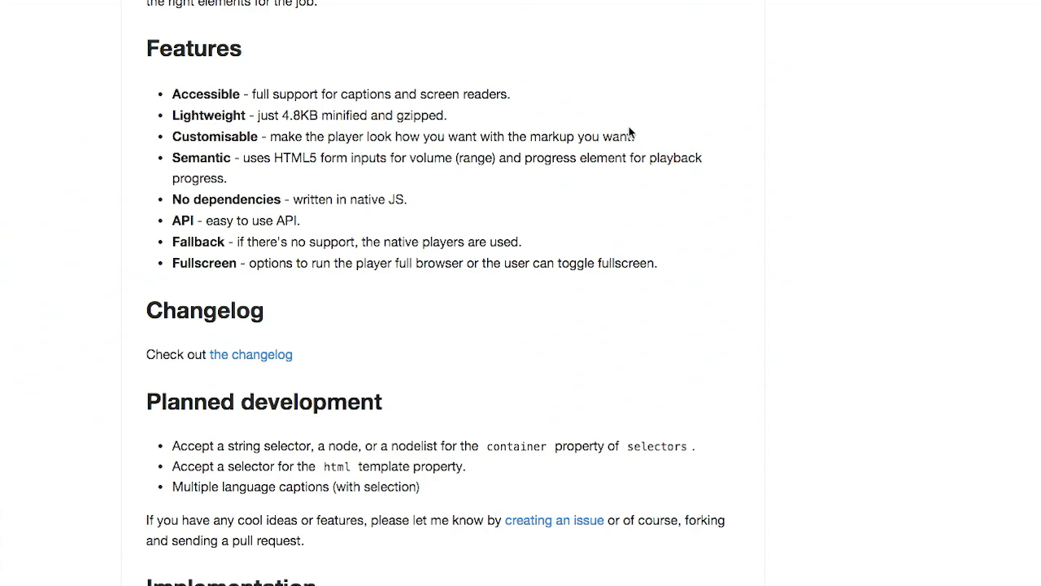
{"action": "scroll", "scroll_direction": "down", "scroll_amount": 3}
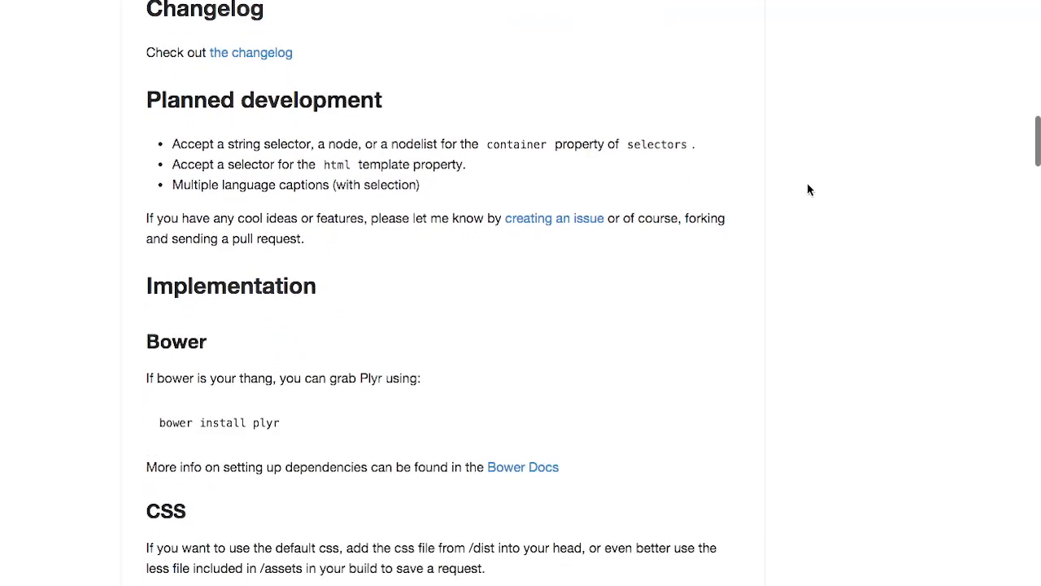
{"action": "scroll", "scroll_direction": "down", "scroll_amount": 3}
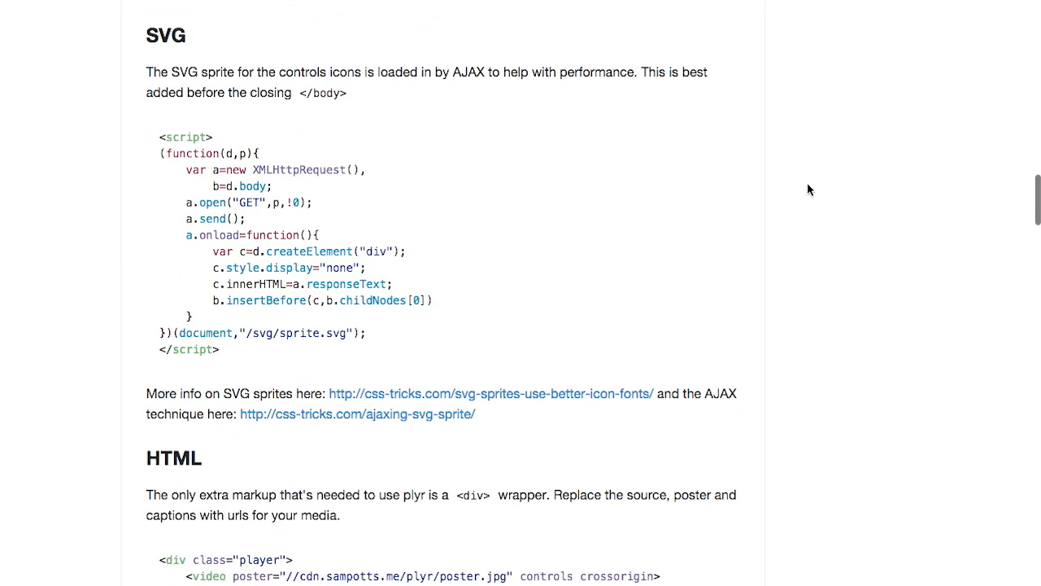
{"action": "mouse_move", "coordinate": [151, 75]}
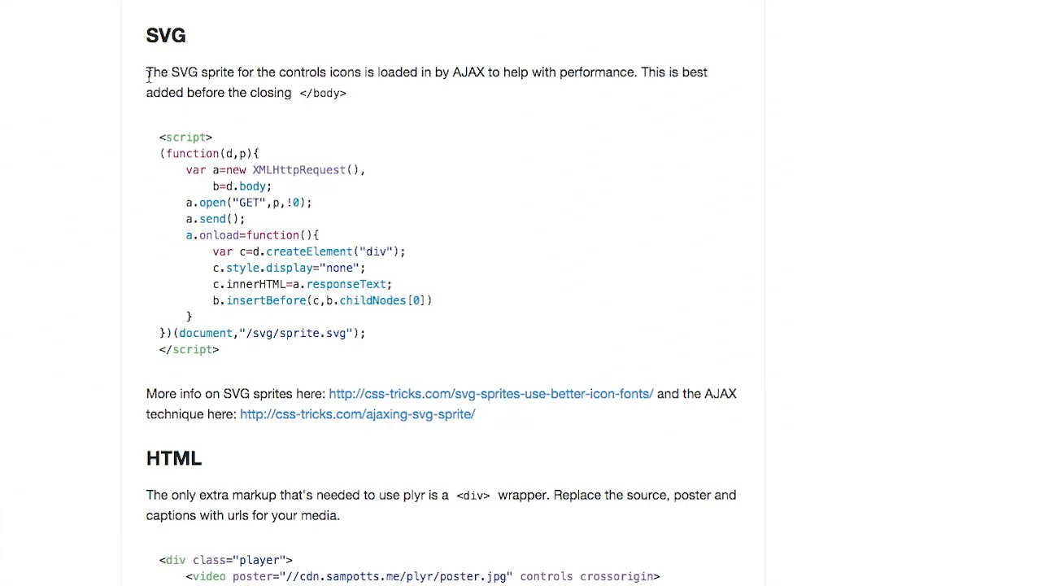
{"action": "mouse_move", "coordinate": [160, 143]}
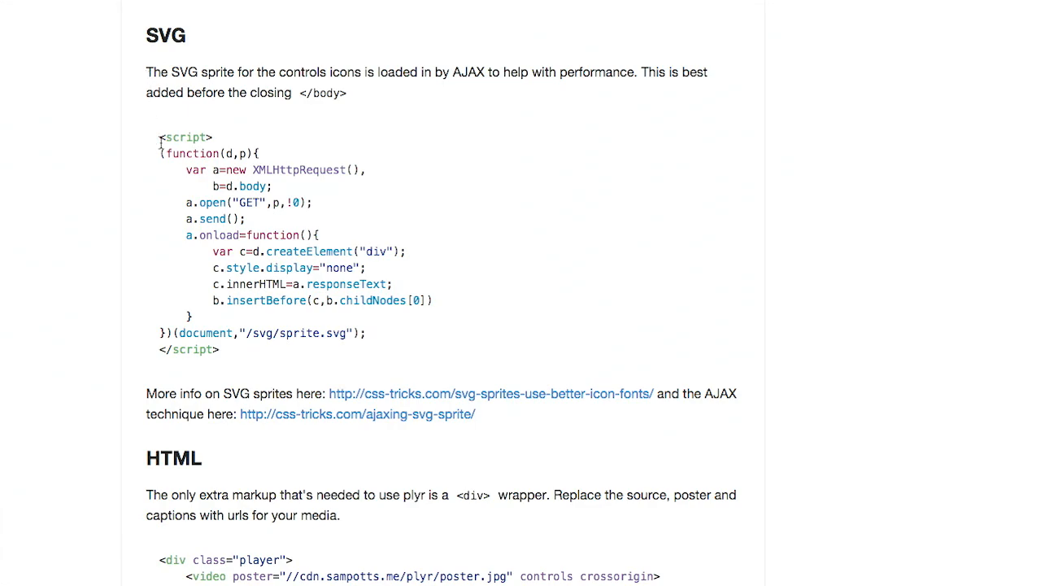
{"action": "scroll", "scroll_direction": "down", "scroll_amount": 3}
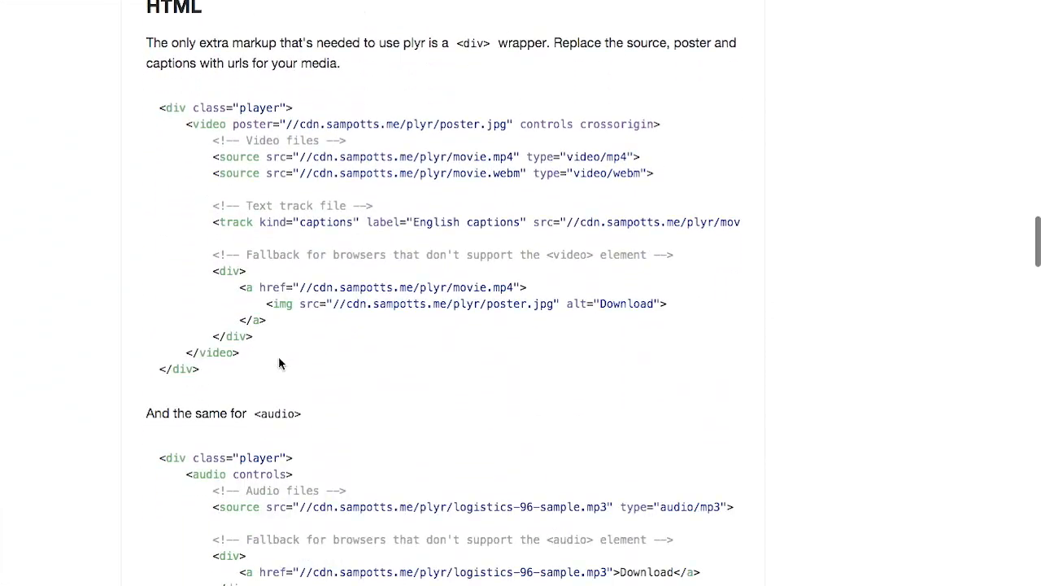
Step: Scroll the Plyr readme through HTML, CORS, JavaScript and the options table to API
{"action": "scroll", "scroll_direction": "up", "scroll_amount": 3}
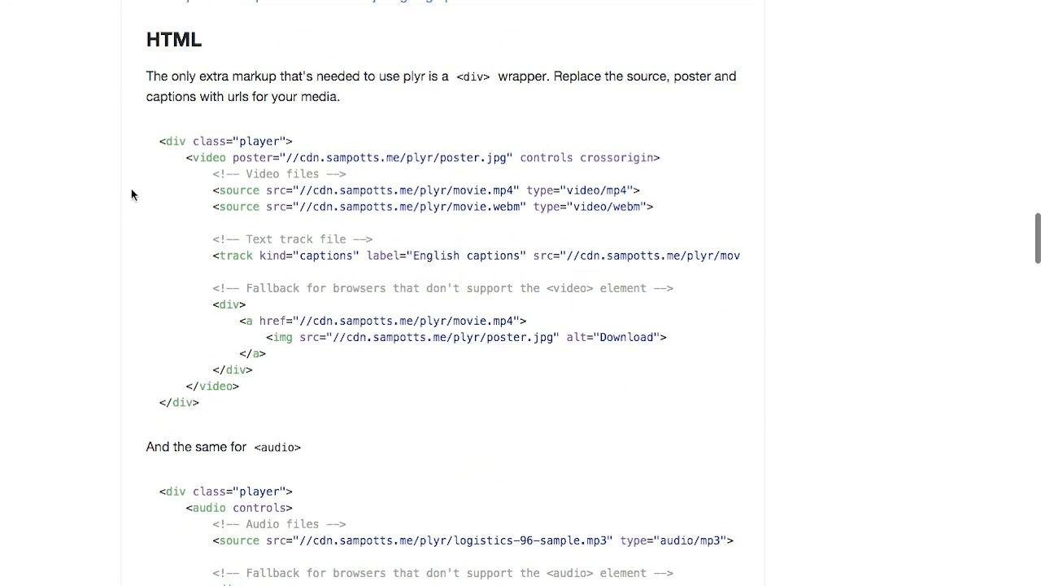
{"action": "mouse_move", "coordinate": [201, 202]}
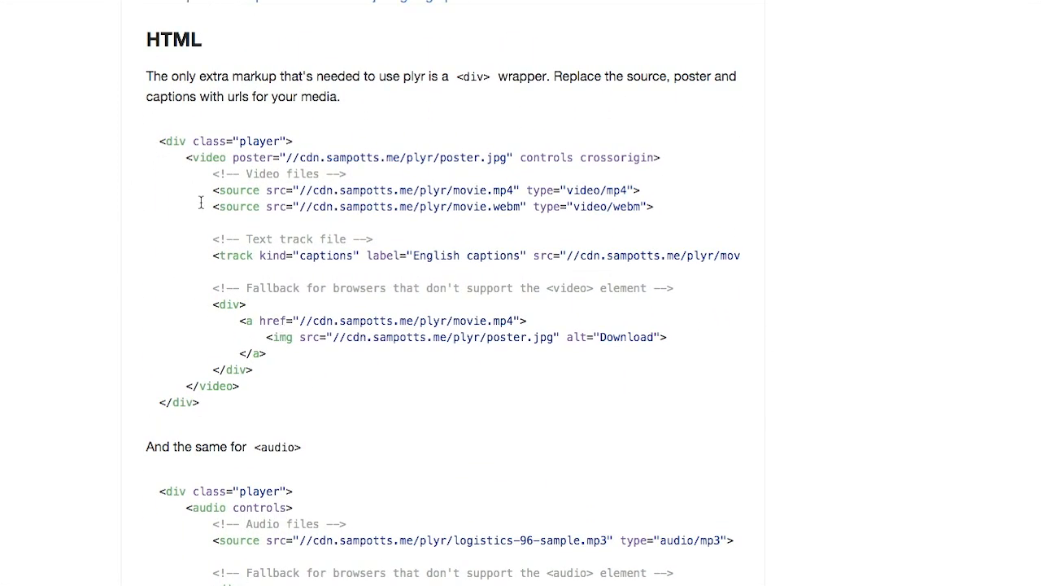
{"action": "mouse_move", "coordinate": [309, 376]}
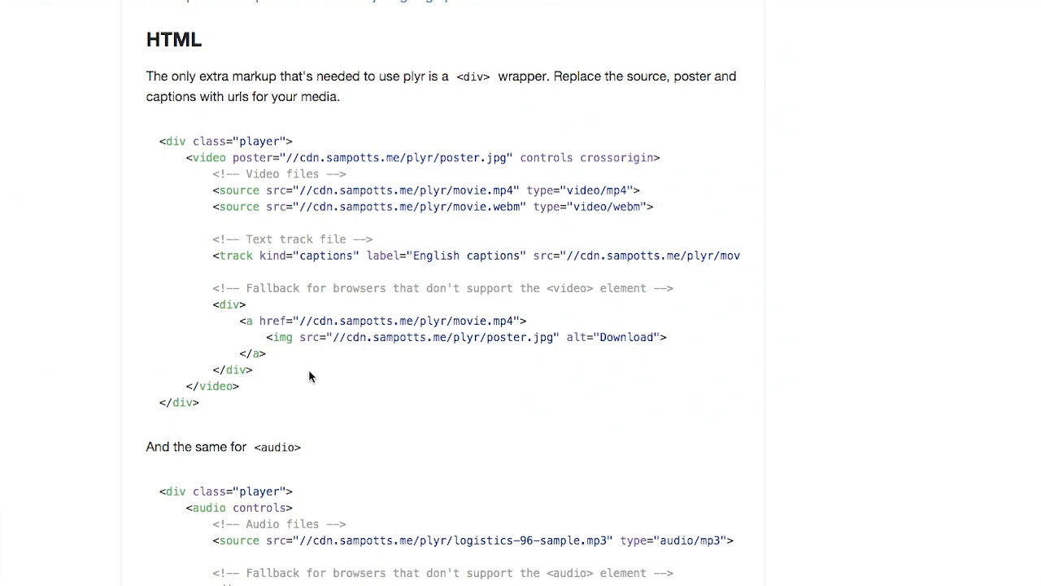
{"action": "mouse_move", "coordinate": [435, 325]}
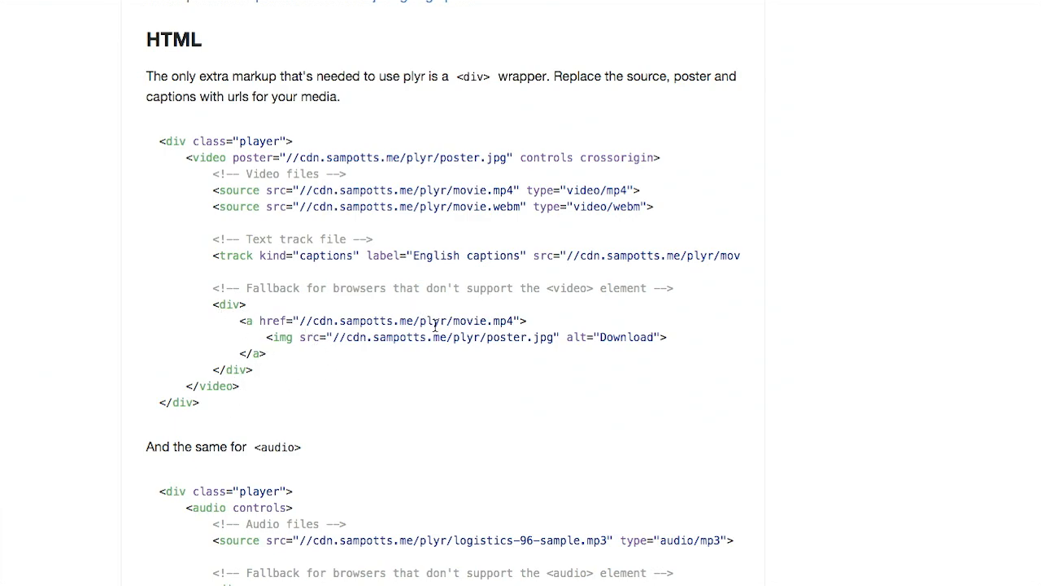
{"action": "mouse_move", "coordinate": [763, 288]}
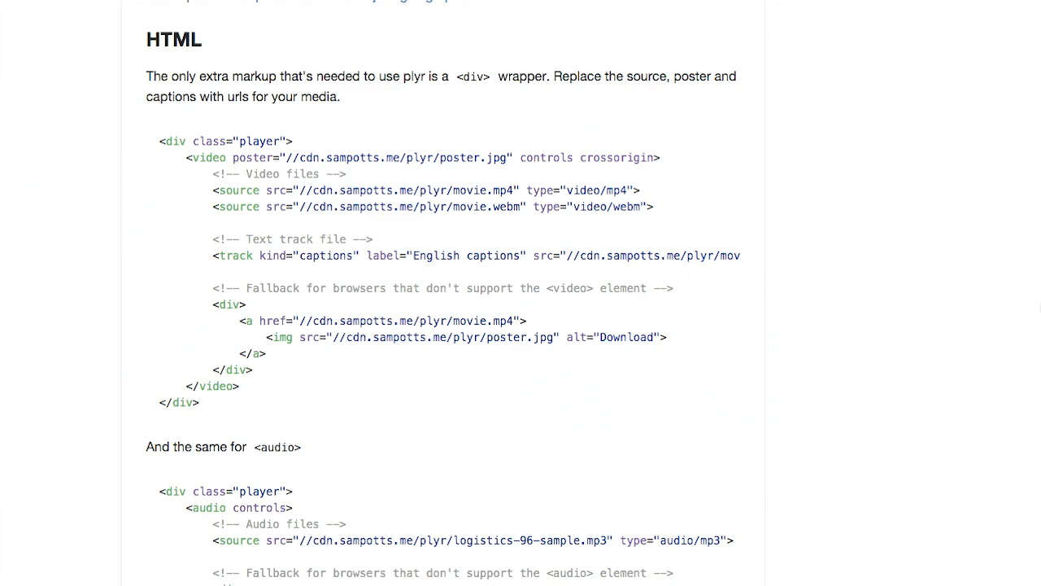
{"action": "scroll", "scroll_direction": "down", "scroll_amount": 3}
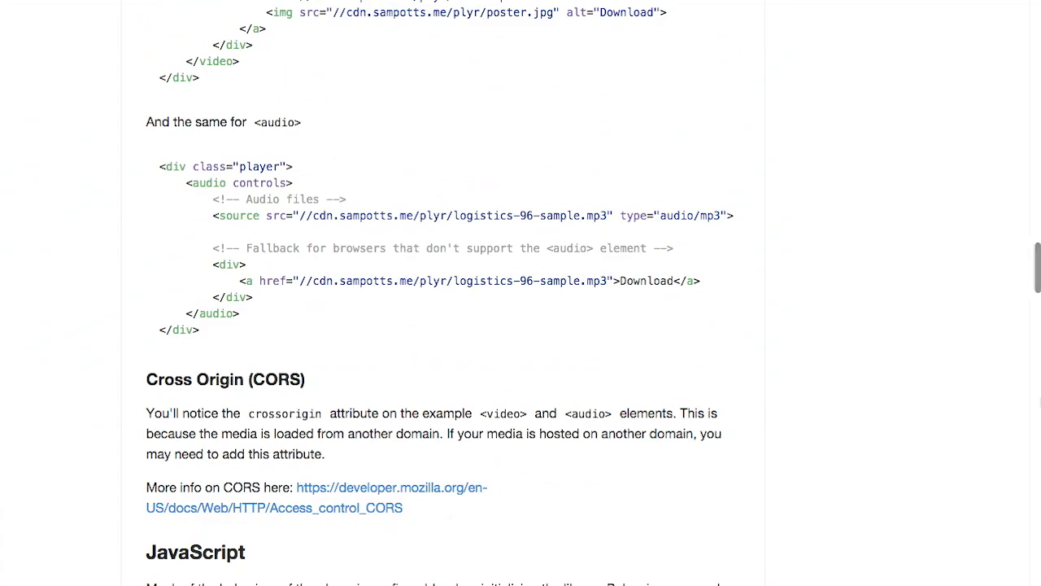
{"action": "scroll", "scroll_direction": "down", "scroll_amount": 3}
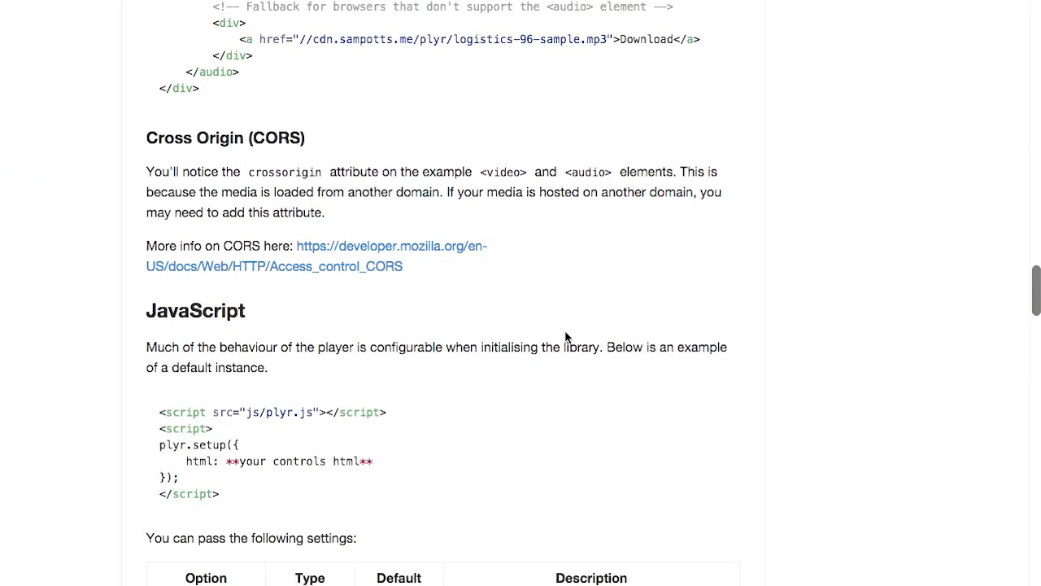
{"action": "mouse_move", "coordinate": [319, 235]}
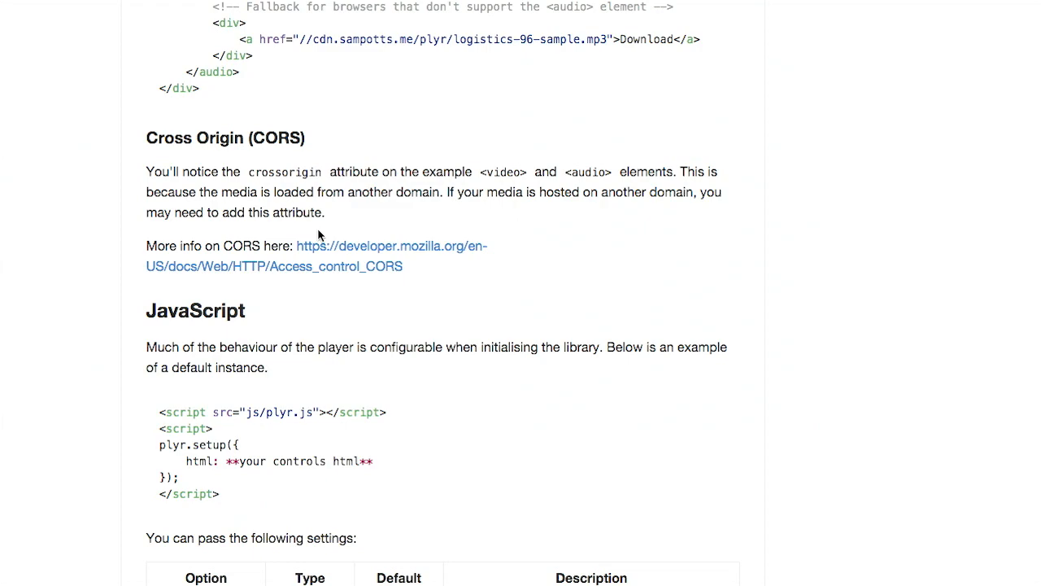
{"action": "scroll", "scroll_direction": "down", "scroll_amount": 3}
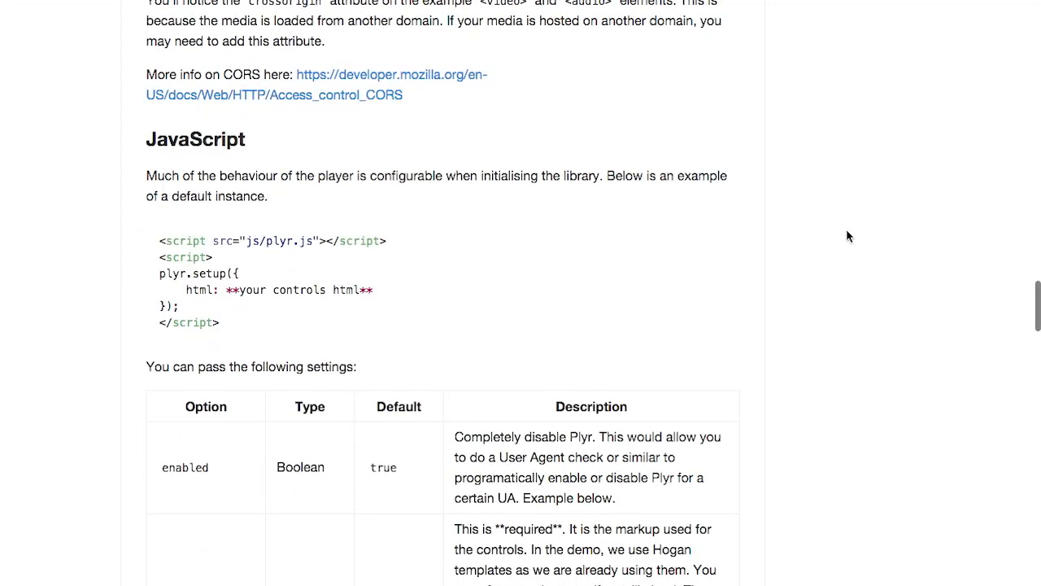
{"action": "scroll", "scroll_direction": "down", "scroll_amount": 3}
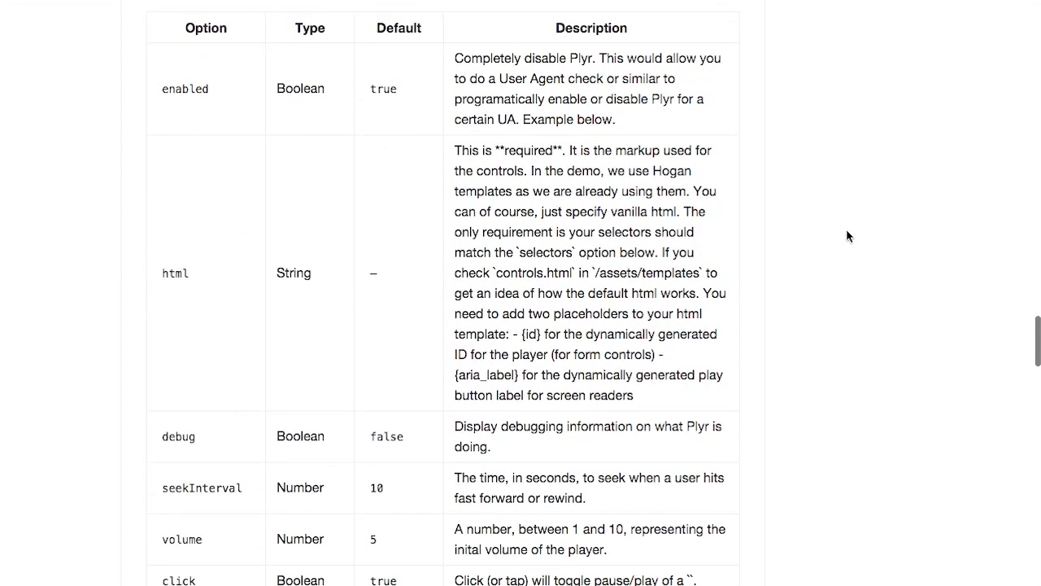
{"action": "scroll", "scroll_direction": "up", "scroll_amount": 3}
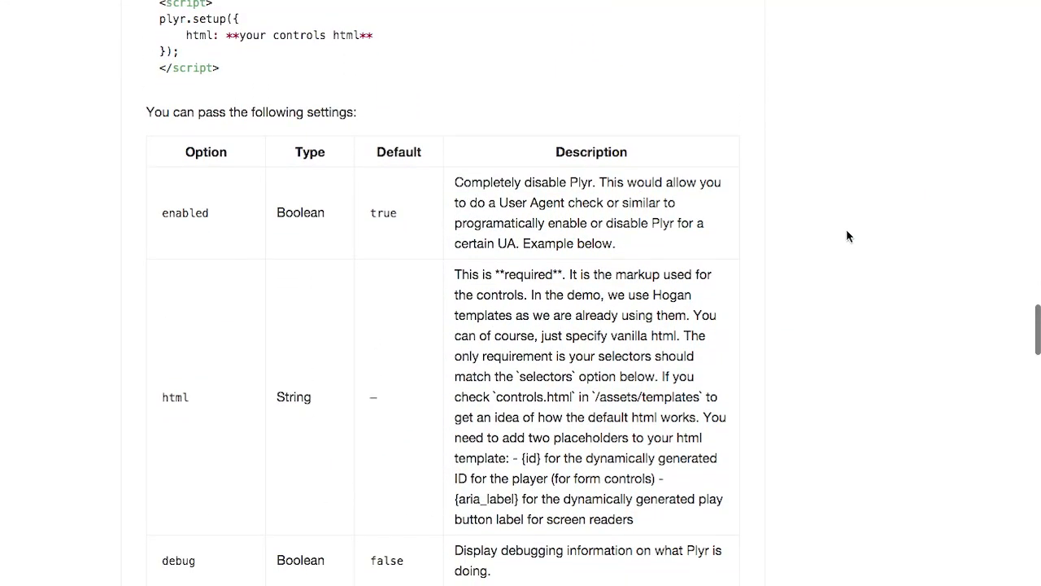
{"action": "scroll", "scroll_direction": "up", "scroll_amount": 3}
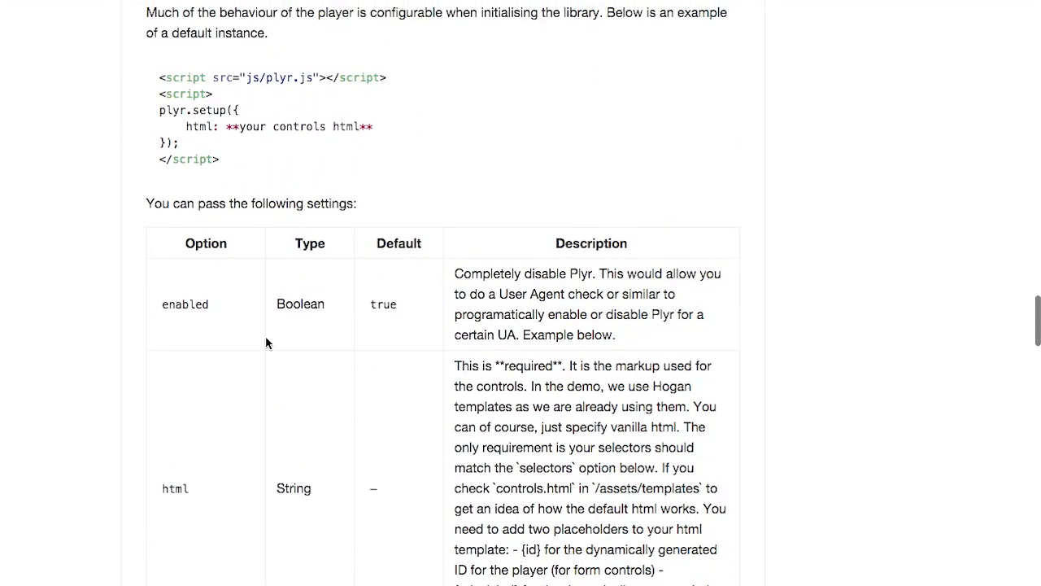
{"action": "scroll", "scroll_direction": "down", "scroll_amount": 3}
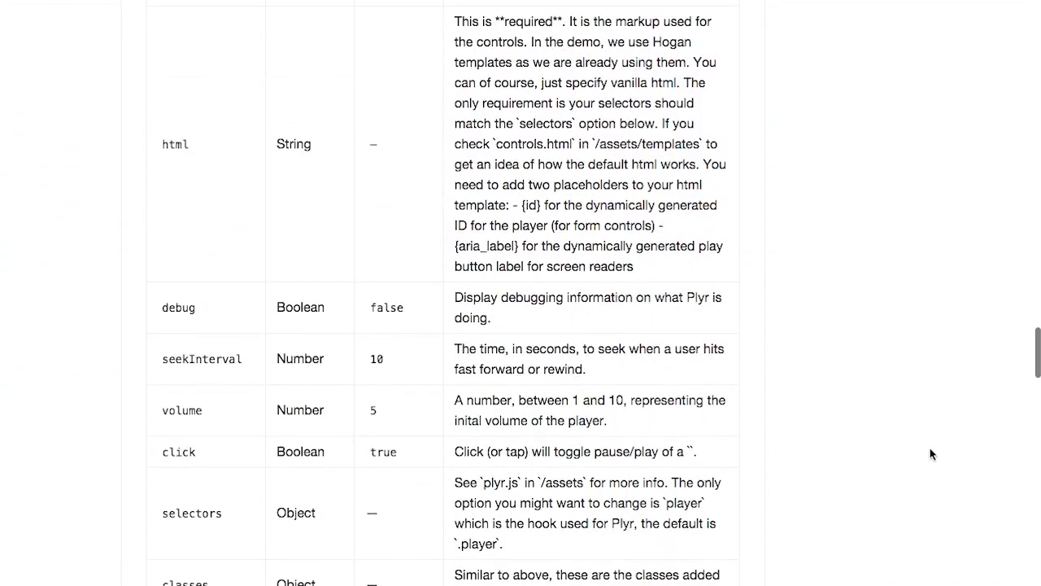
{"action": "scroll", "scroll_direction": "down", "scroll_amount": 3}
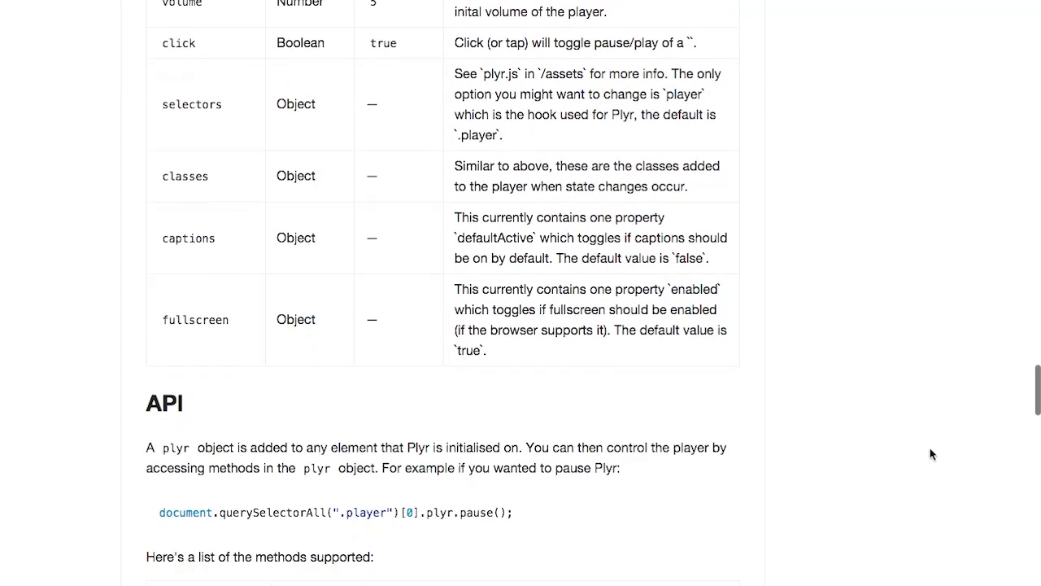
{"action": "scroll", "scroll_direction": "down", "scroll_amount": 3}
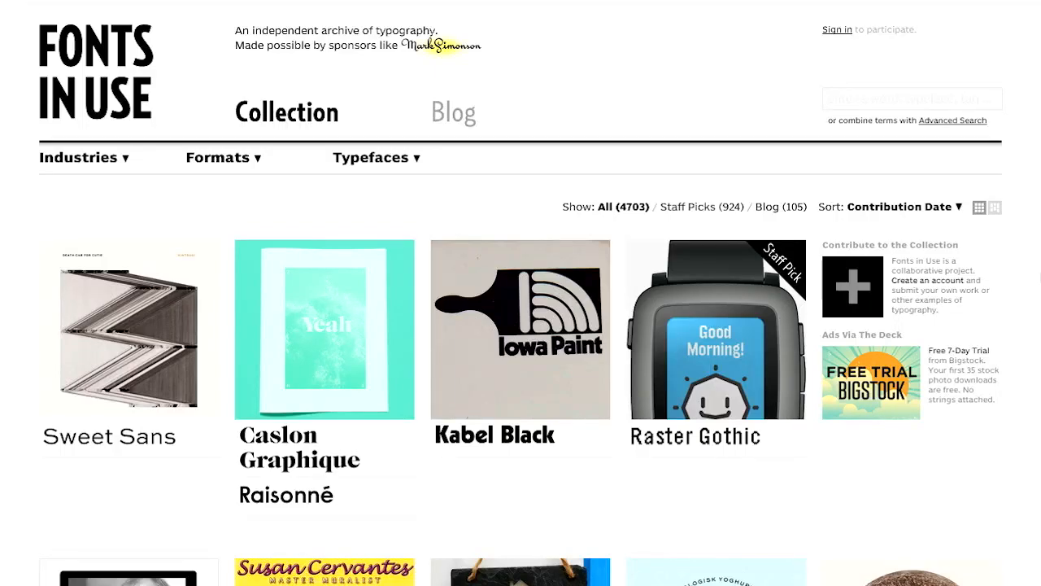
{"action": "mouse_move", "coordinate": [992, 447]}
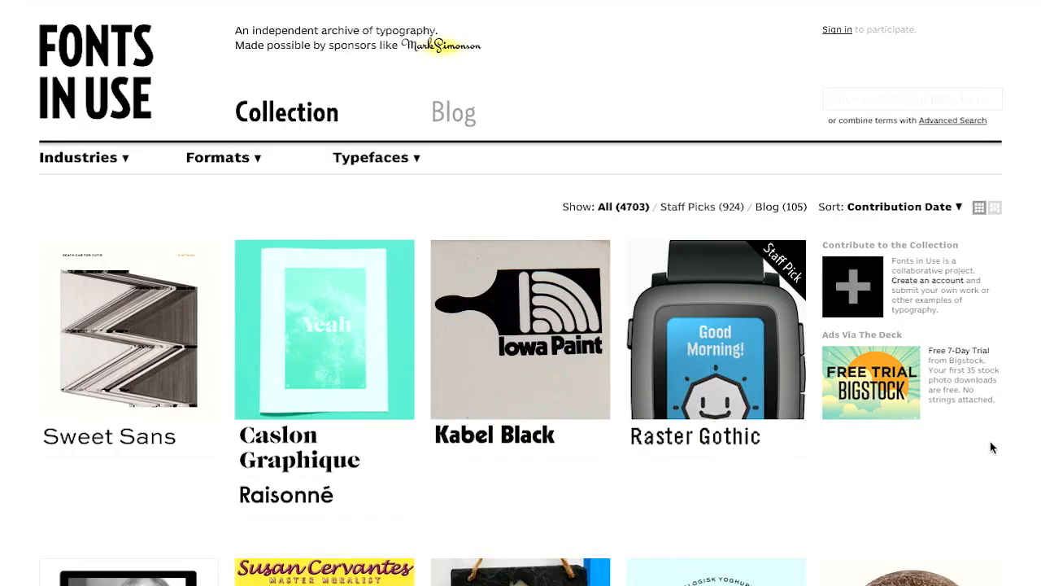
{"action": "mouse_move", "coordinate": [852, 479]}
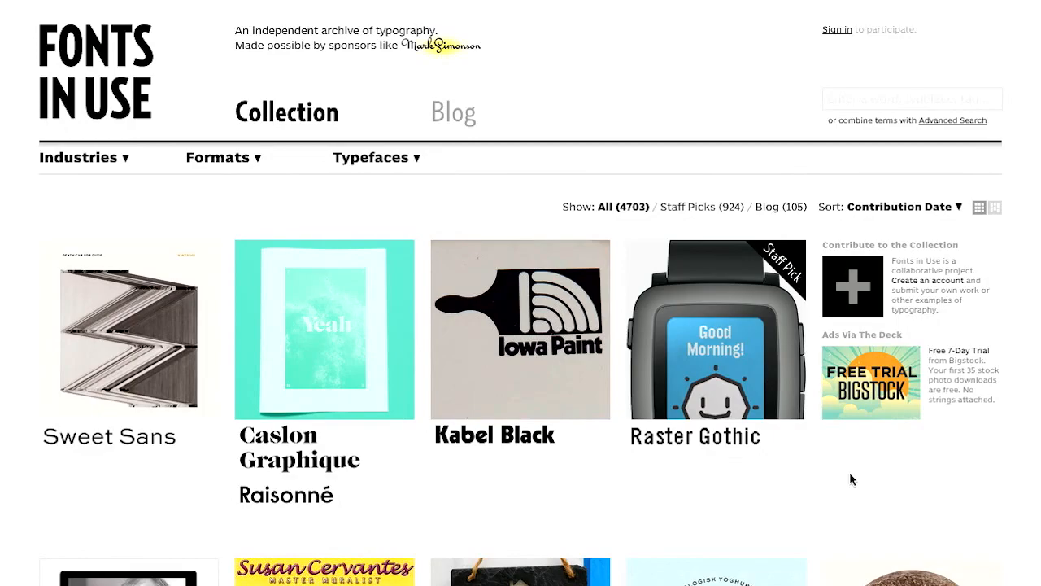
Step: Scroll down the Fonts In Use Collection grid of font entries and back up
{"action": "scroll", "scroll_direction": "down", "scroll_amount": 3}
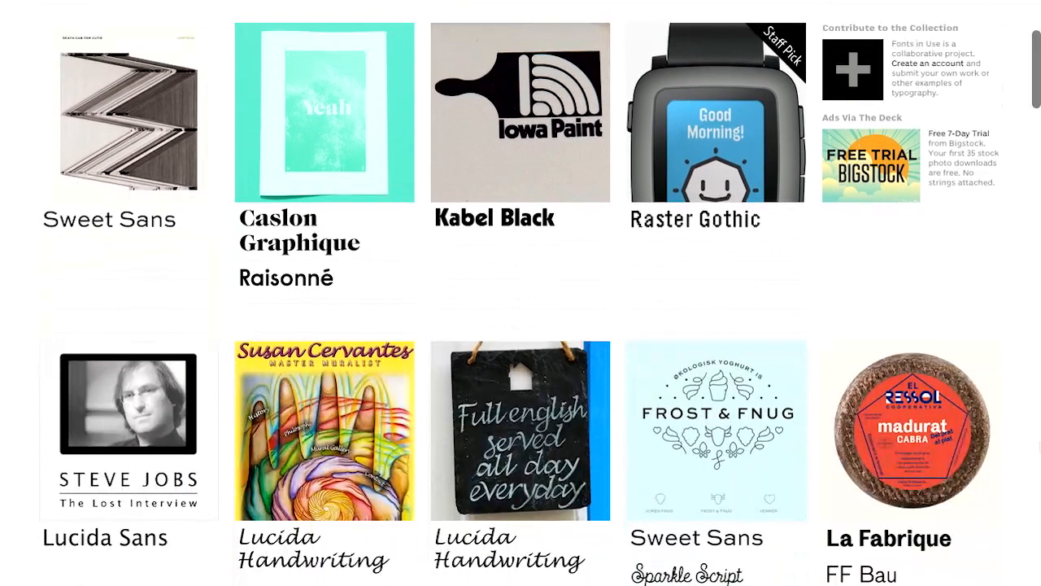
{"action": "scroll", "scroll_direction": "down", "scroll_amount": 3}
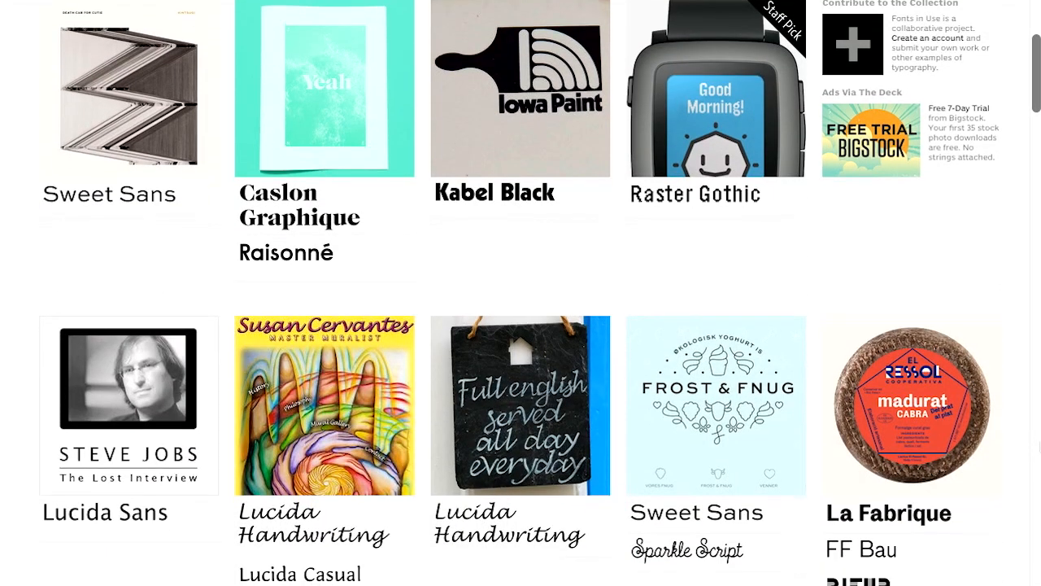
{"action": "scroll", "scroll_direction": "down", "scroll_amount": 3}
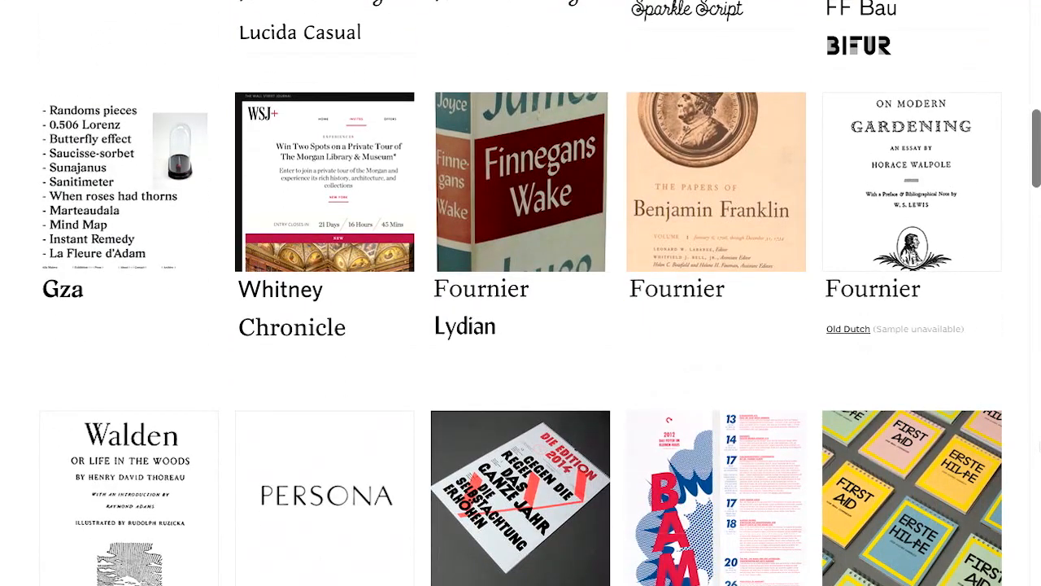
{"action": "scroll", "scroll_direction": "down", "scroll_amount": 3}
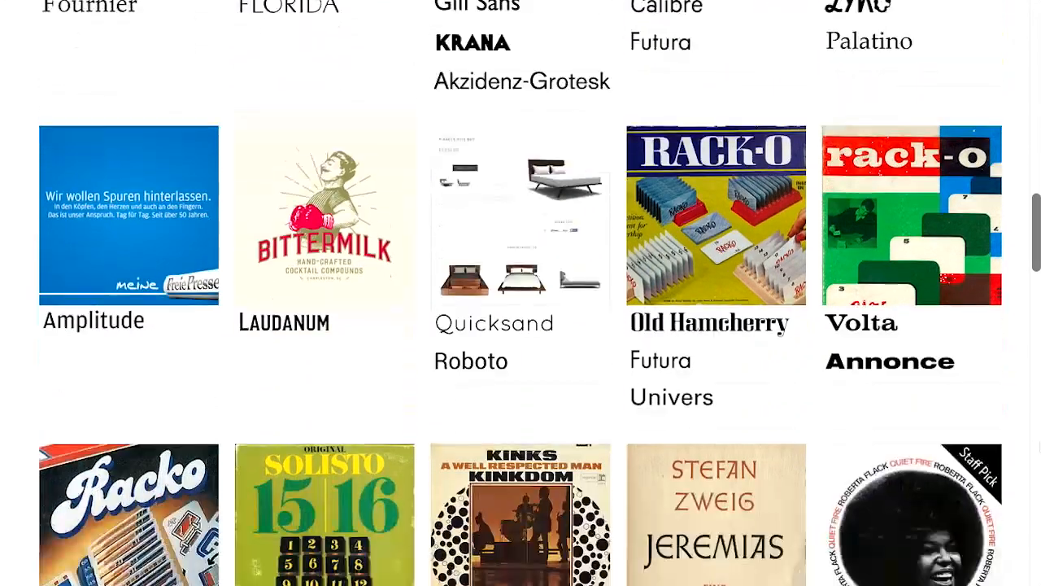
{"action": "scroll", "scroll_direction": "down", "scroll_amount": 3}
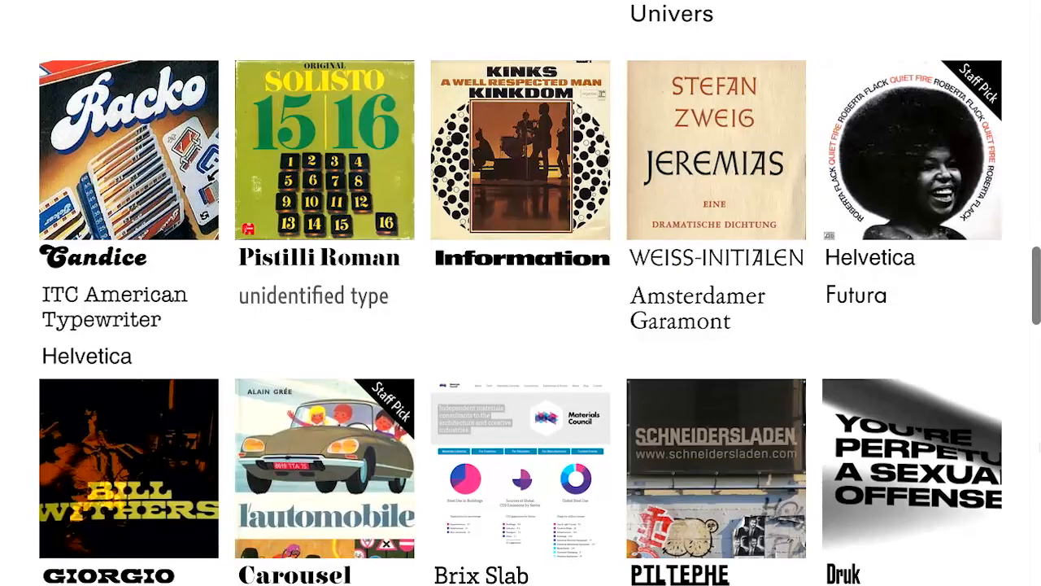
{"action": "scroll", "scroll_direction": "down", "scroll_amount": 3}
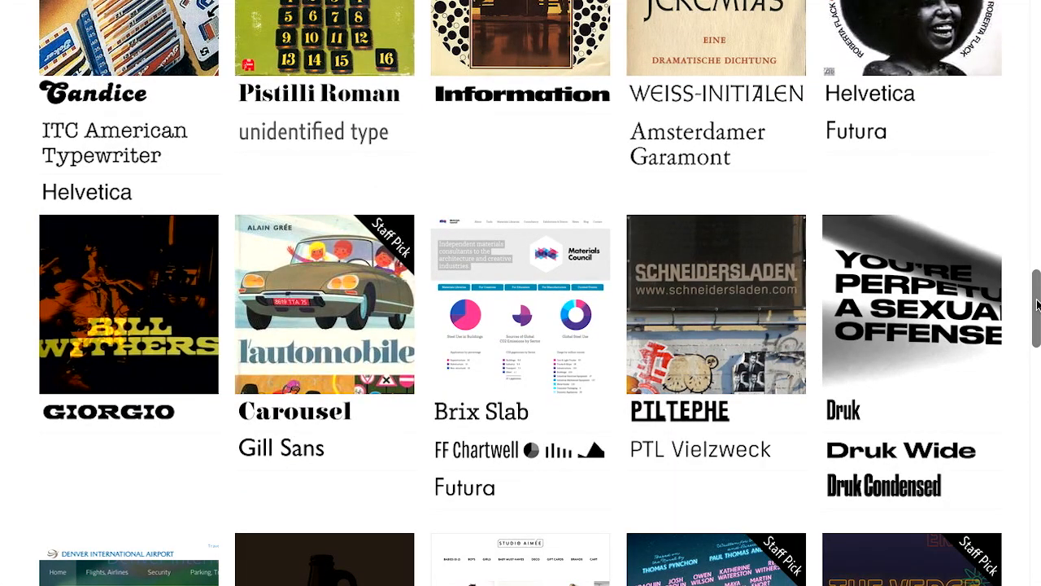
{"action": "scroll", "scroll_direction": "down", "scroll_amount": 3}
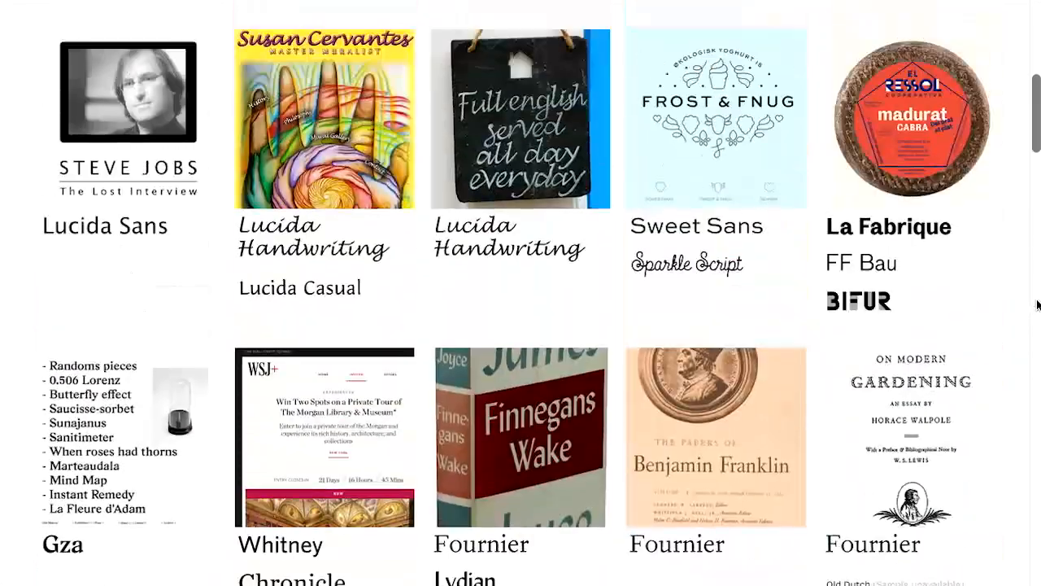
{"action": "scroll", "scroll_direction": "up", "scroll_amount": 3}
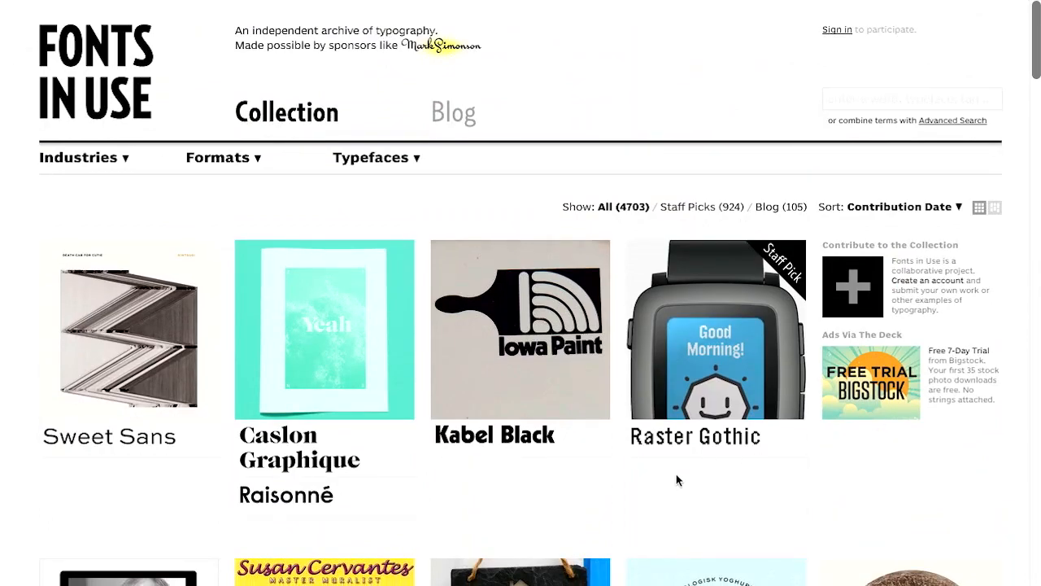
{"action": "mouse_move", "coordinate": [686, 265]}
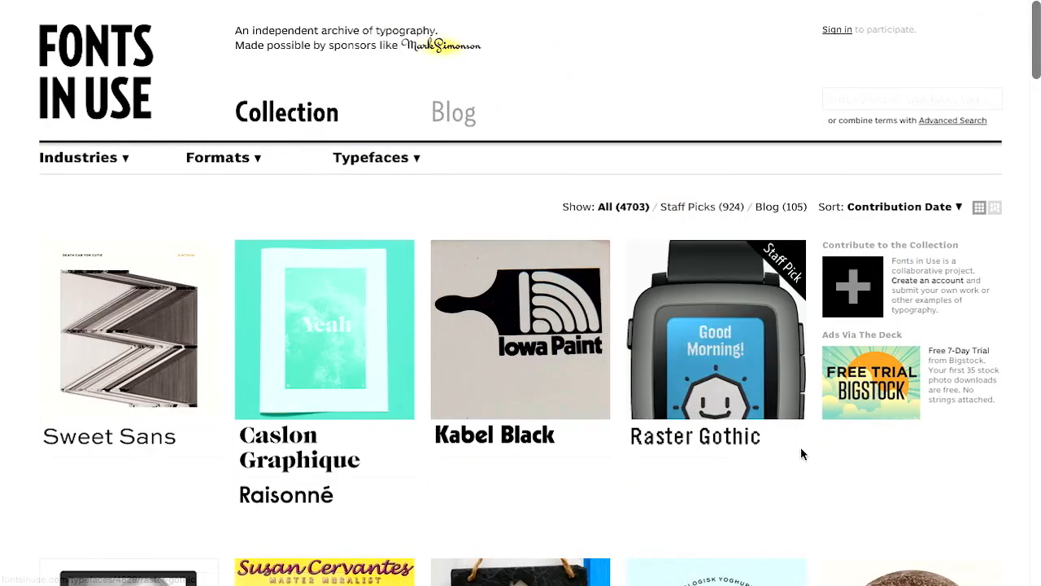
Step: Open the Pebble Time OS entry set in Raster Gothic and read through it
{"action": "left_click", "coordinate": [715, 342]}
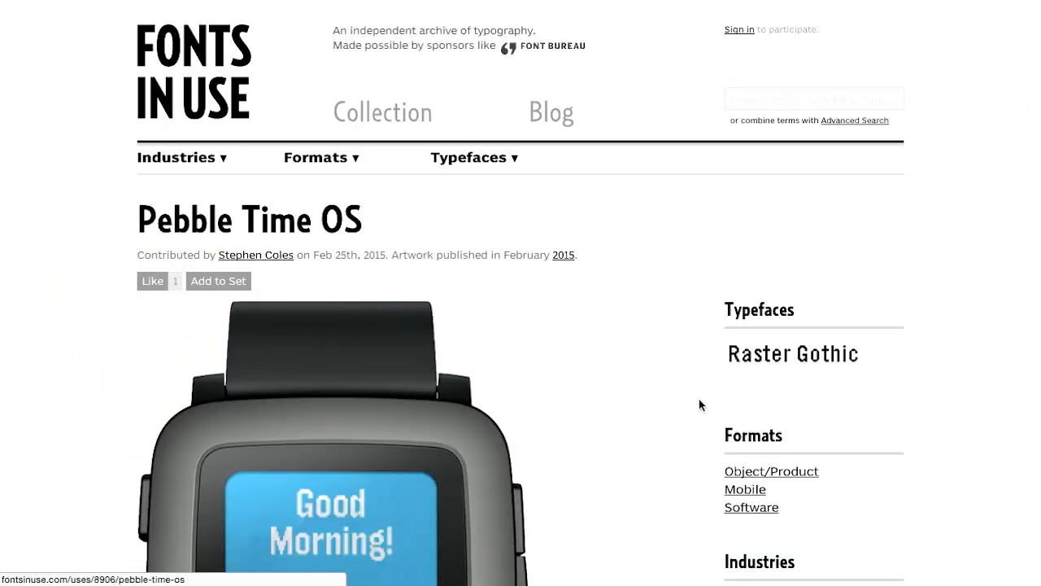
{"action": "scroll", "scroll_direction": "down", "scroll_amount": 3}
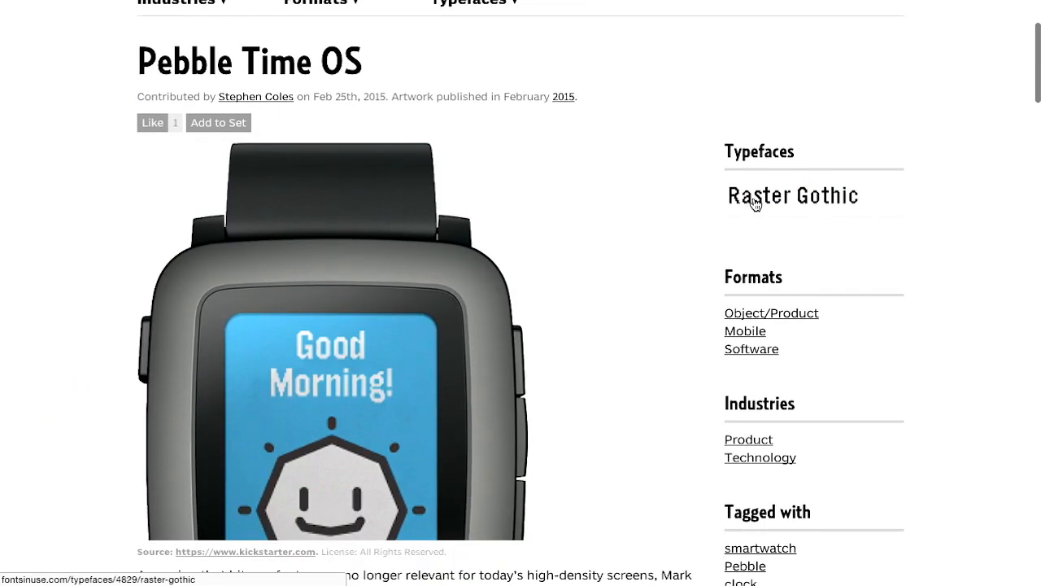
{"action": "scroll", "scroll_direction": "down", "scroll_amount": 3}
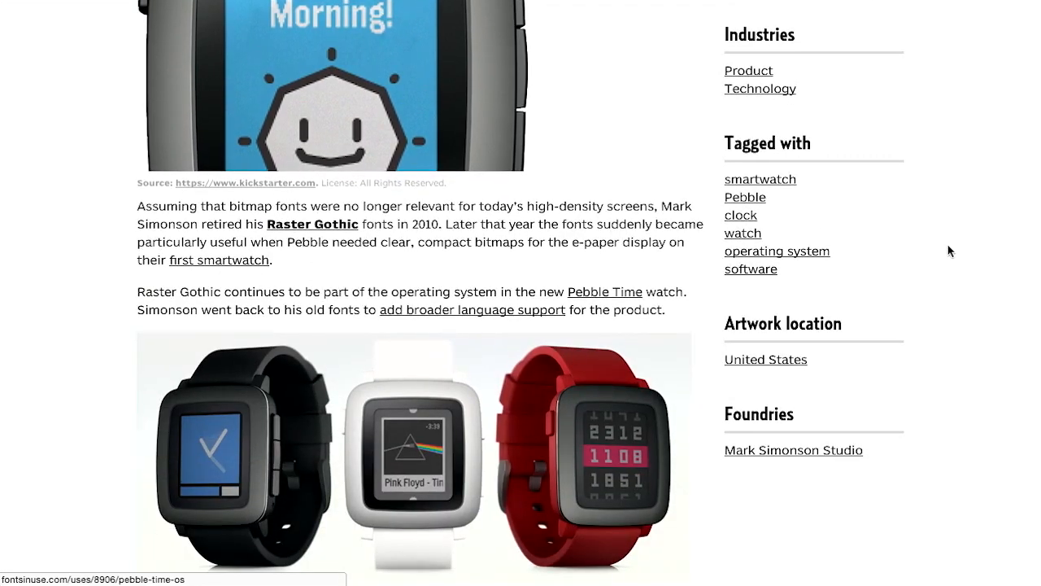
{"action": "scroll", "scroll_direction": "down", "scroll_amount": 3}
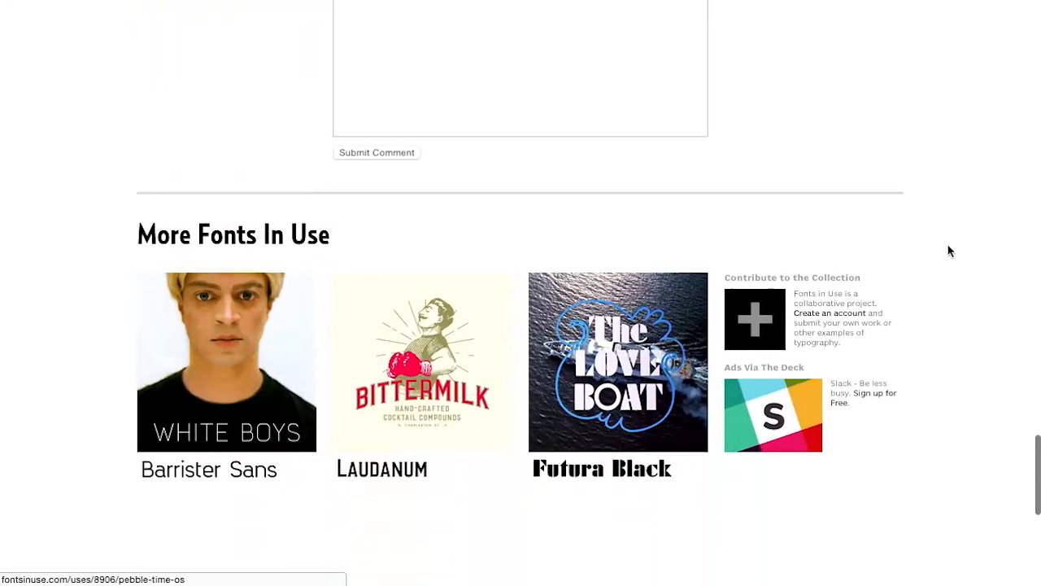
{"action": "scroll", "scroll_direction": "up", "scroll_amount": 3}
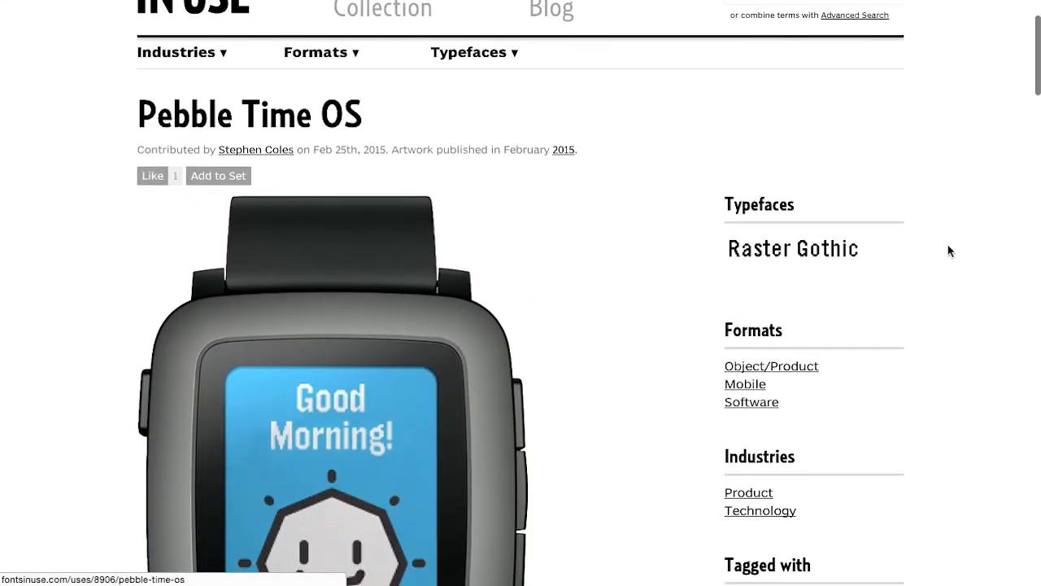
{"action": "scroll", "scroll_direction": "down", "scroll_amount": 3}
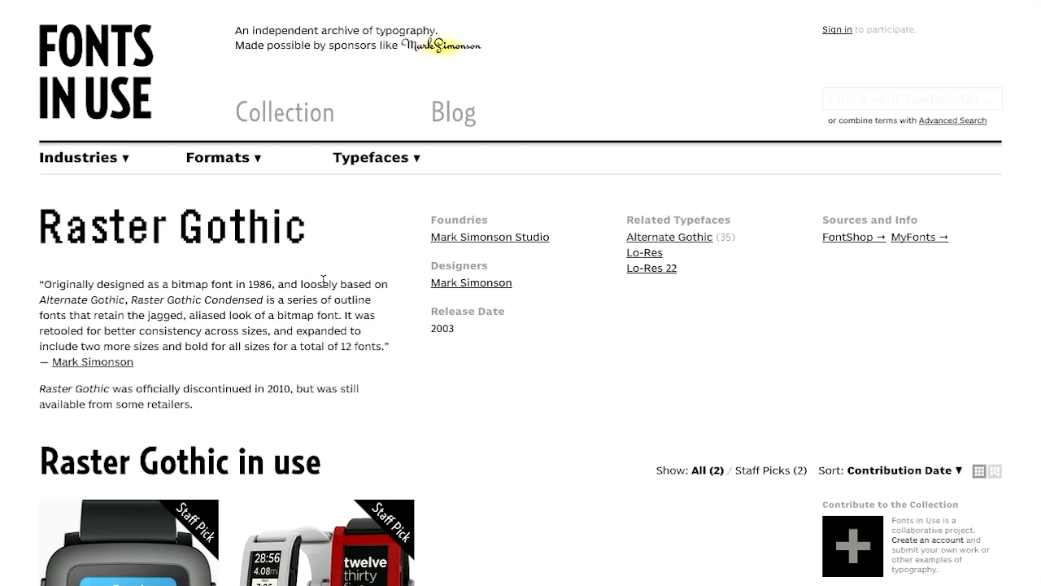
Step: Browse the Raster Gothic page's two uses, Pebble Time OS and Pebble OS 2012
{"action": "scroll", "scroll_direction": "down", "scroll_amount": 3}
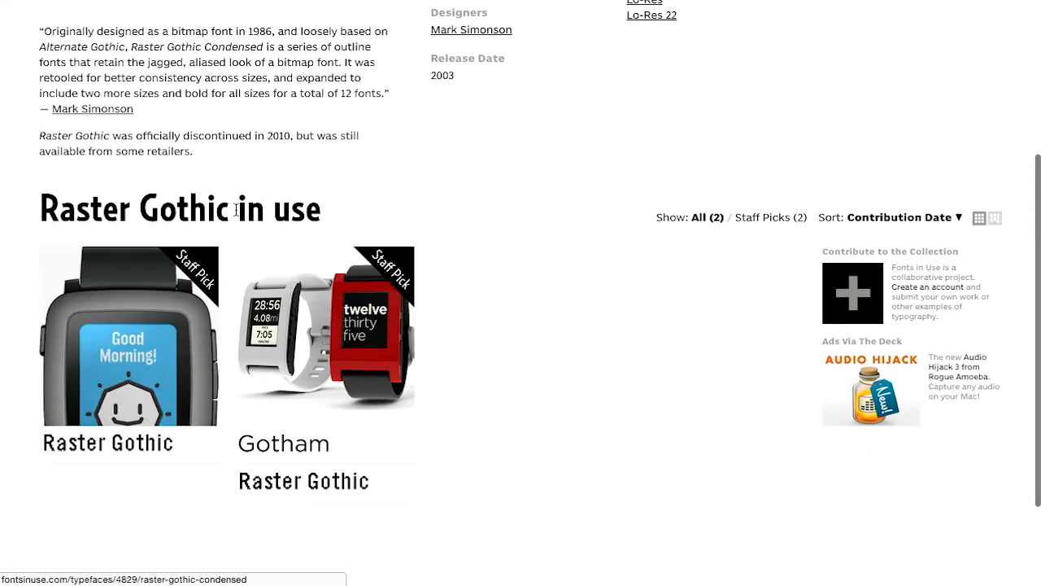
{"action": "mouse_move", "coordinate": [323, 335]}
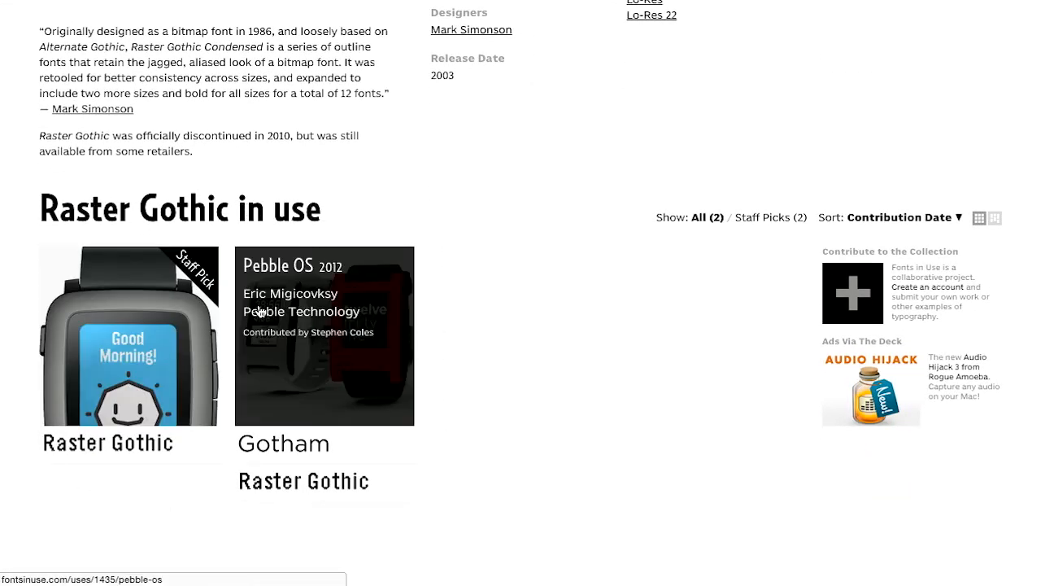
{"action": "mouse_move", "coordinate": [280, 101]}
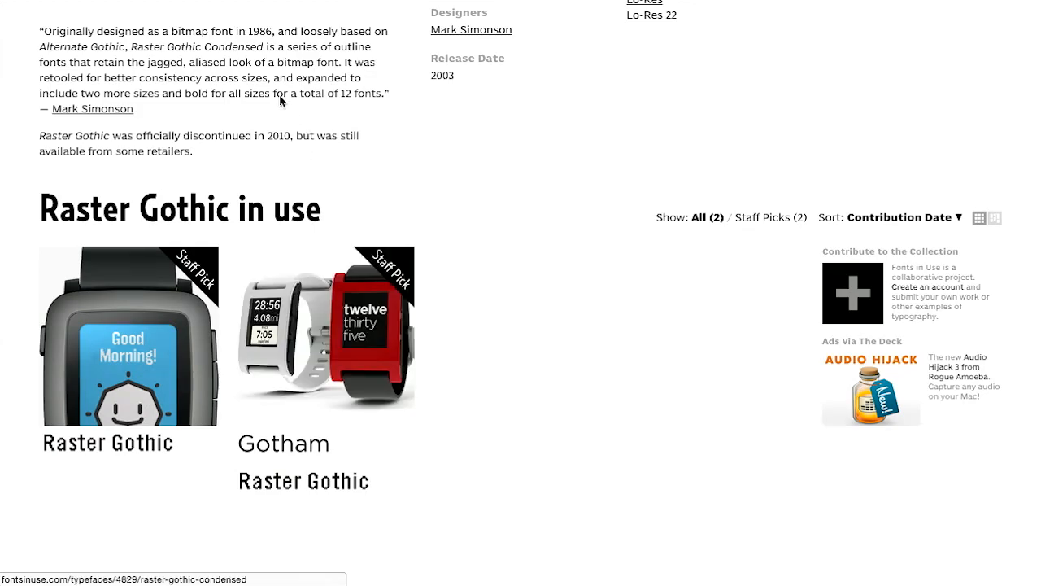
{"action": "scroll", "scroll_direction": "up", "scroll_amount": 3}
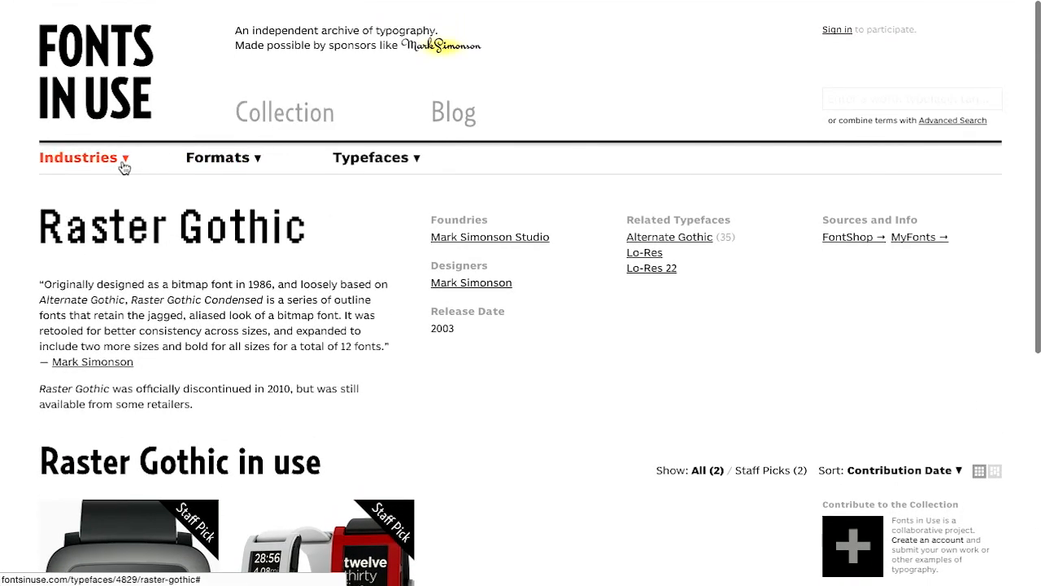
Step: Expand the Industries menu to show industries, formats and common typefaces with counts
{"action": "left_click", "coordinate": [77, 157]}
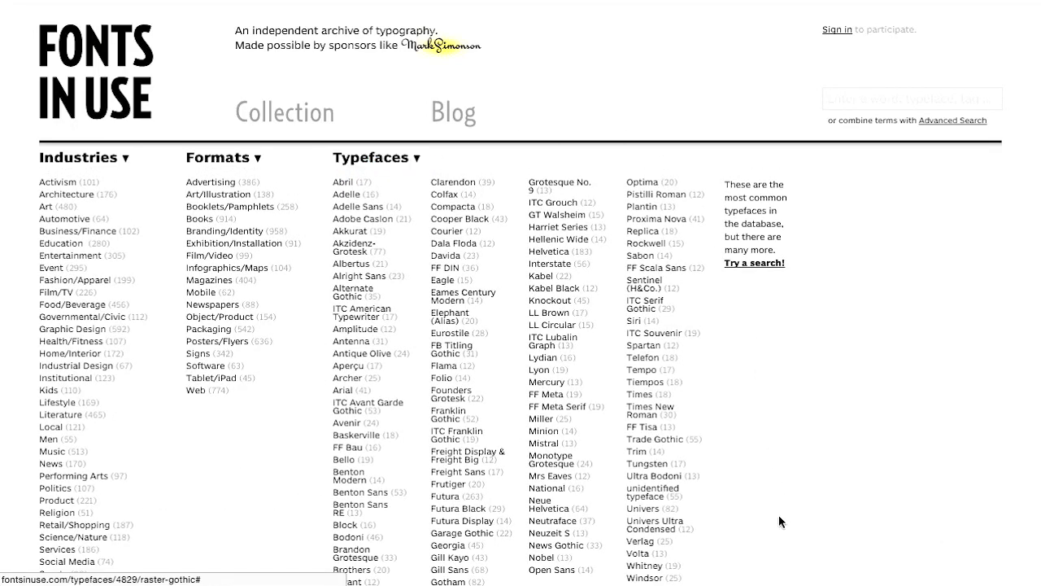
{"action": "scroll", "scroll_direction": "down", "scroll_amount": 3}
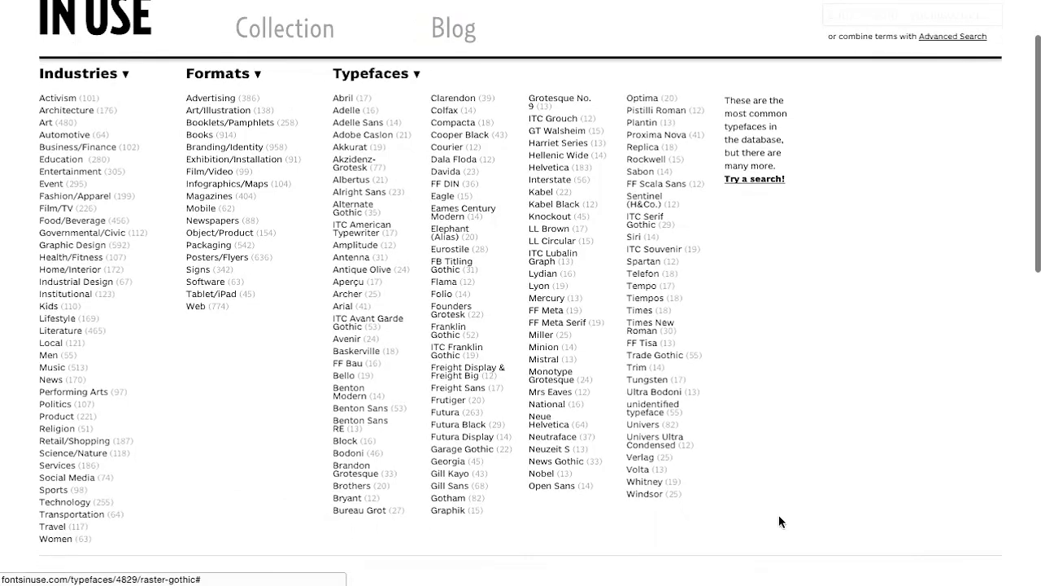
{"action": "mouse_move", "coordinate": [285, 277]}
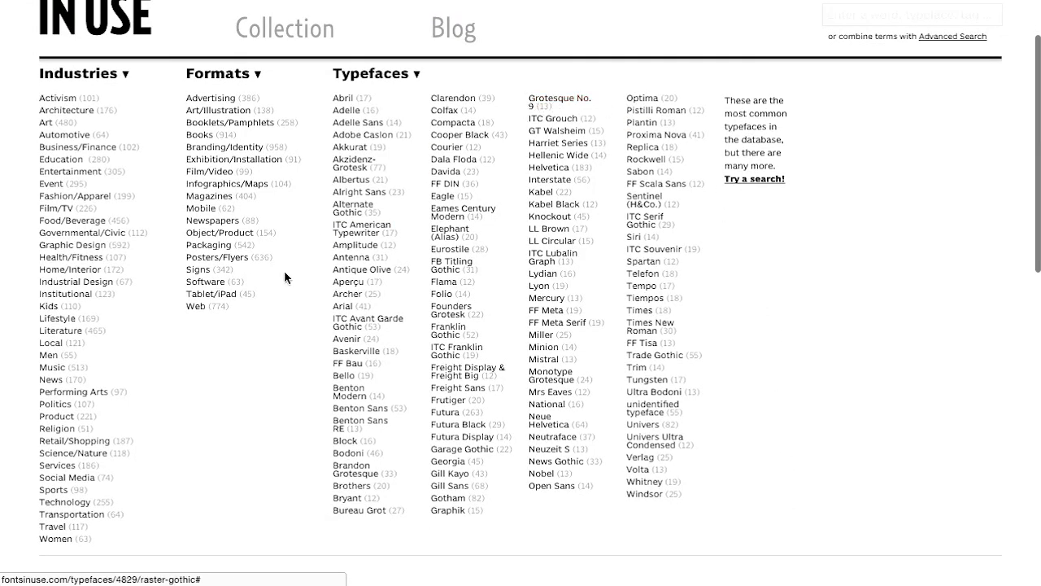
{"action": "mouse_move", "coordinate": [641, 159]}
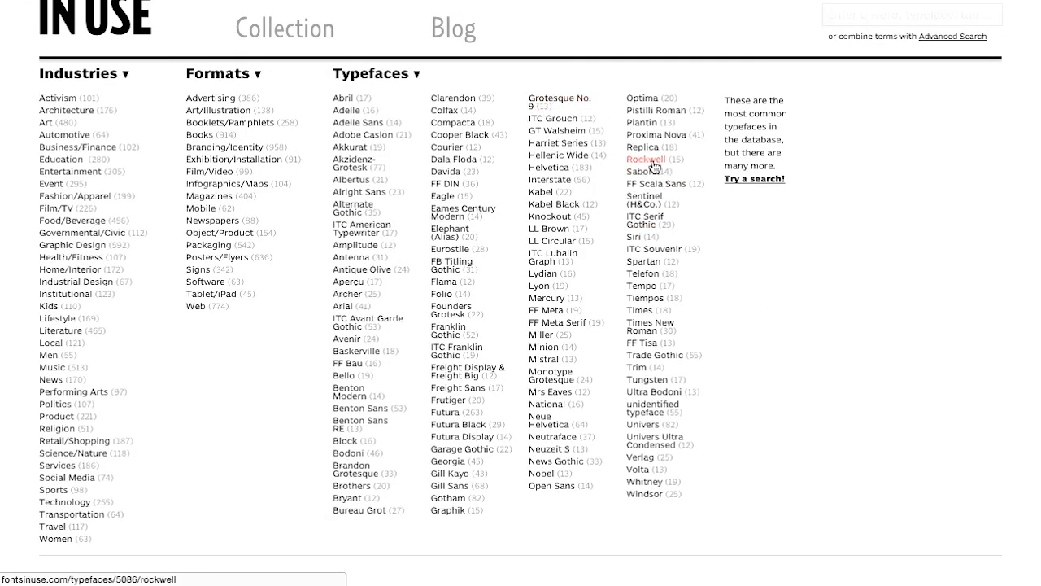
Step: Open the Rockwell typeface page and browse its grid of 15 uses
{"action": "left_click", "coordinate": [643, 159]}
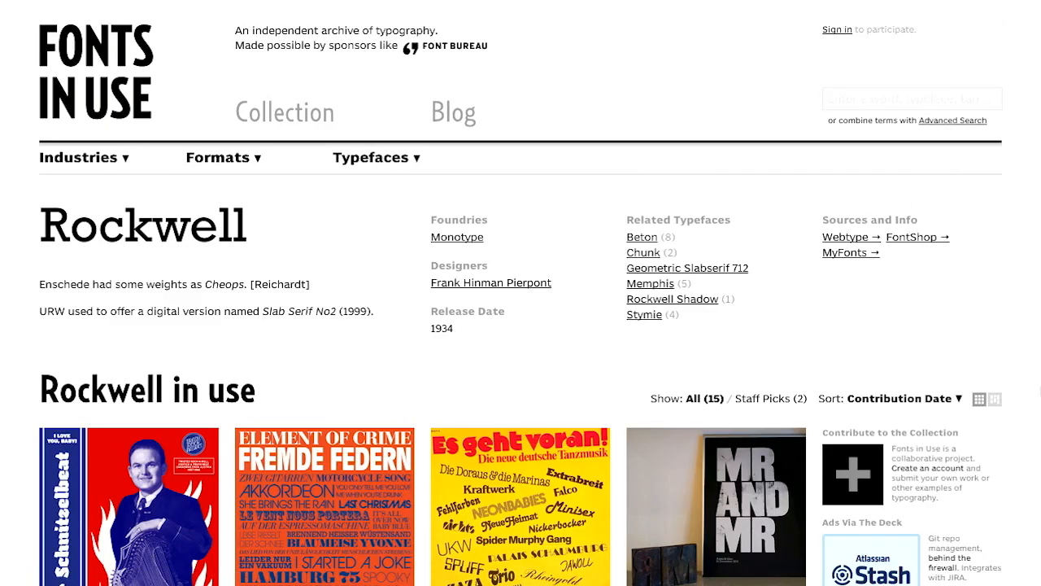
{"action": "scroll", "scroll_direction": "down", "scroll_amount": 3}
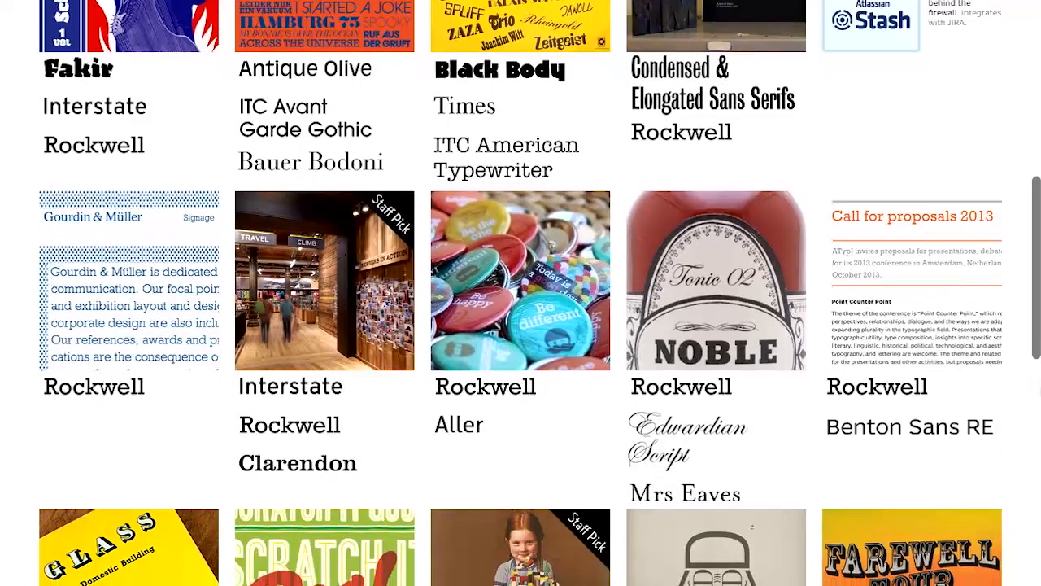
{"action": "scroll", "scroll_direction": "down", "scroll_amount": 3}
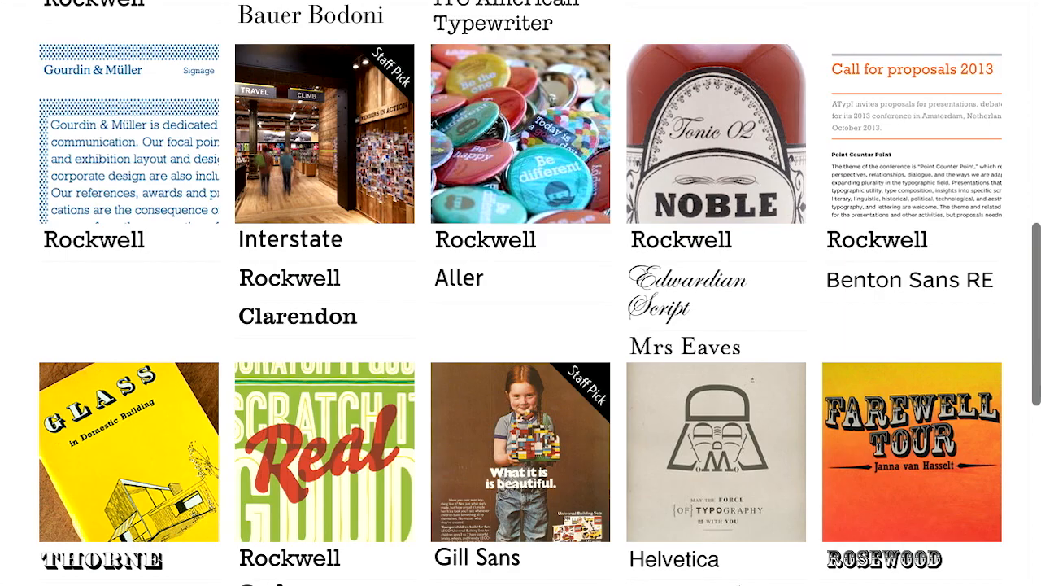